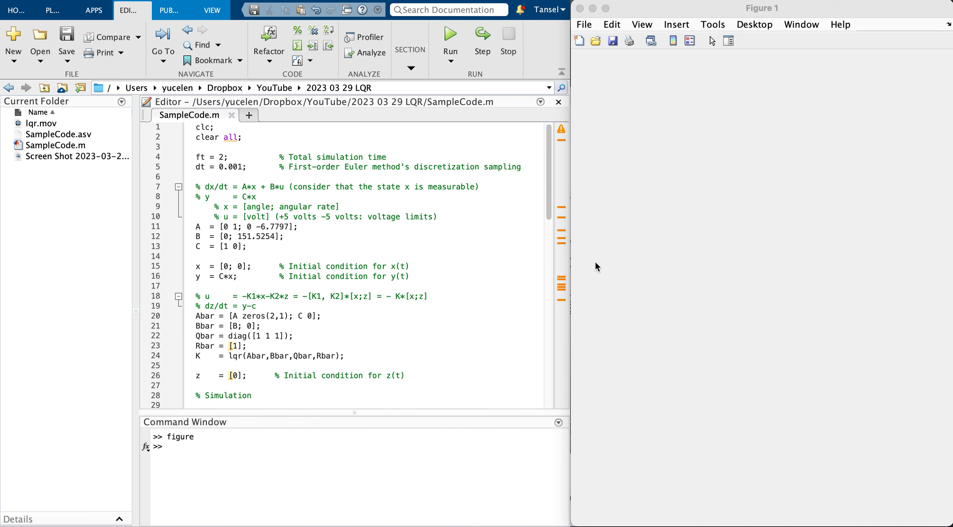
{"action": "mouse_move", "coordinate": [413, 261]}
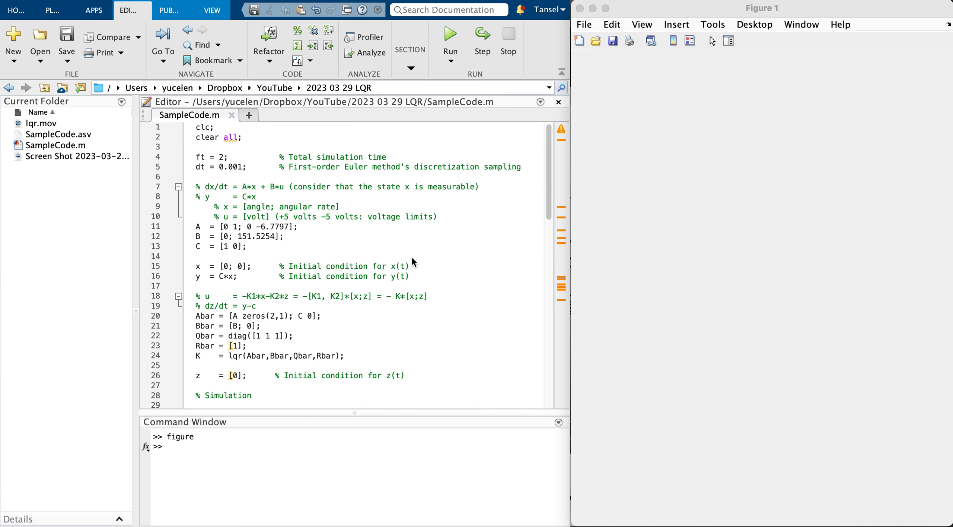
{"action": "mouse_move", "coordinate": [414, 265]}
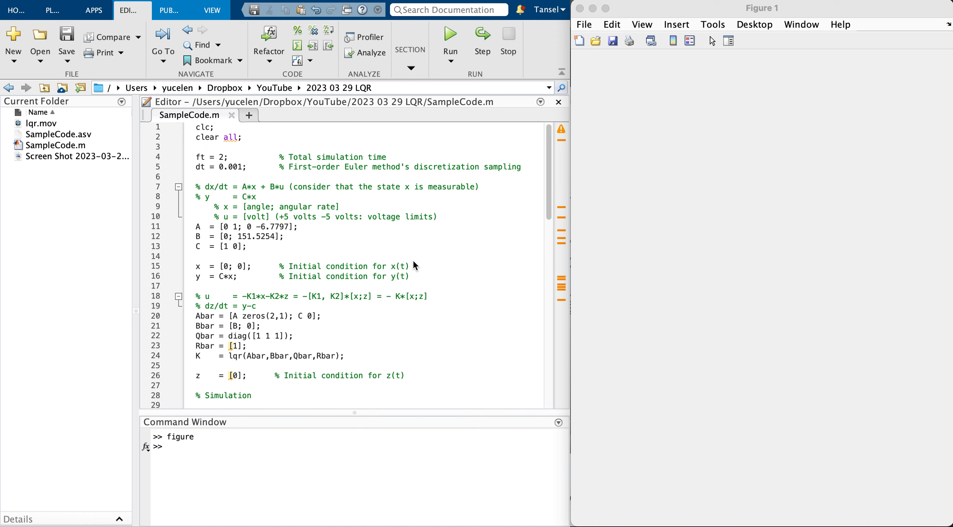
{"action": "mouse_move", "coordinate": [243, 205]}
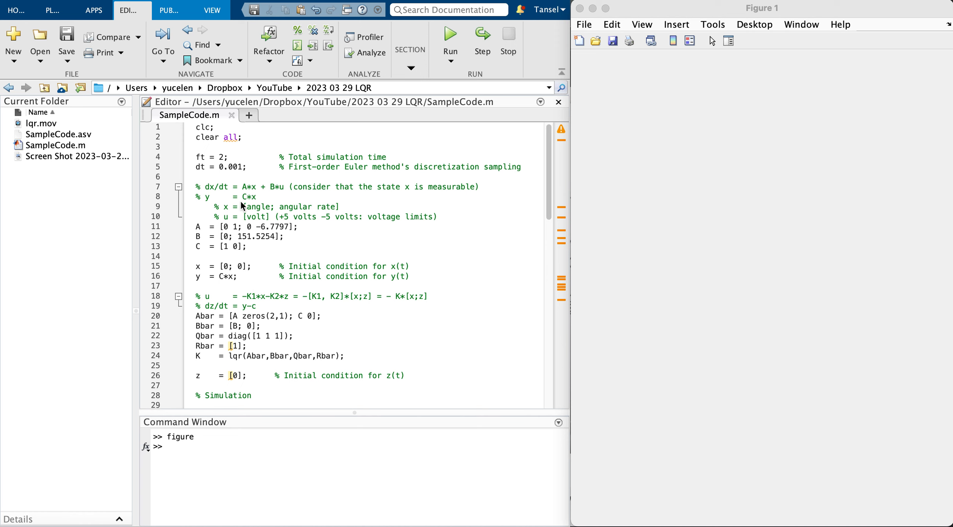
{"action": "mouse_move", "coordinate": [237, 237]}
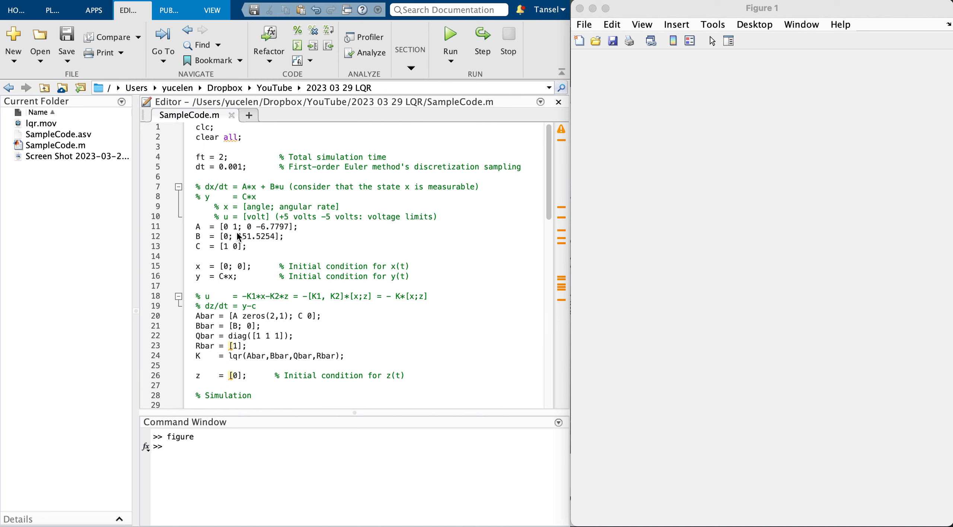
Review the state definitions (angle, angular rate, input in volts) and the dz/dt = y-c integrator comment
{"action": "left_click", "coordinate": [438, 216]}
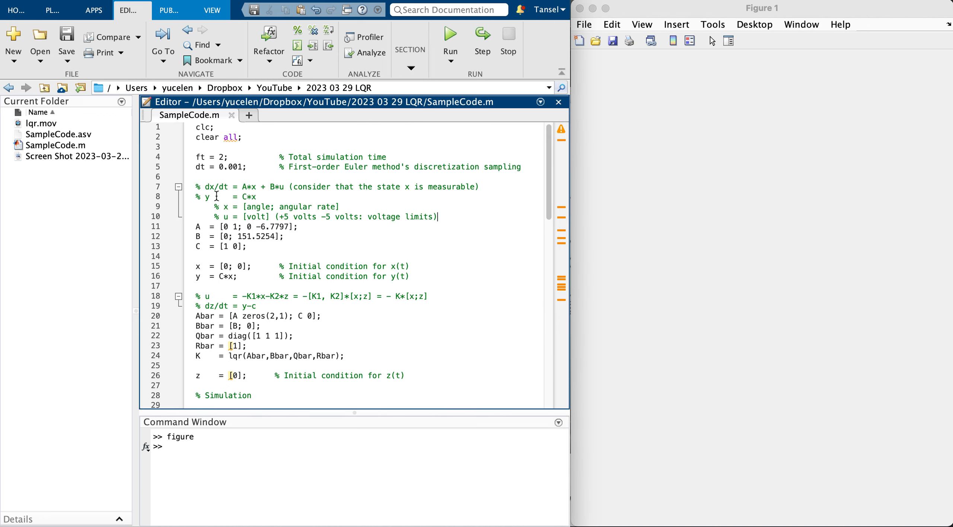
{"action": "mouse_move", "coordinate": [194, 157]}
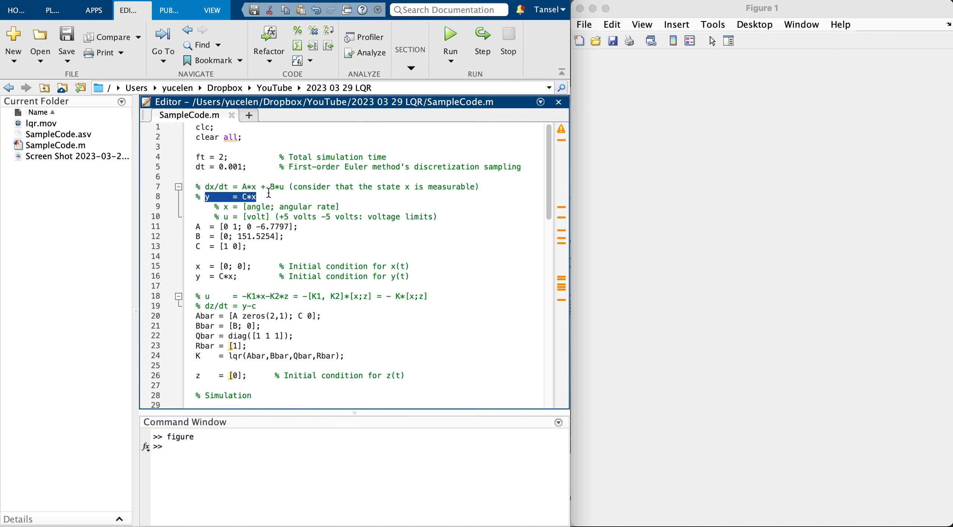
{"action": "mouse_move", "coordinate": [277, 200]}
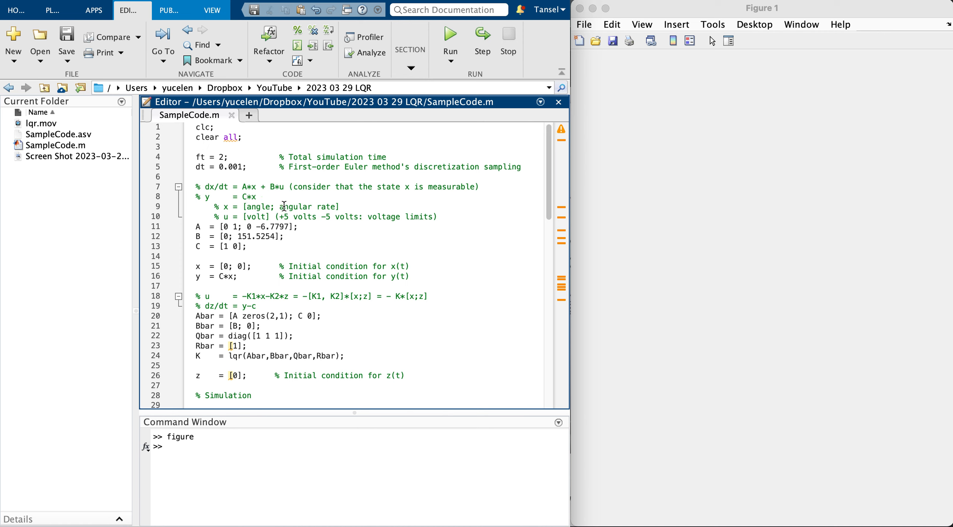
{"action": "double_click", "coordinate": [309, 206]}
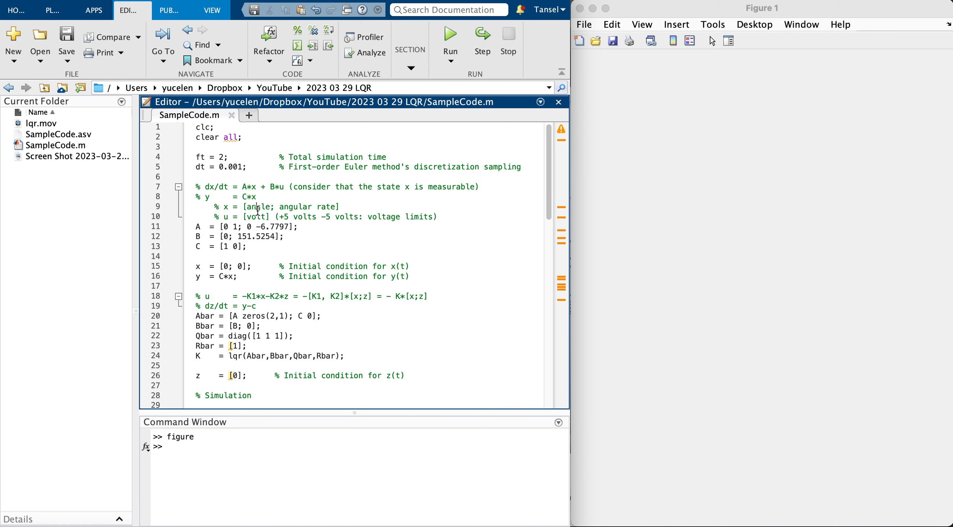
{"action": "double_click", "coordinate": [295, 206]}
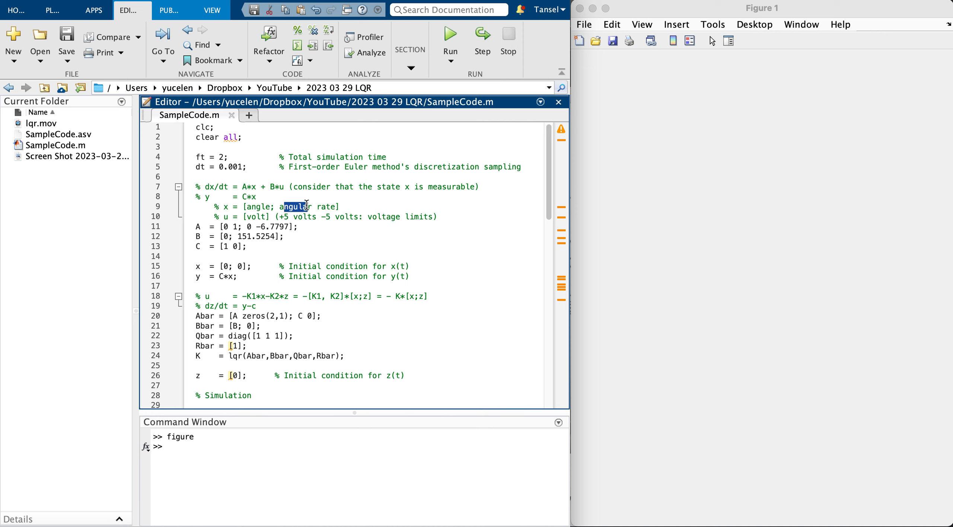
{"action": "left_click_drag", "start_coordinate": [281, 206], "coordinate": [337, 206]}
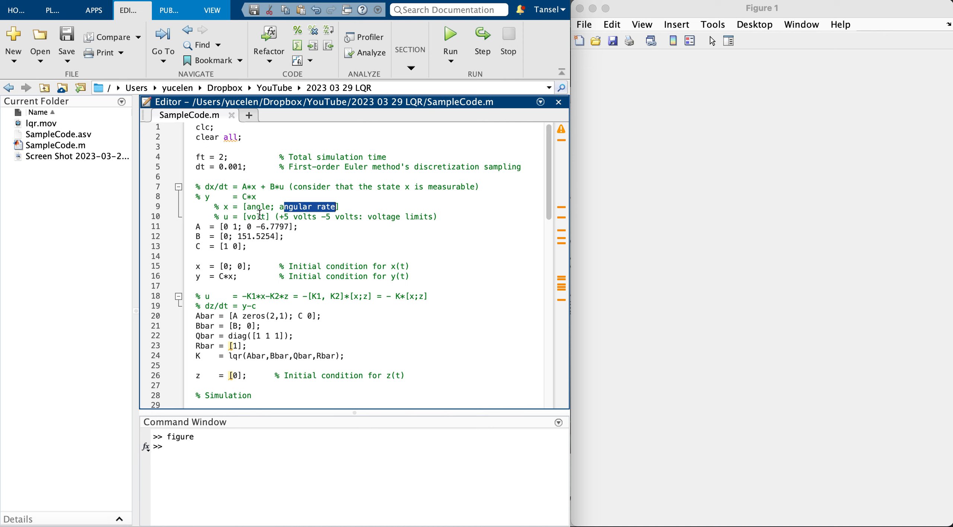
{"action": "double_click", "coordinate": [257, 216]}
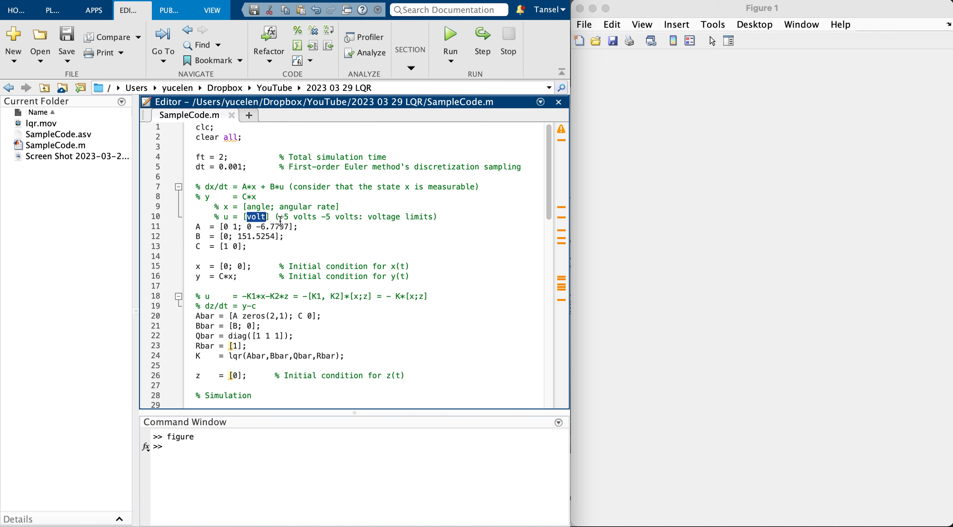
{"action": "mouse_move", "coordinate": [280, 219]}
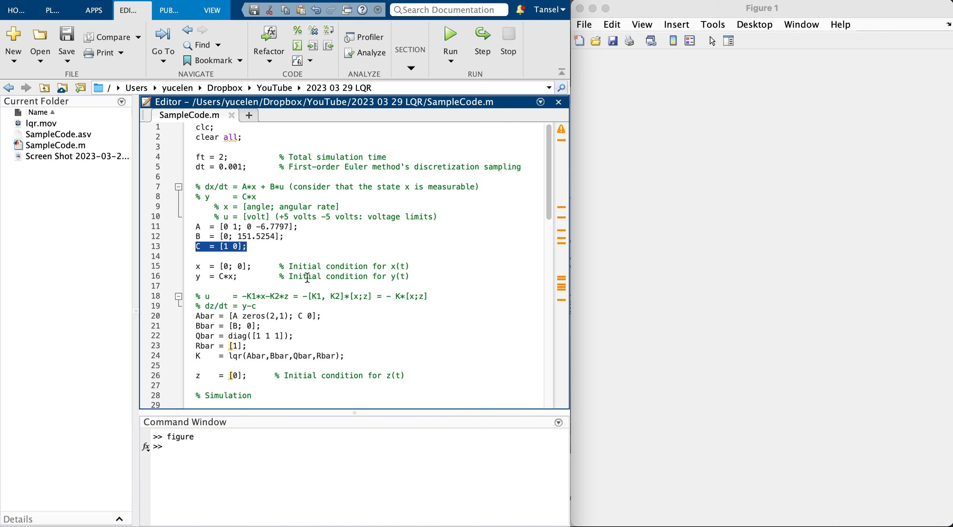
{"action": "mouse_move", "coordinate": [256, 261]}
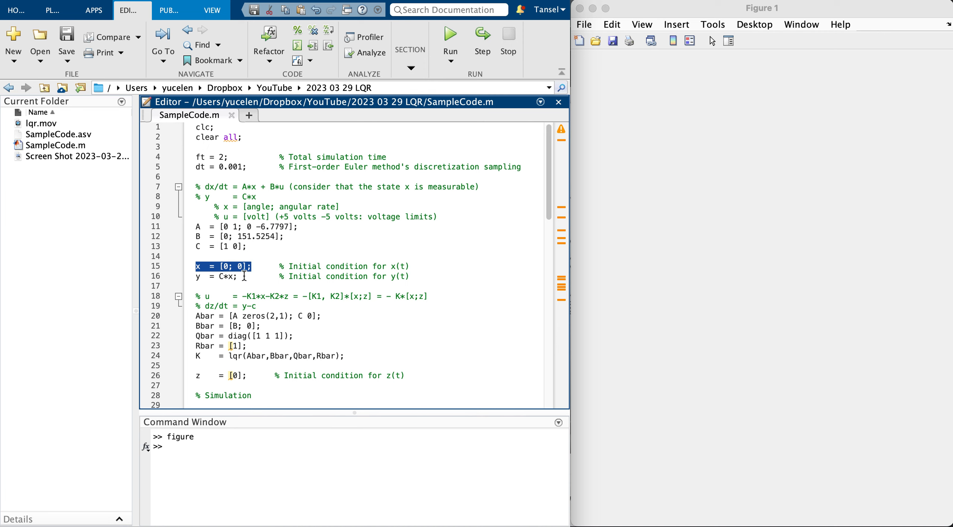
{"action": "left_click", "coordinate": [217, 277]}
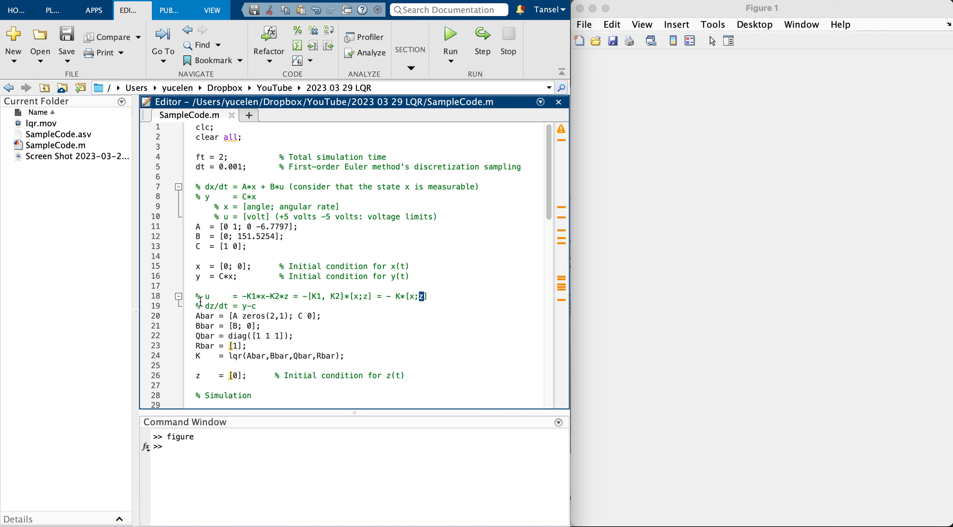
{"action": "double_click", "coordinate": [215, 305]}
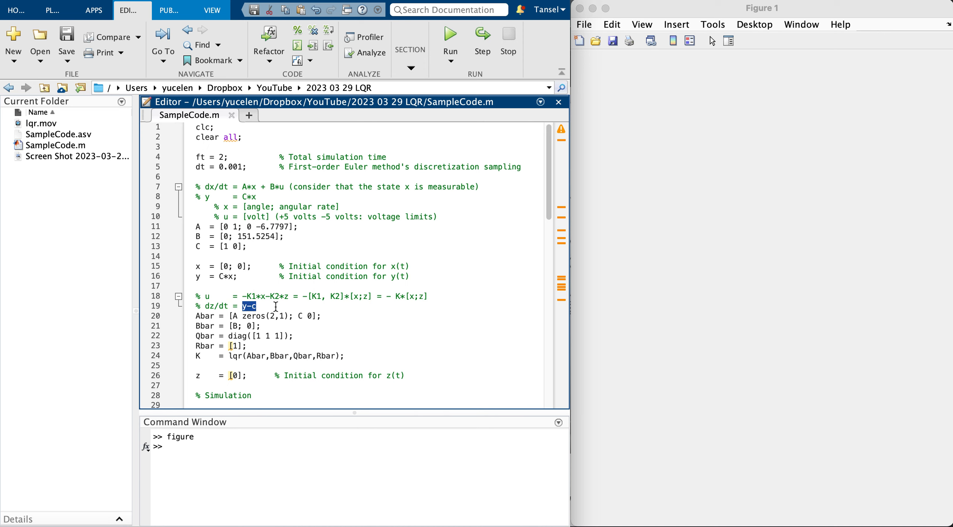
{"action": "left_click_drag", "start_coordinate": [276, 305], "coordinate": [194, 296]}
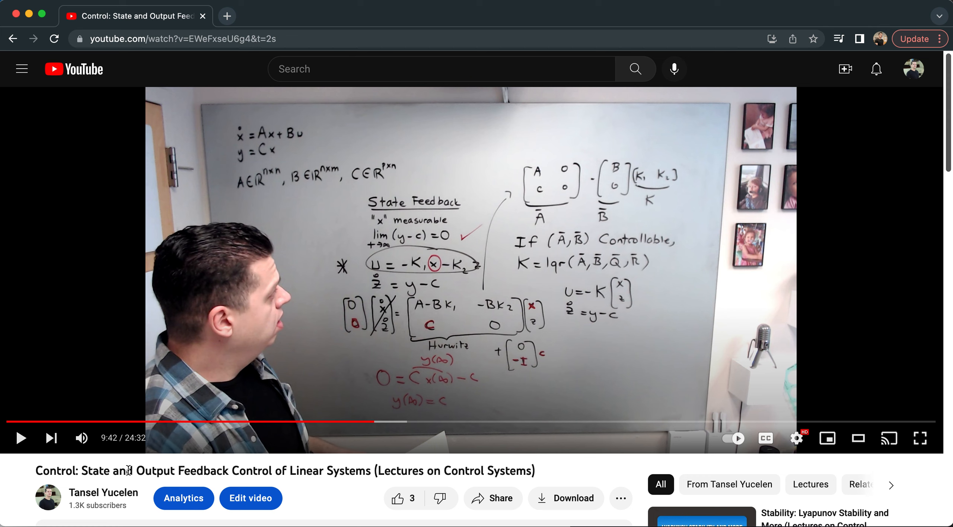
{"action": "mouse_move", "coordinate": [383, 470]}
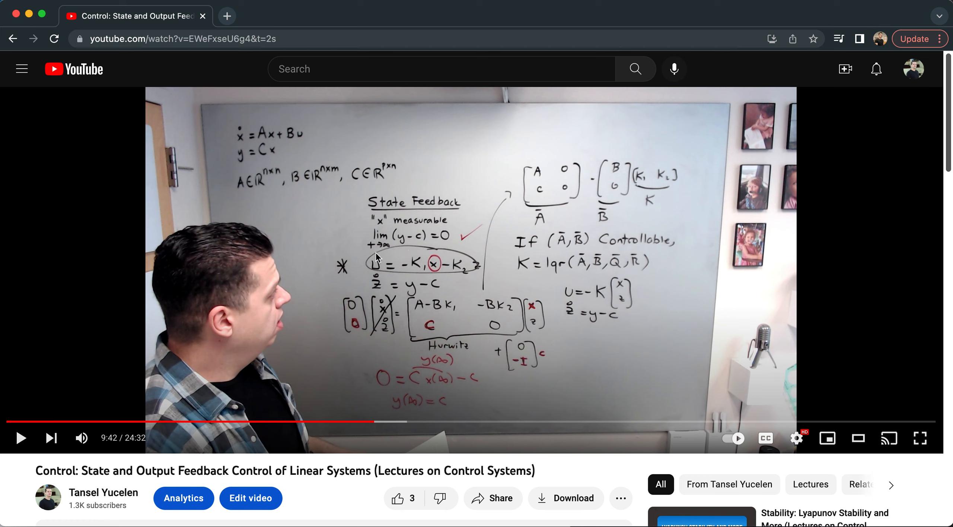
{"action": "mouse_move", "coordinate": [101, 442]}
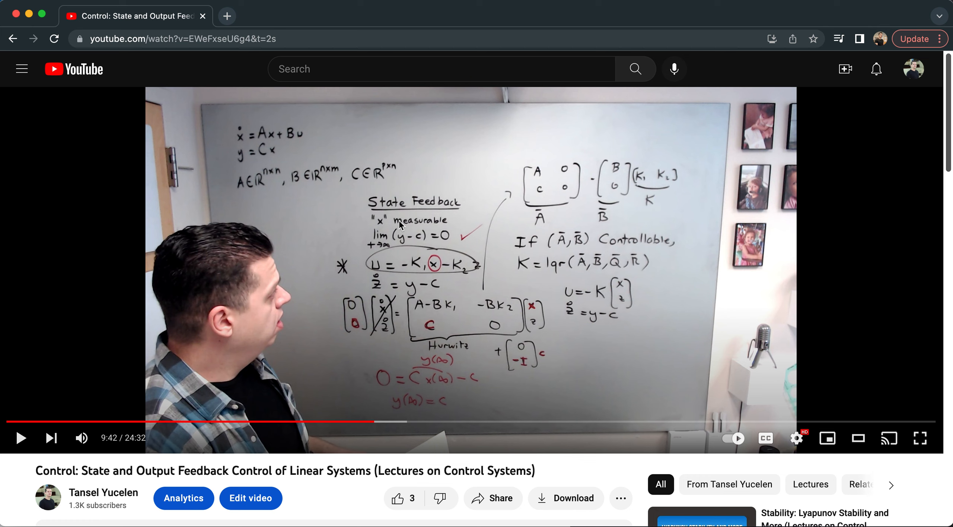
{"action": "mouse_move", "coordinate": [306, 131]}
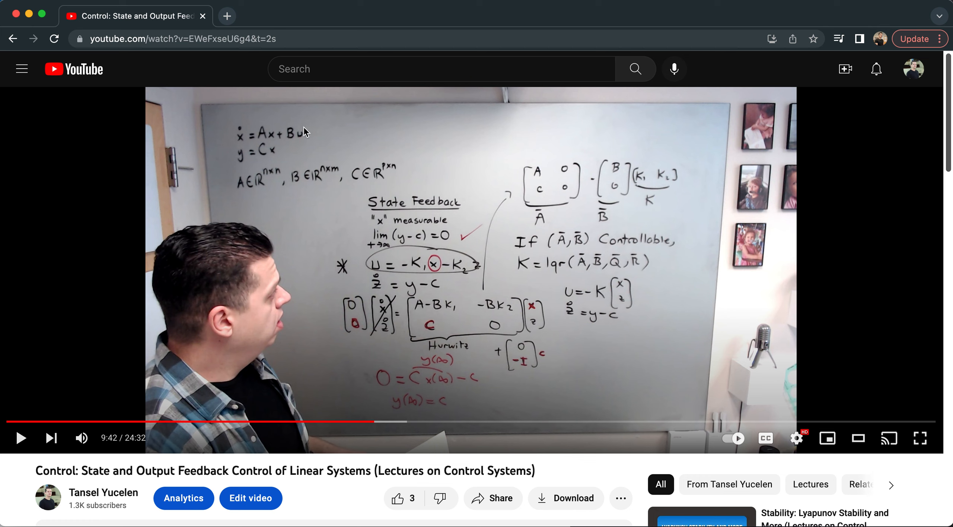
{"action": "mouse_move", "coordinate": [402, 203]}
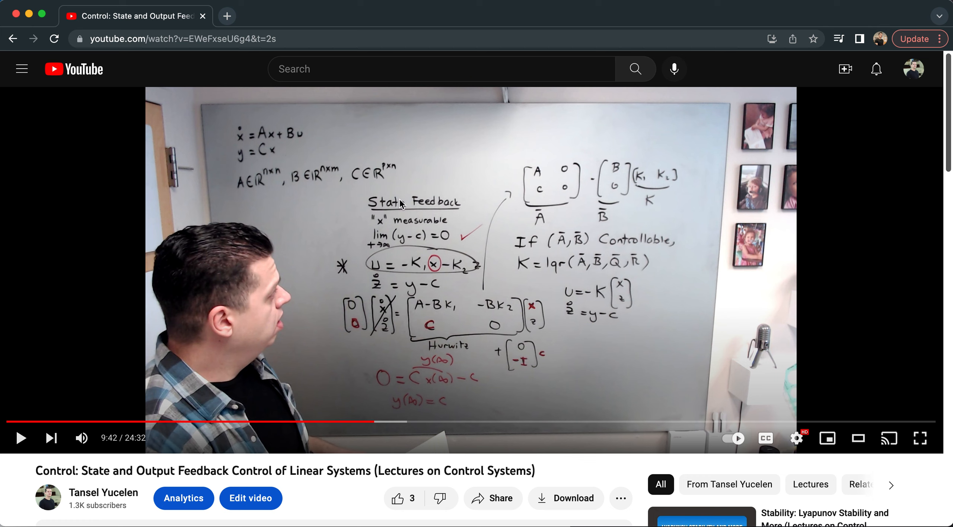
{"action": "mouse_move", "coordinate": [402, 237]}
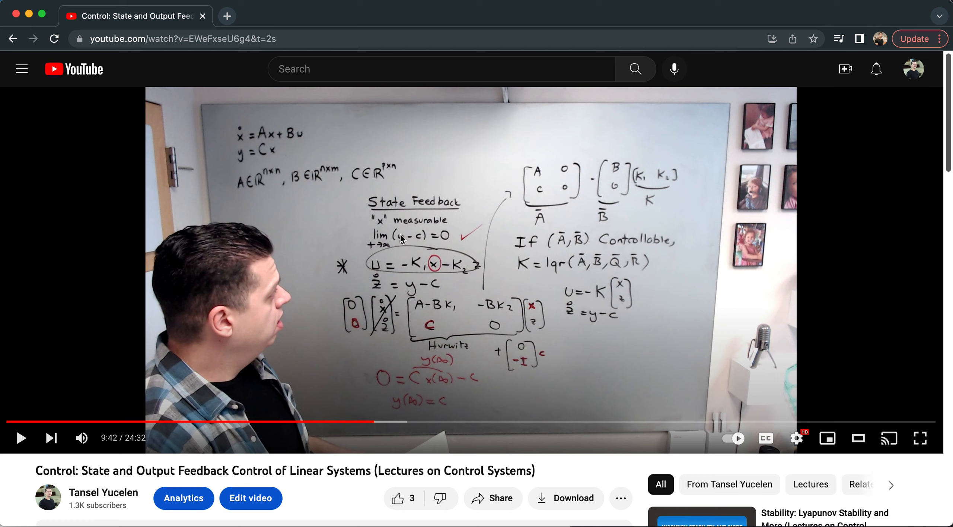
{"action": "mouse_move", "coordinate": [411, 240]}
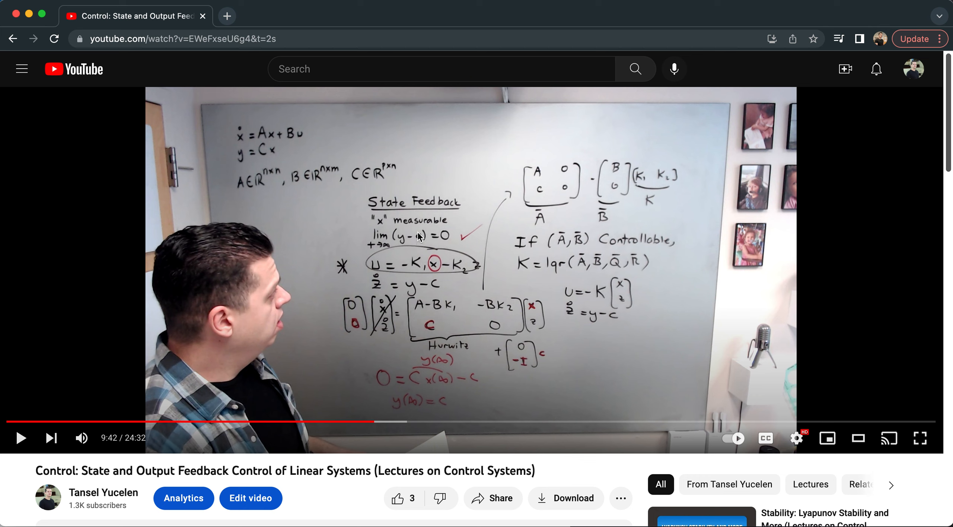
{"action": "mouse_move", "coordinate": [376, 260]}
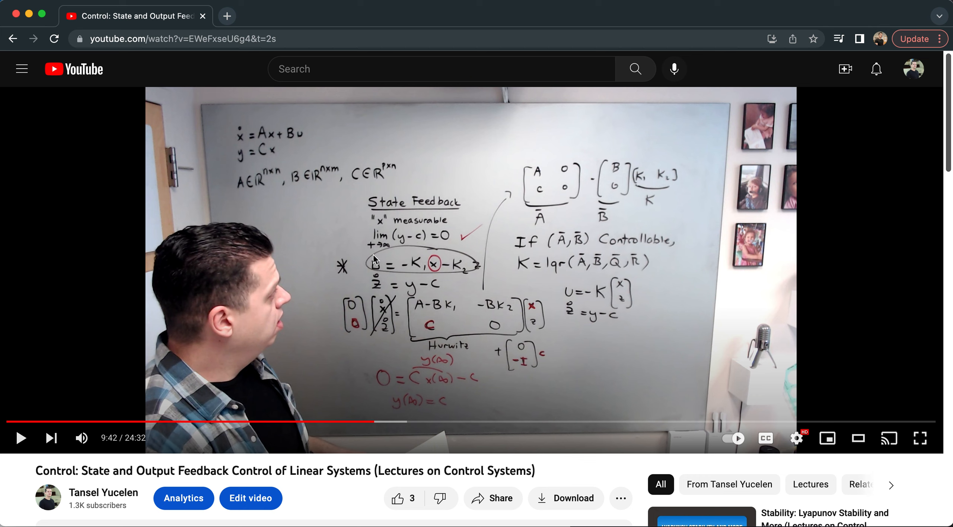
{"action": "mouse_move", "coordinate": [412, 253]}
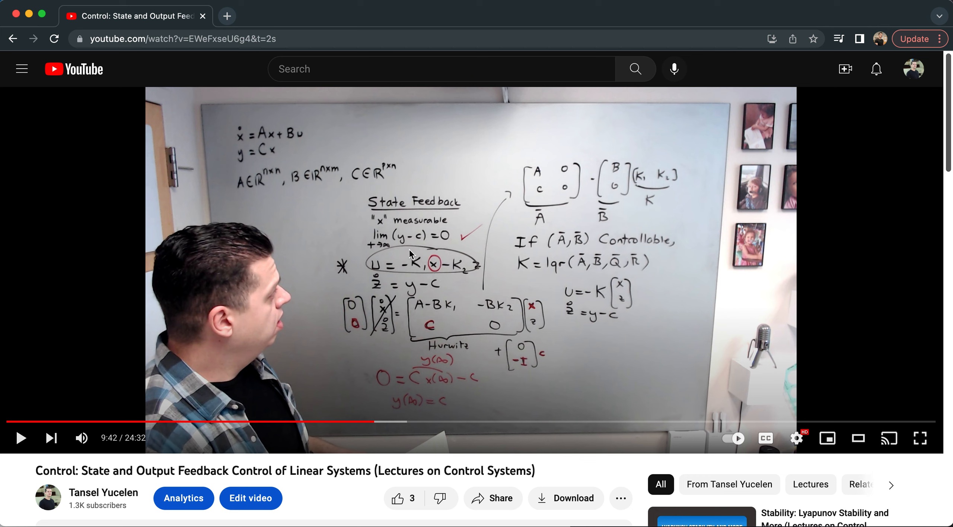
{"action": "mouse_move", "coordinate": [395, 293]}
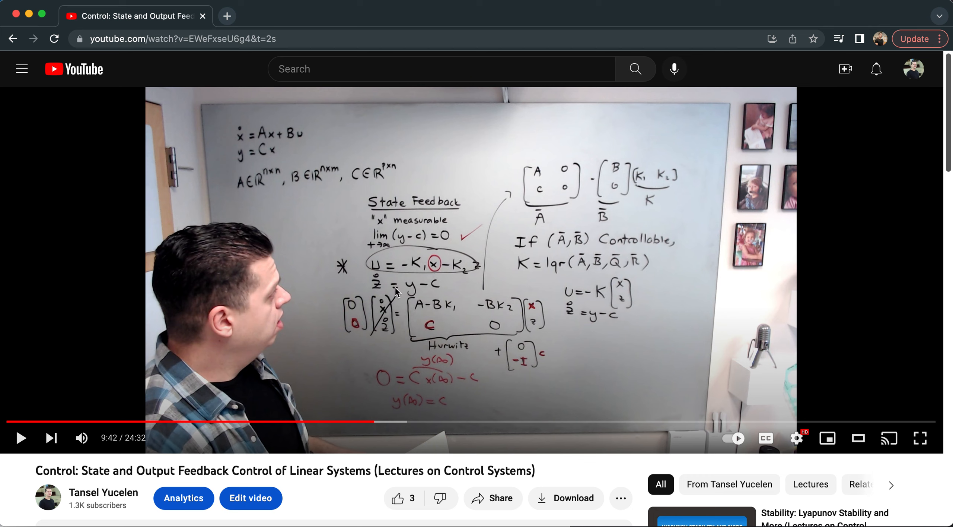
{"action": "mouse_move", "coordinate": [369, 287]}
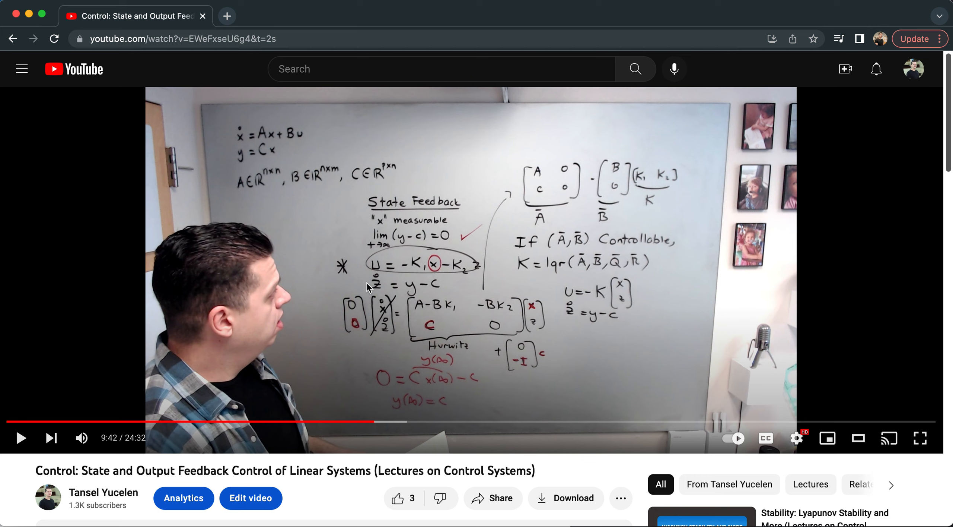
{"action": "mouse_move", "coordinate": [383, 286]}
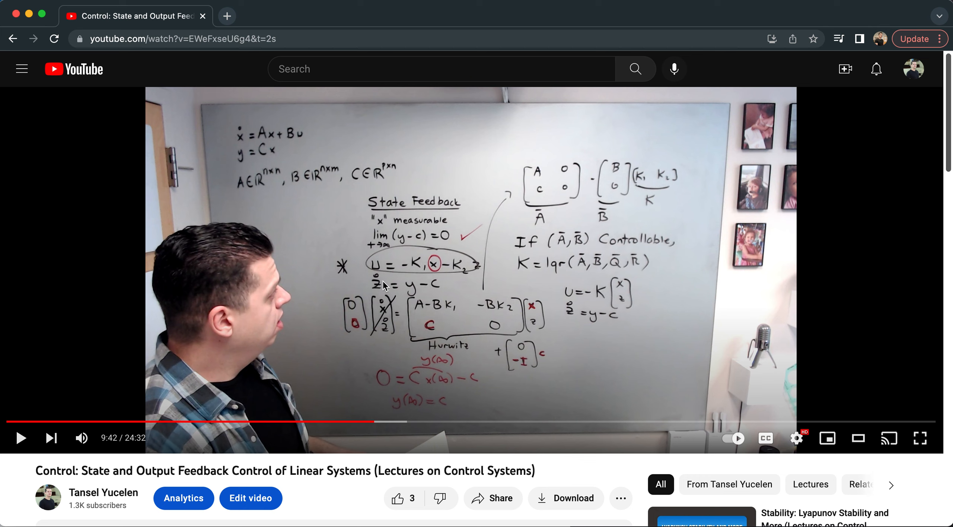
{"action": "mouse_move", "coordinate": [427, 289]}
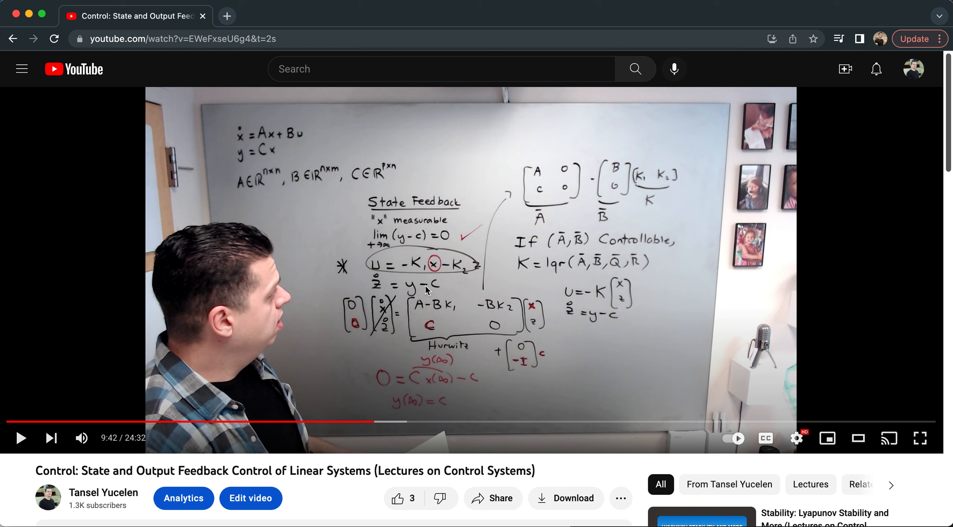
{"action": "mouse_move", "coordinate": [447, 263]}
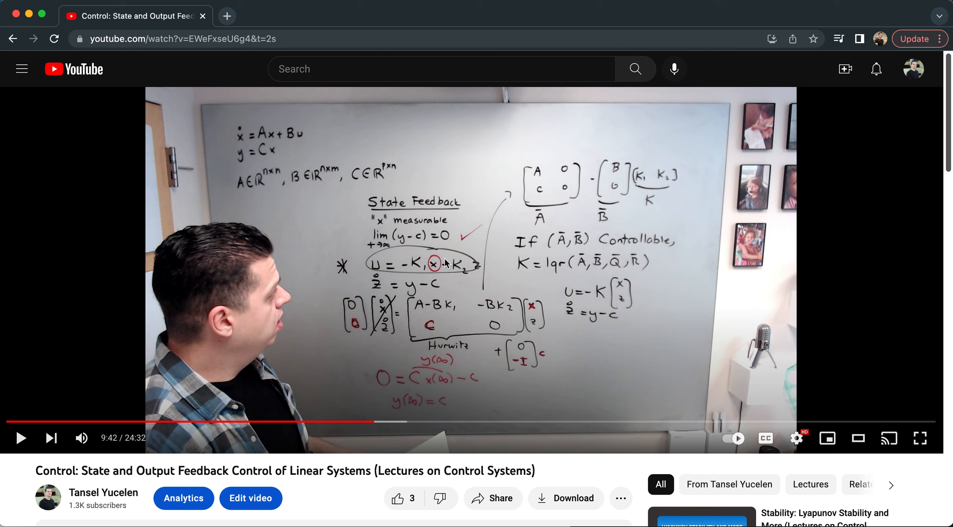
{"action": "mouse_move", "coordinate": [546, 198]}
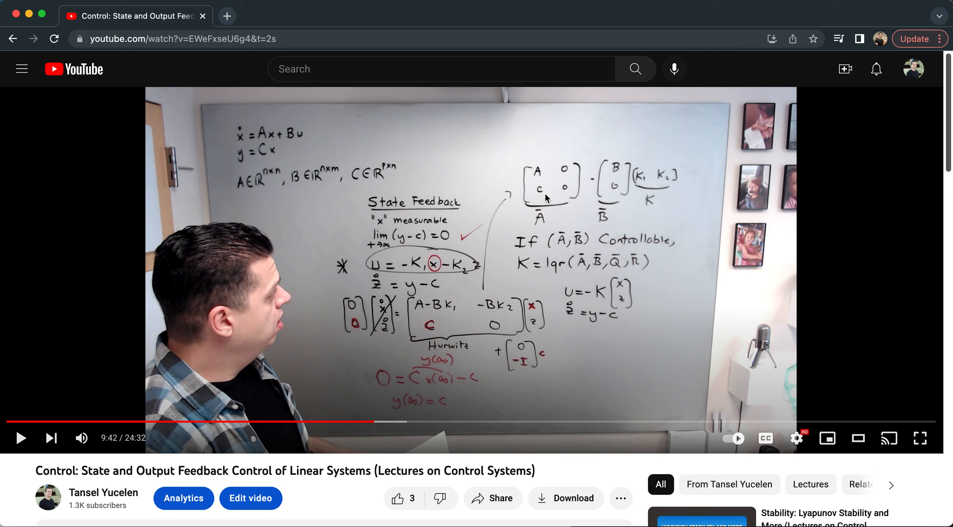
{"action": "mouse_move", "coordinate": [546, 180]}
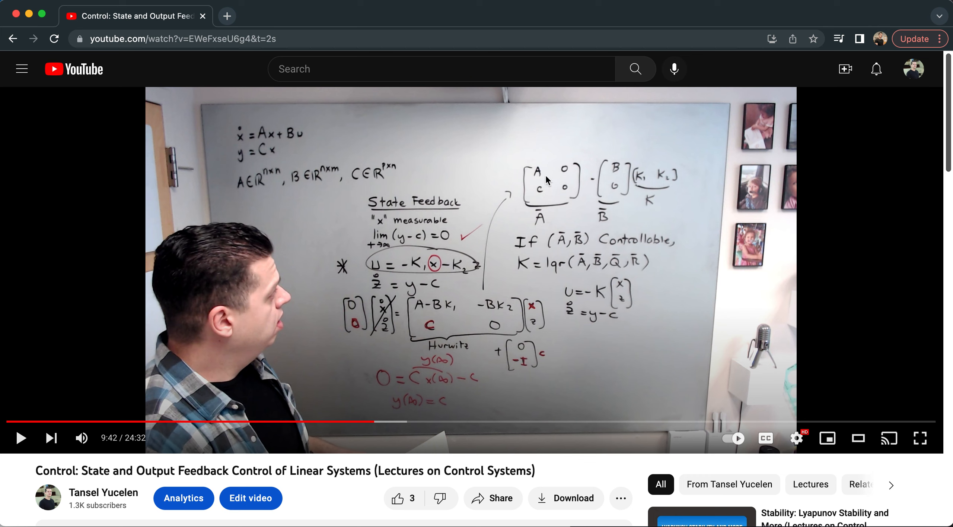
{"action": "mouse_move", "coordinate": [604, 166]}
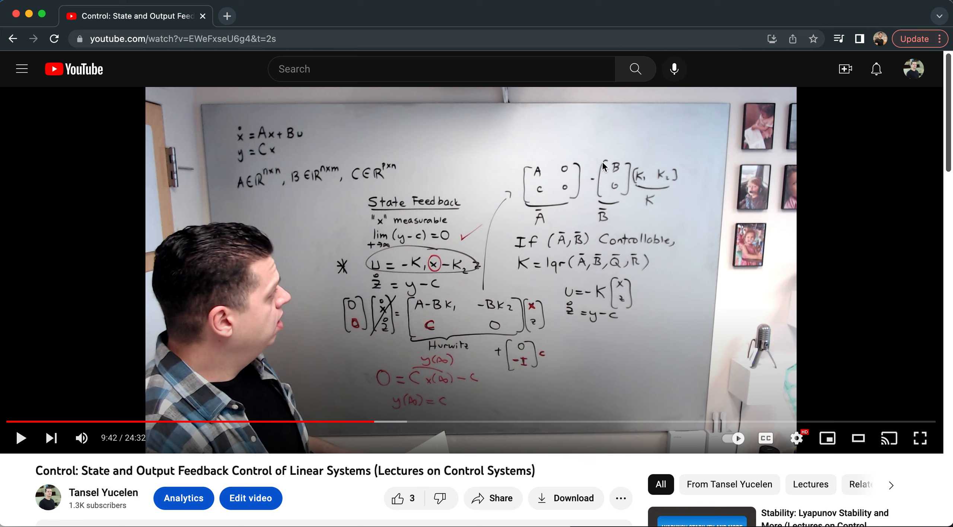
{"action": "mouse_move", "coordinate": [685, 187]}
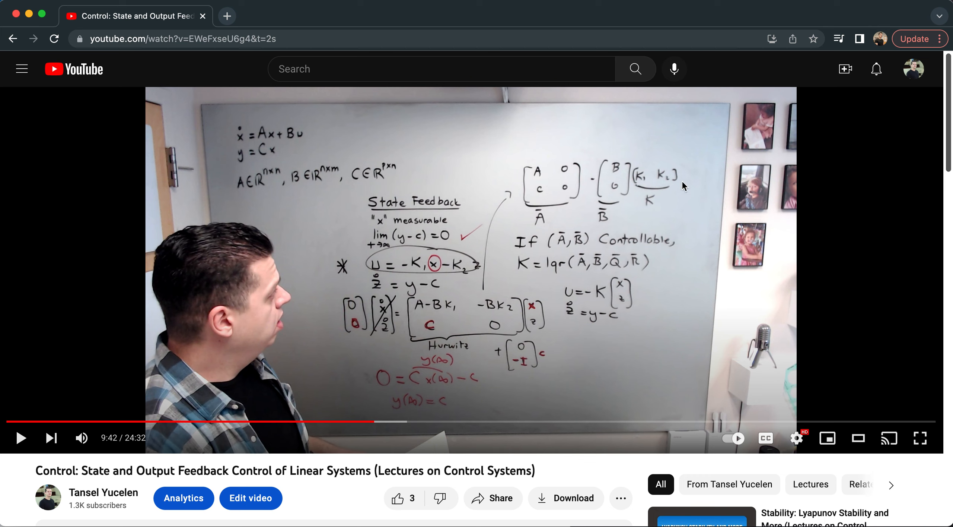
{"action": "mouse_move", "coordinate": [538, 245]}
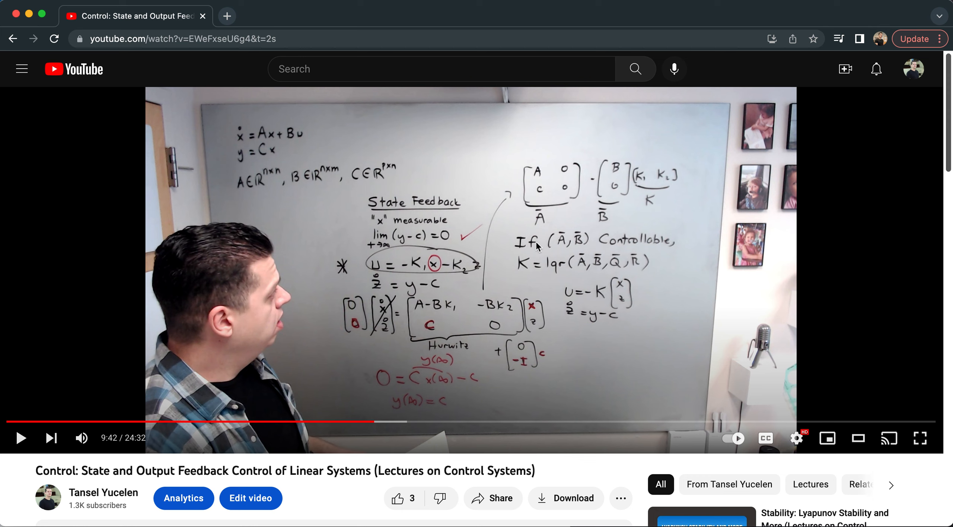
{"action": "mouse_move", "coordinate": [601, 258]}
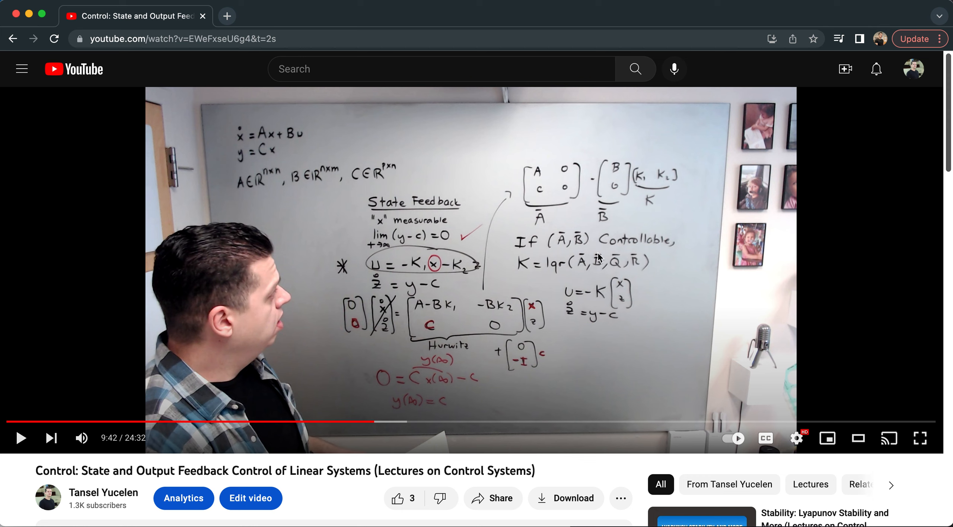
{"action": "mouse_move", "coordinate": [531, 271]}
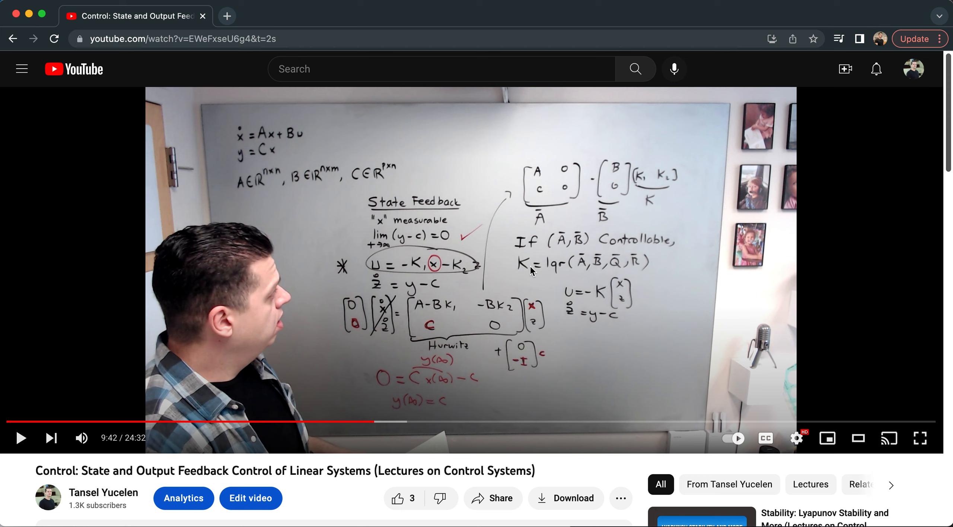
{"action": "mouse_move", "coordinate": [631, 230]}
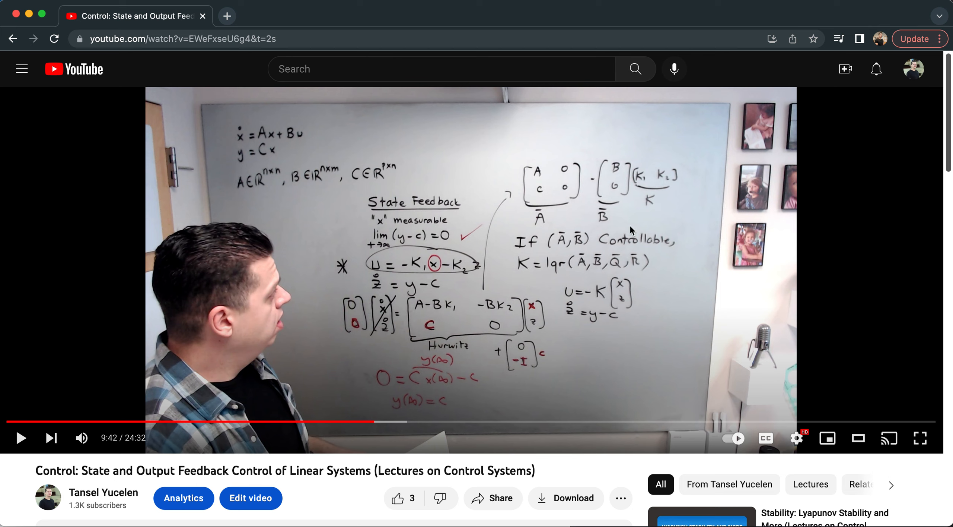
{"action": "mouse_move", "coordinate": [554, 264]}
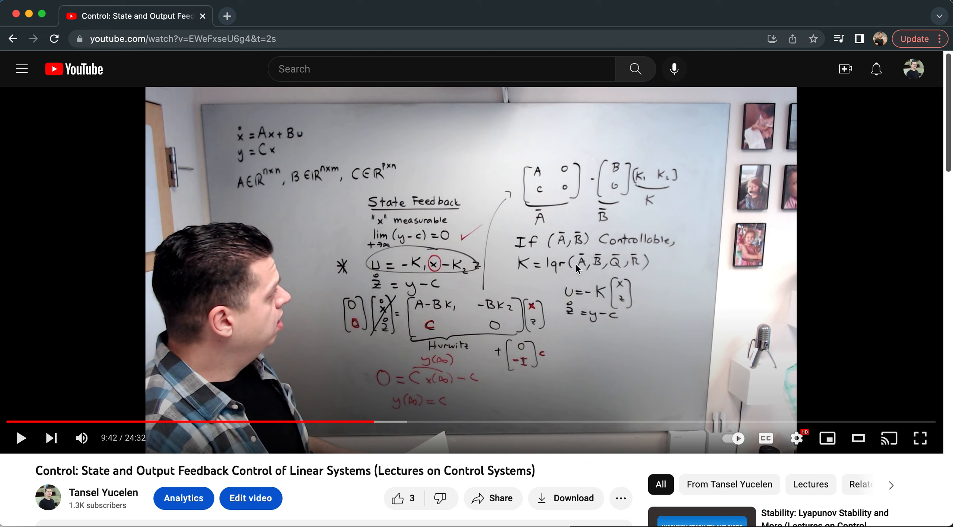
{"action": "mouse_move", "coordinate": [632, 266]}
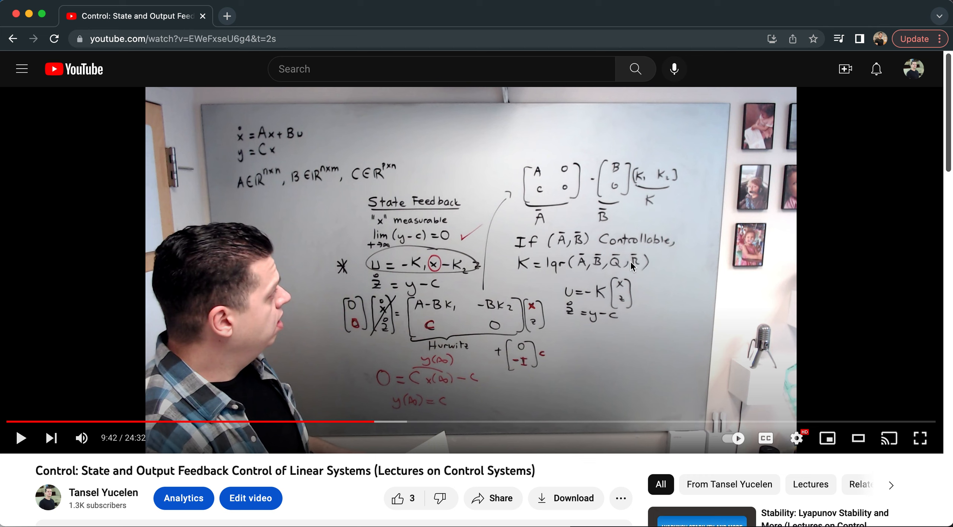
{"action": "mouse_move", "coordinate": [610, 261]}
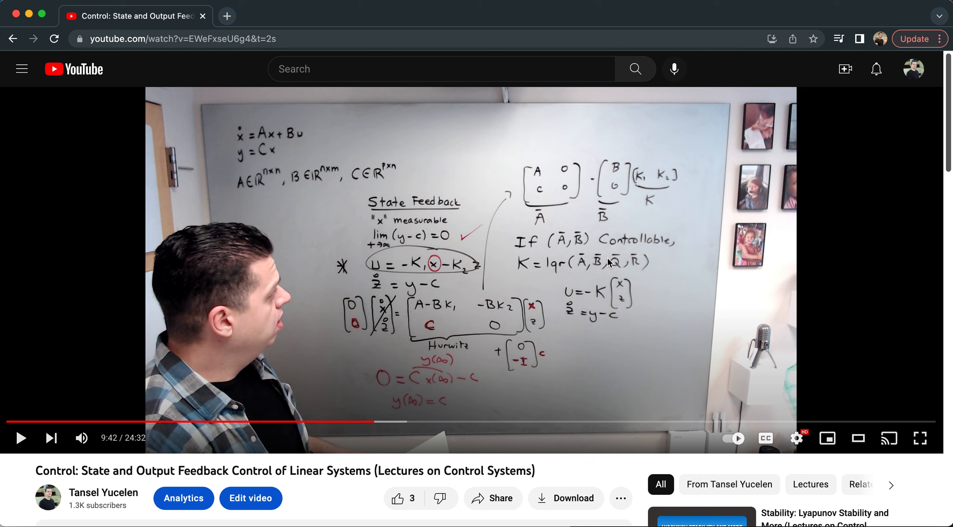
{"action": "mouse_move", "coordinate": [540, 376]}
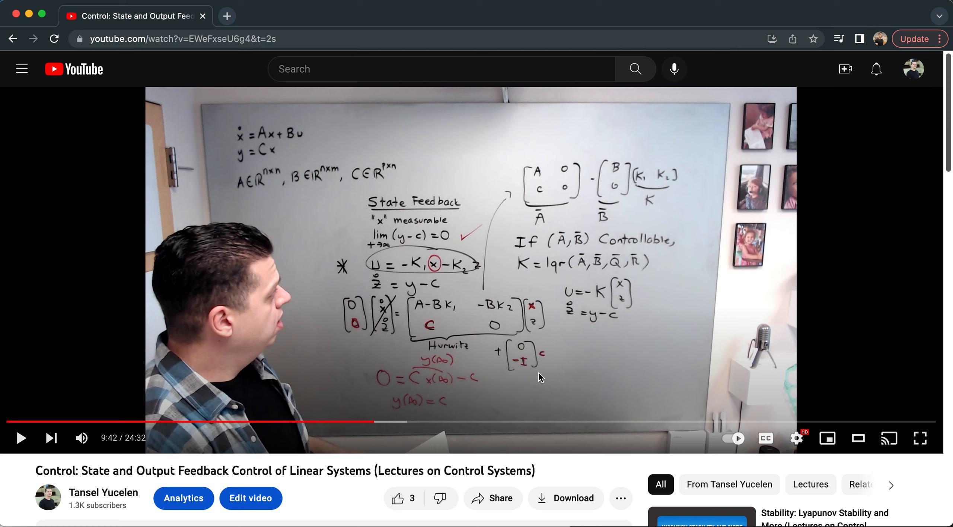
{"action": "mouse_move", "coordinate": [555, 197]}
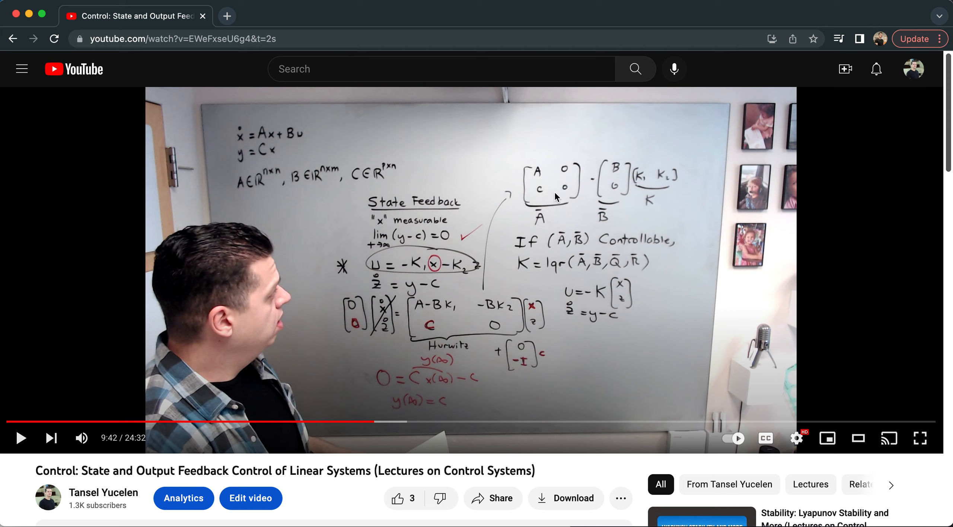
{"action": "mouse_move", "coordinate": [387, 251]}
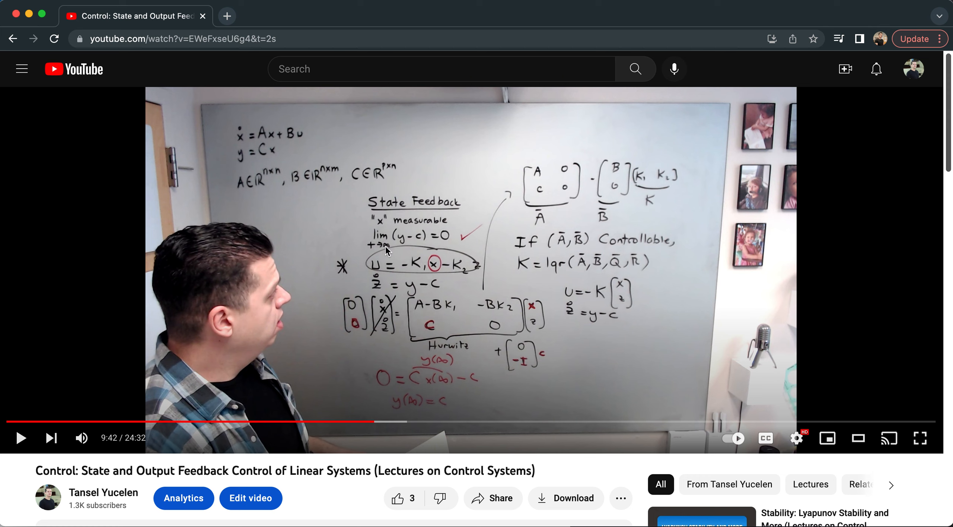
{"action": "mouse_move", "coordinate": [389, 250]}
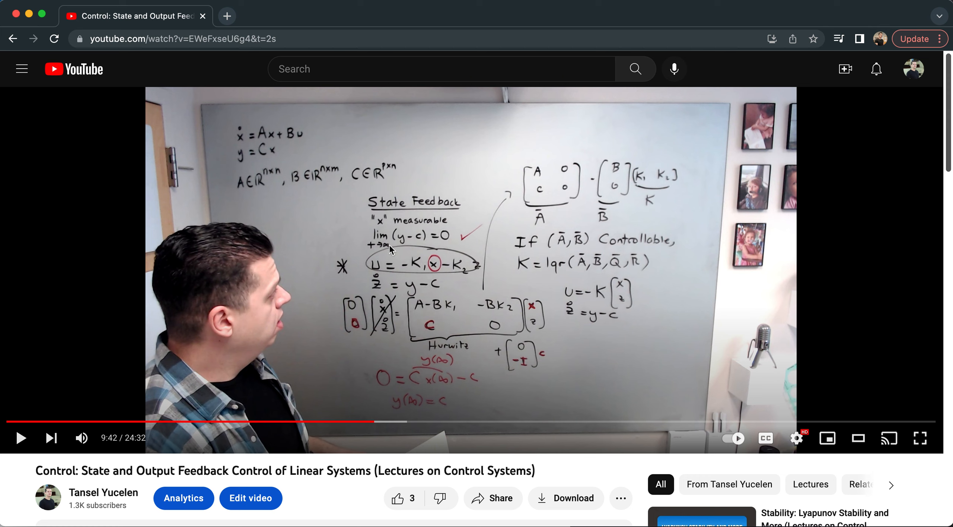
{"action": "mouse_move", "coordinate": [477, 269]}
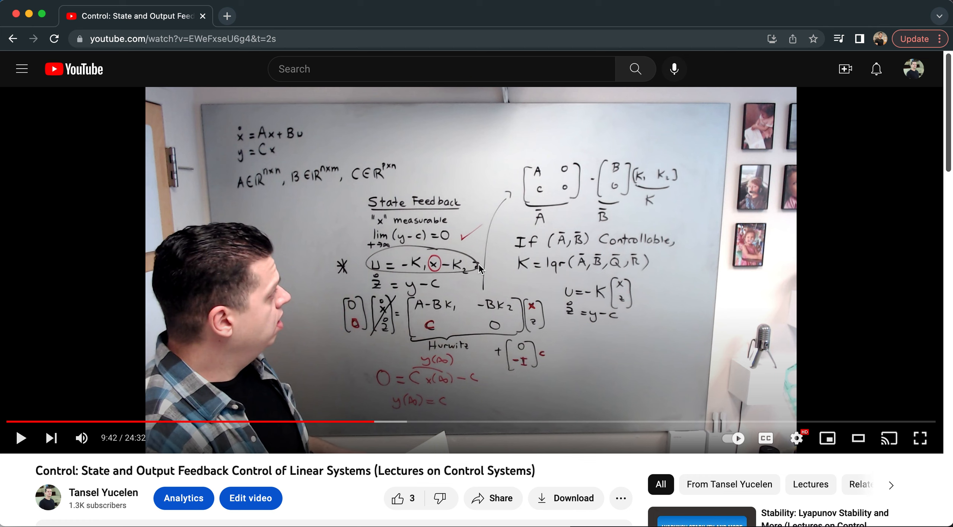
{"action": "mouse_move", "coordinate": [565, 289]}
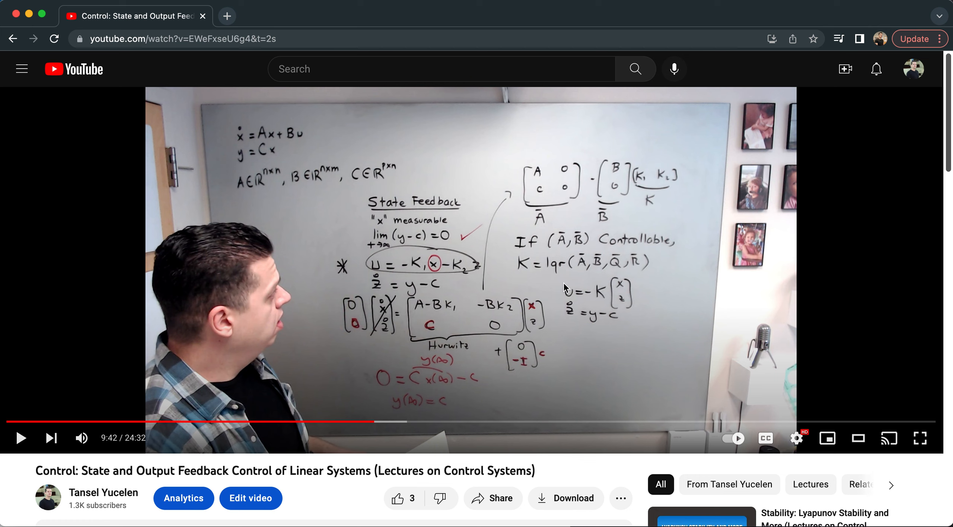
{"action": "mouse_move", "coordinate": [627, 290]}
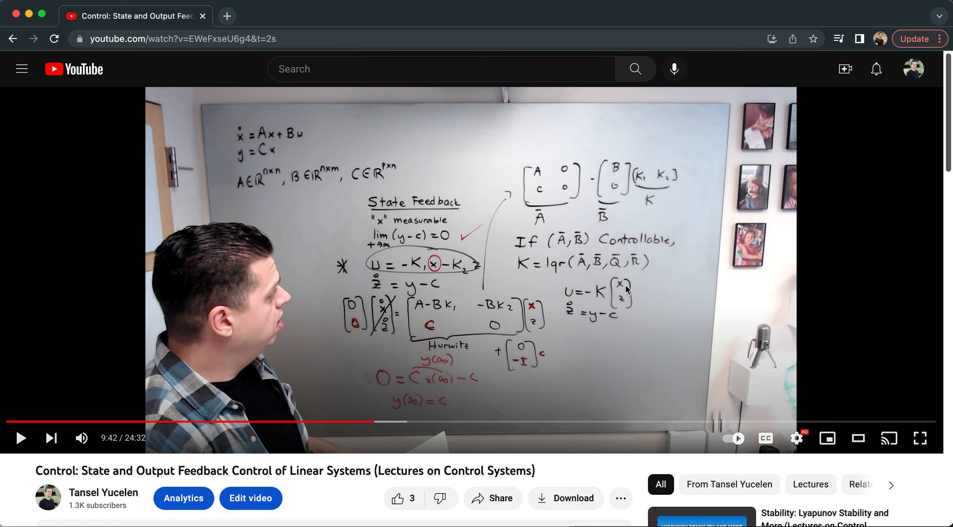
{"action": "mouse_move", "coordinate": [580, 294]}
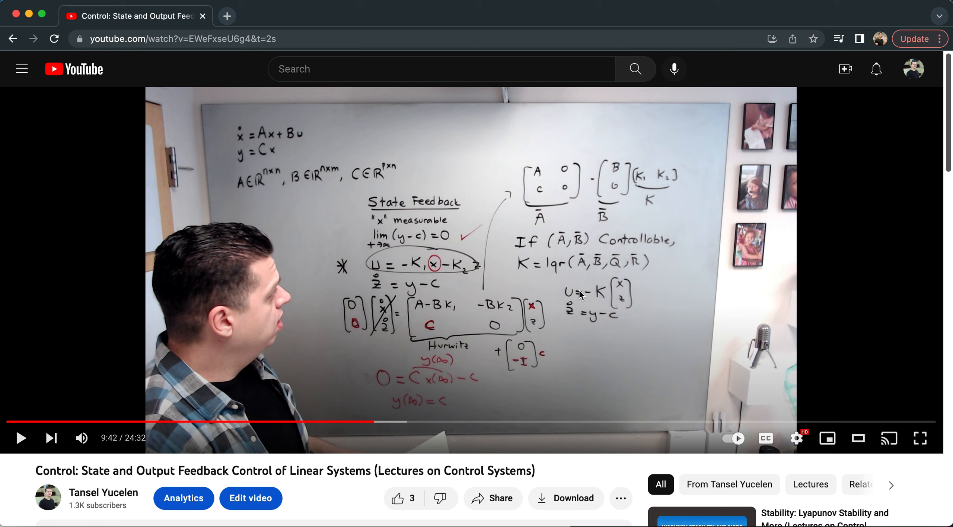
{"action": "mouse_move", "coordinate": [625, 309]}
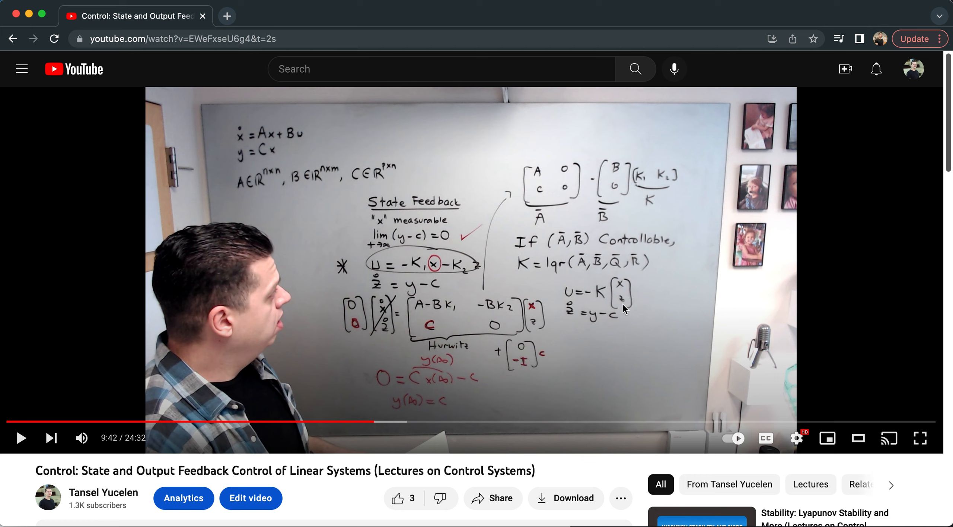
{"action": "mouse_move", "coordinate": [601, 320]}
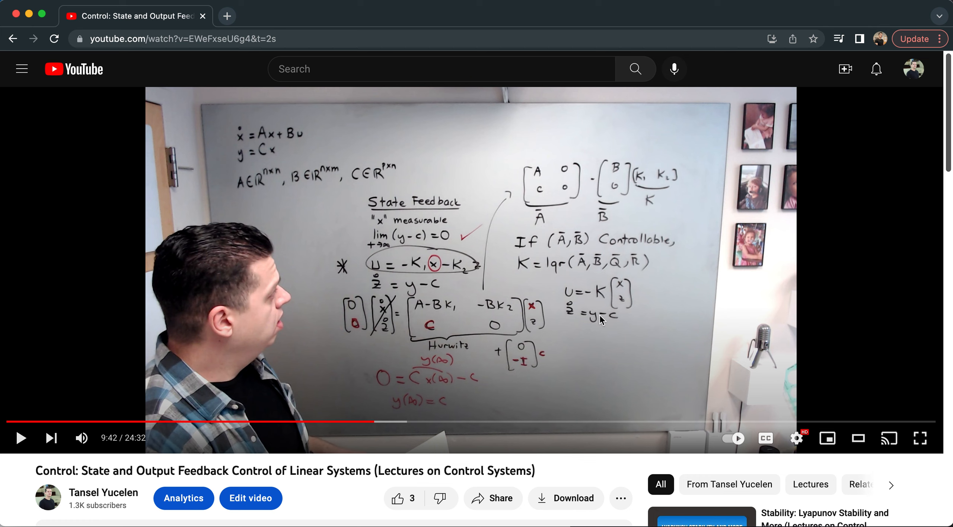
{"action": "mouse_move", "coordinate": [533, 256]}
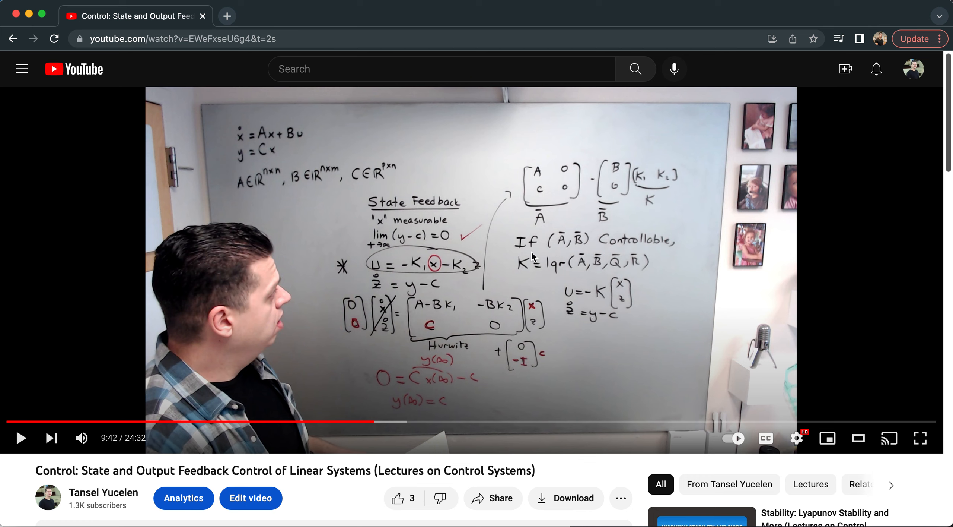
{"action": "mouse_move", "coordinate": [536, 274]}
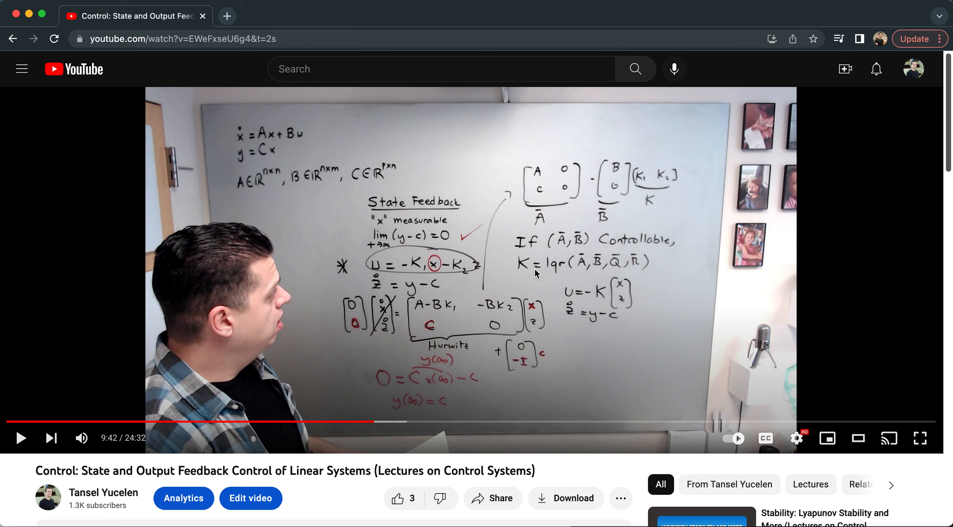
{"action": "mouse_move", "coordinate": [617, 264]}
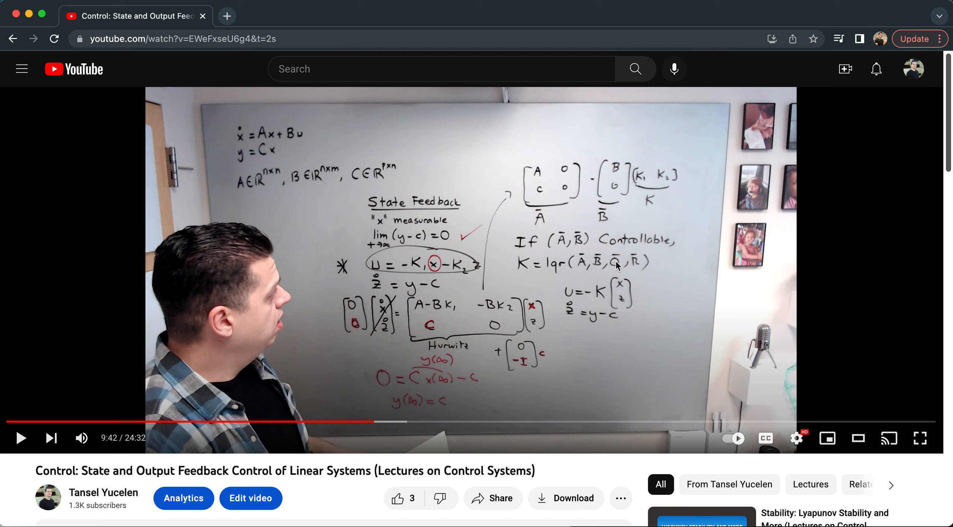
{"action": "mouse_move", "coordinate": [637, 267]}
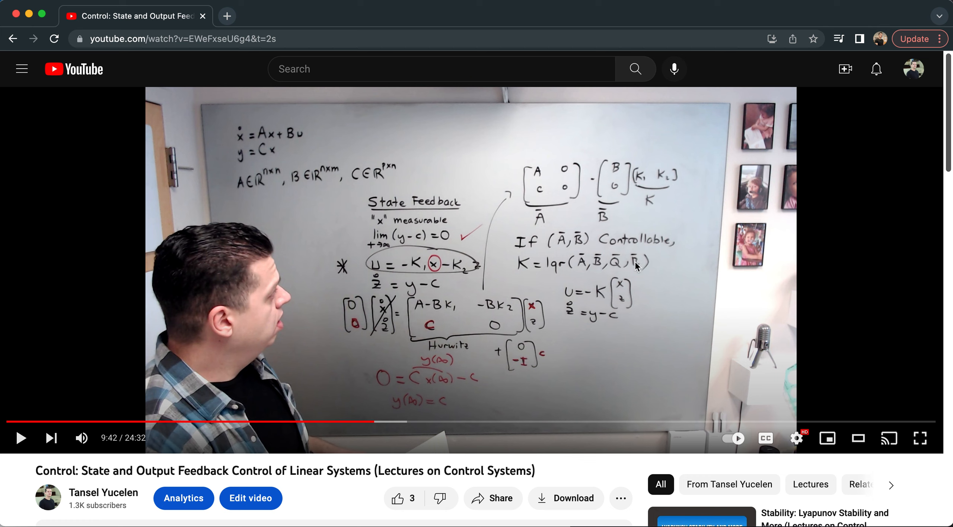
{"action": "mouse_move", "coordinate": [611, 211]}
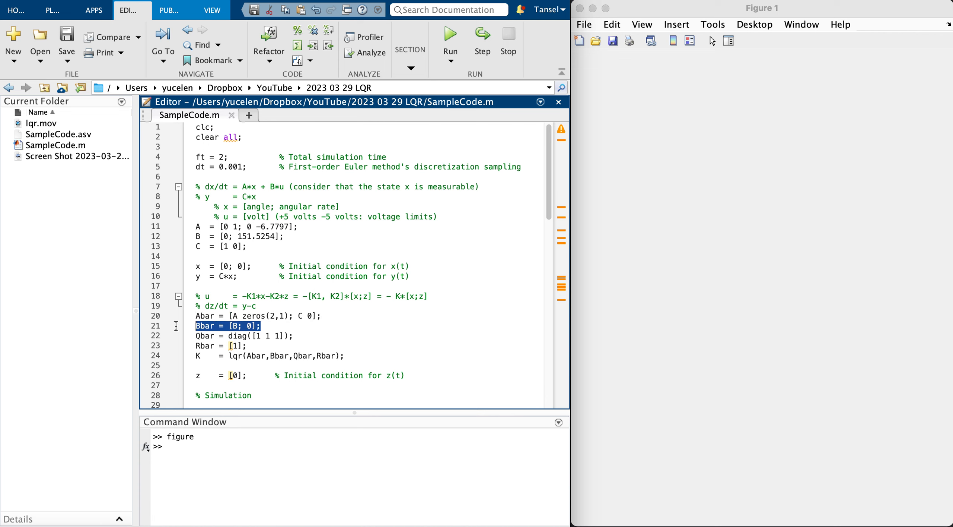
Review the Qbar weighting matrix, the lqr gain K line, and the loop's starting time 0
{"action": "double_click", "coordinate": [207, 336]}
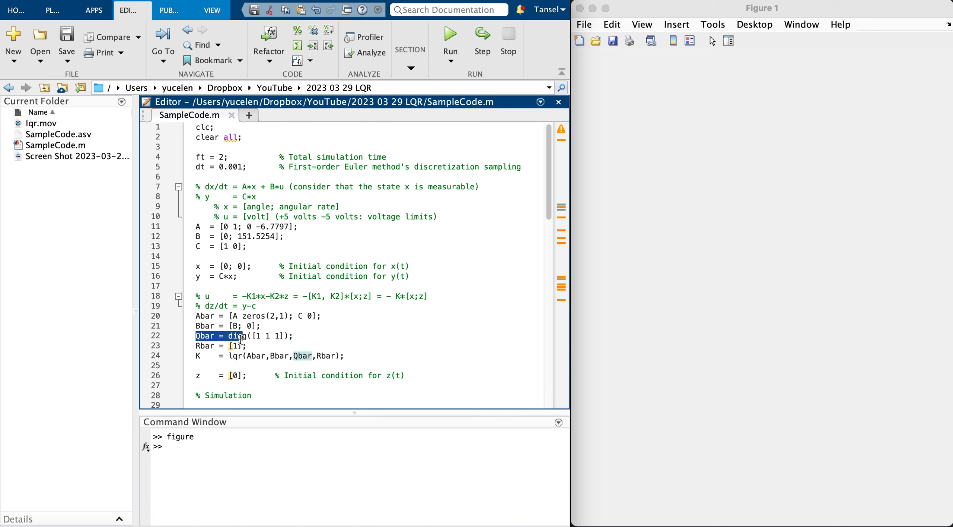
{"action": "left_click_drag", "start_coordinate": [239, 336], "coordinate": [250, 346]}
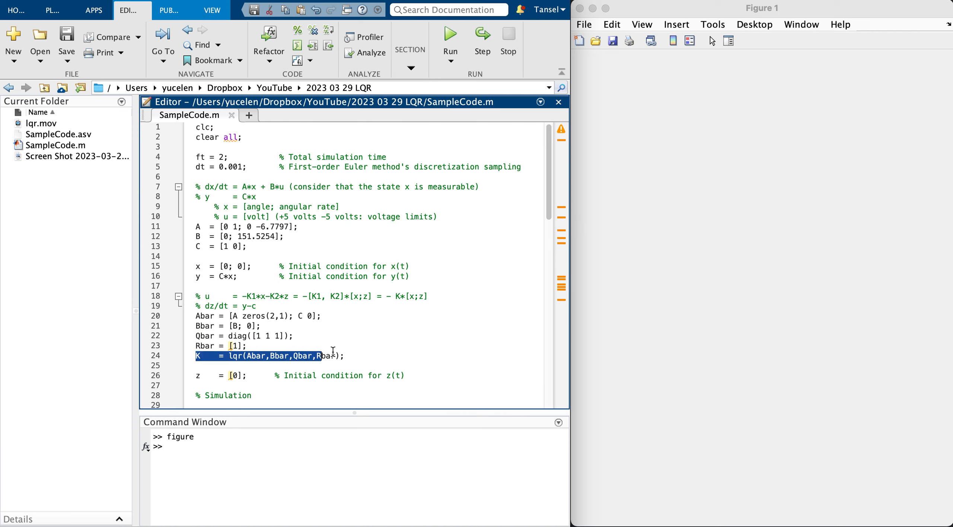
{"action": "left_click", "coordinate": [202, 375]}
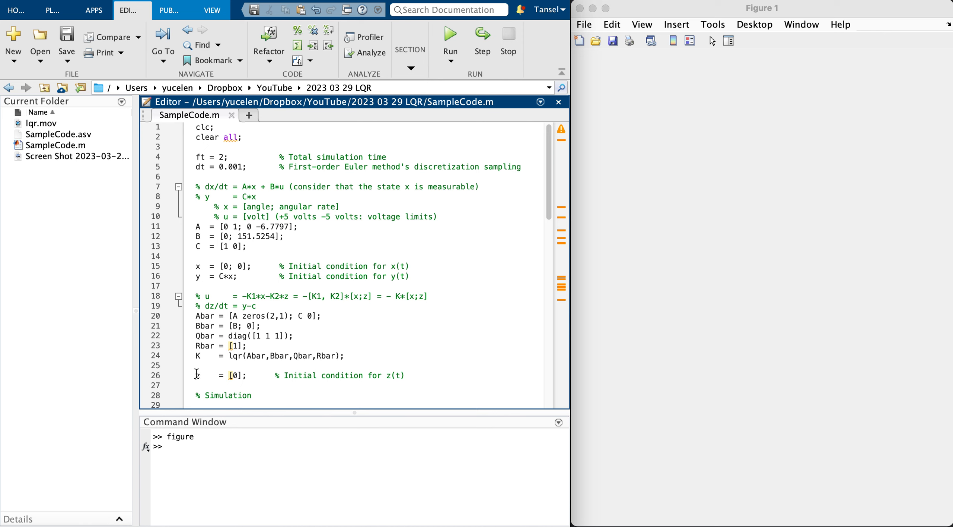
{"action": "triple_click", "coordinate": [243, 374]}
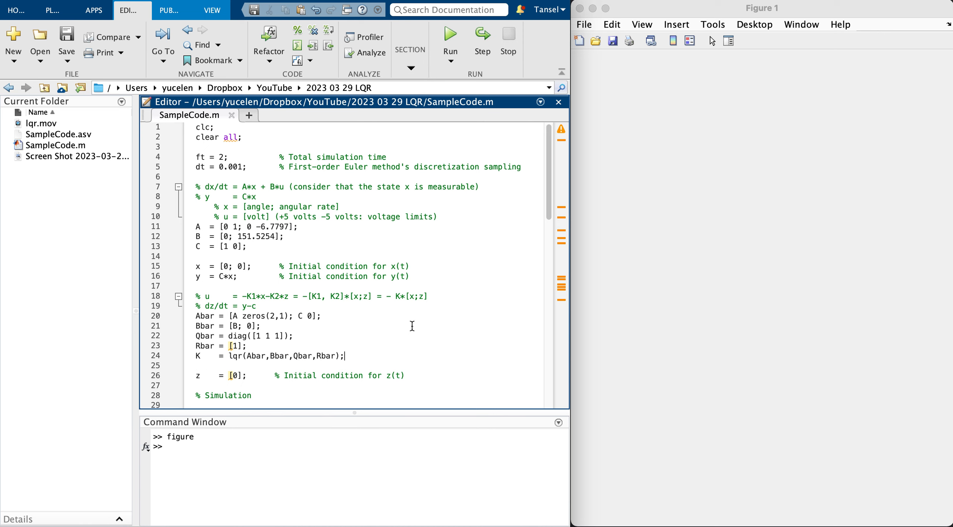
{"action": "scroll", "scroll_direction": "down", "scroll_amount": 3}
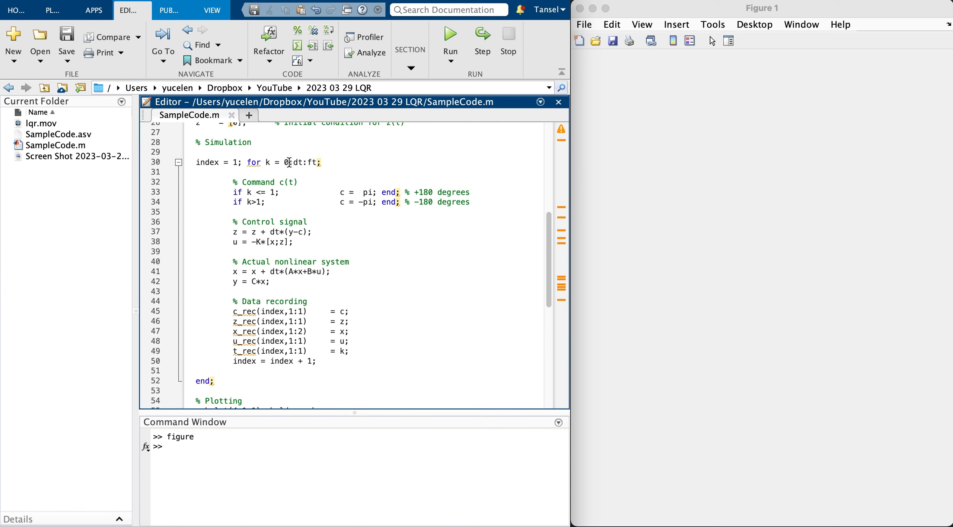
{"action": "double_click", "coordinate": [313, 161]}
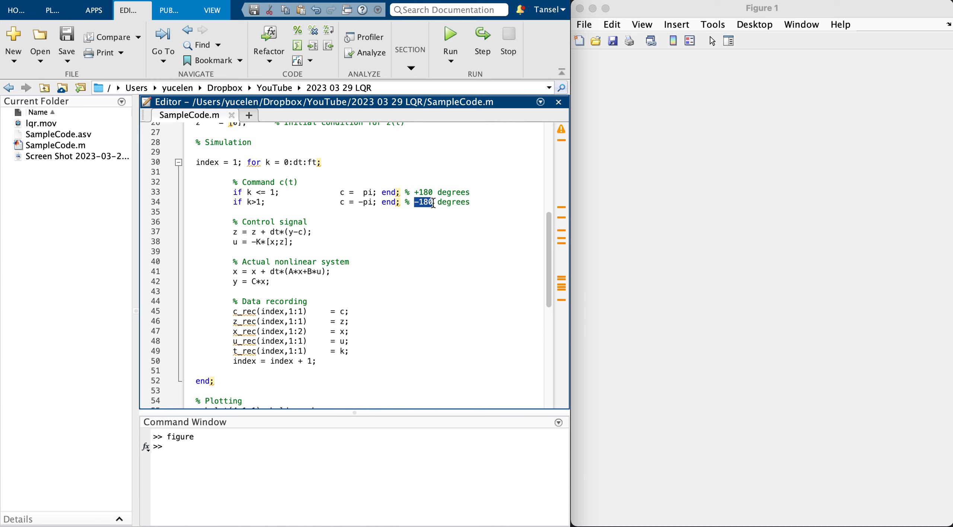
{"action": "mouse_move", "coordinate": [242, 226]}
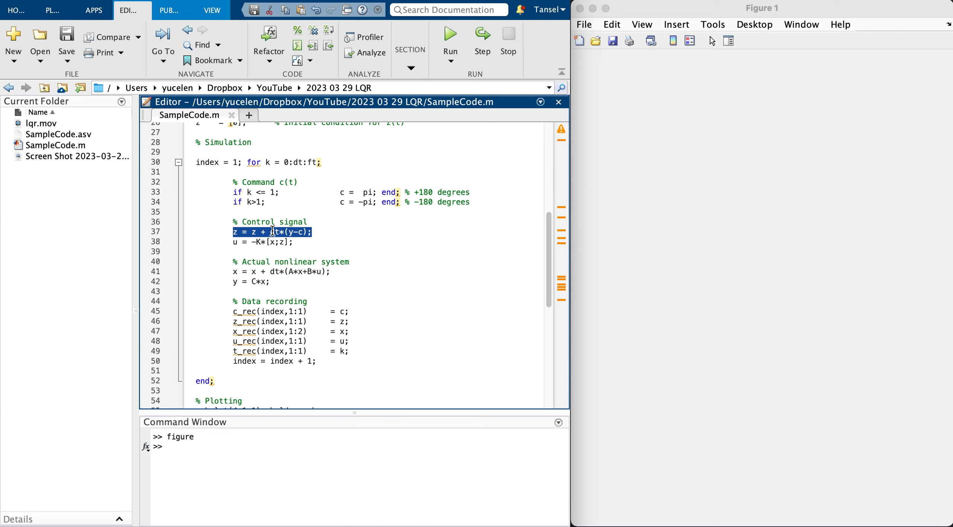
Inspect the integrator and state update equations and the index counter in the for loop
{"action": "left_click", "coordinate": [234, 231]}
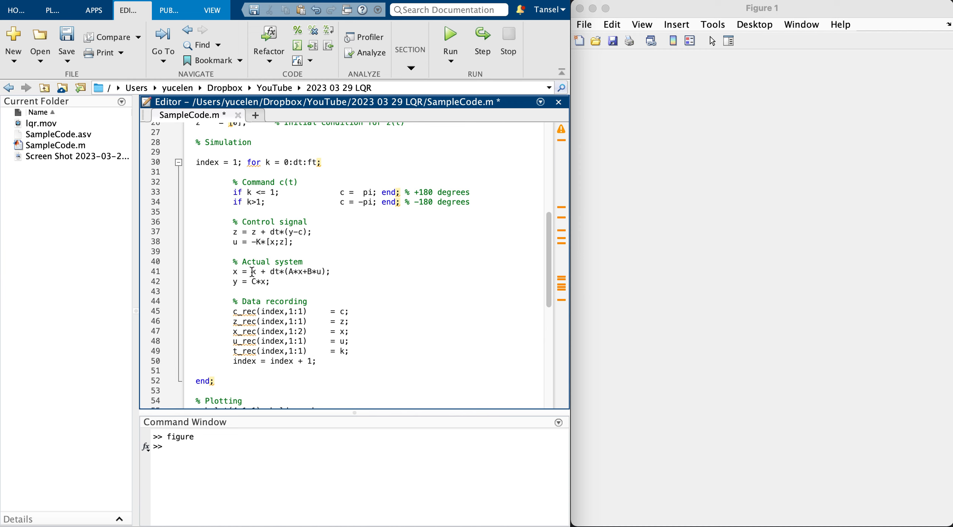
{"action": "left_click_drag", "start_coordinate": [234, 271], "coordinate": [270, 281]}
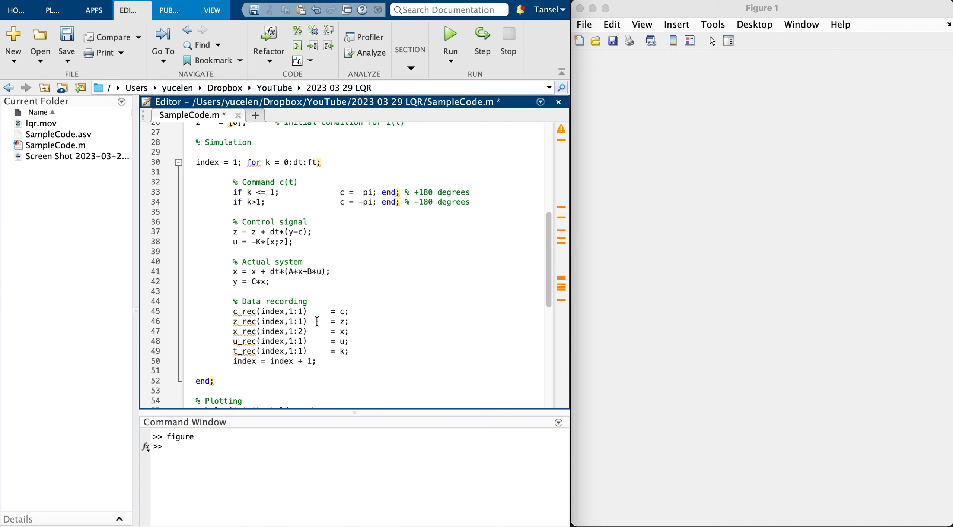
{"action": "mouse_move", "coordinate": [207, 367]}
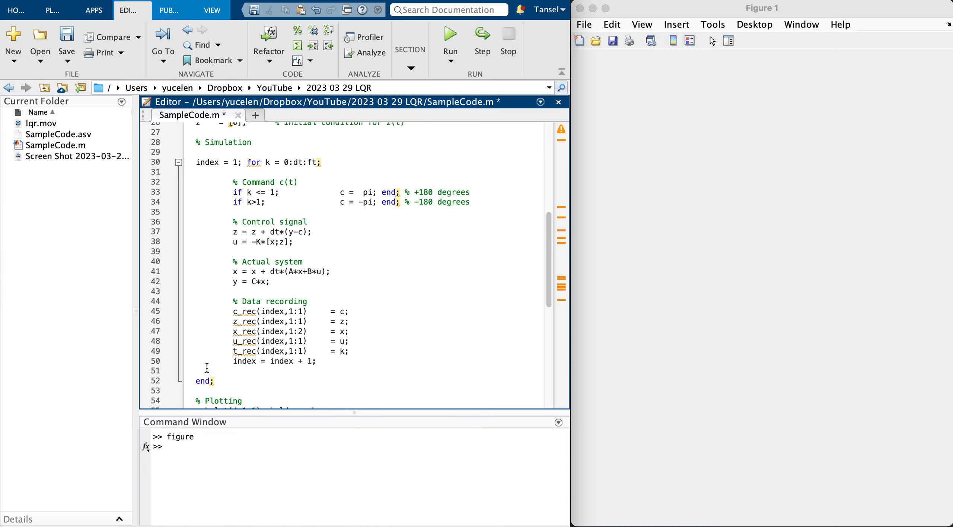
{"action": "double_click", "coordinate": [243, 360]}
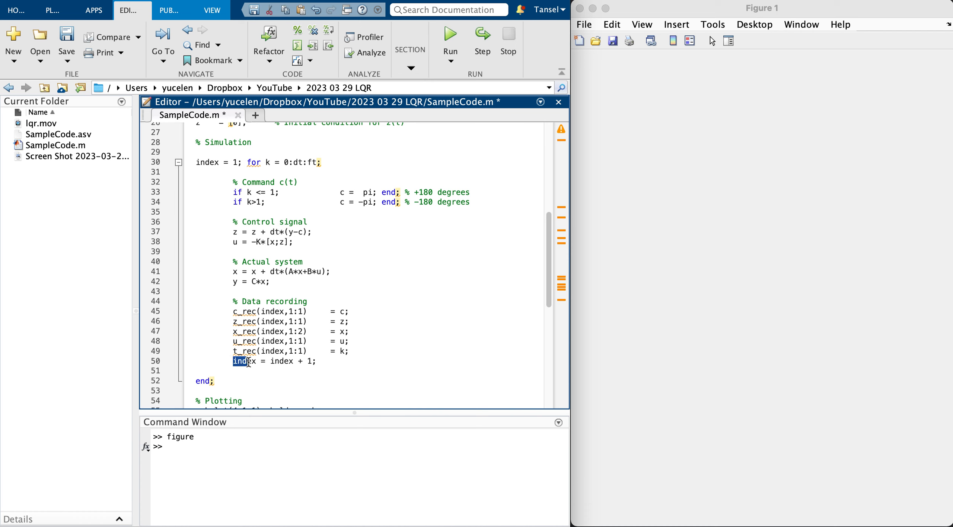
{"action": "double_click", "coordinate": [243, 360]}
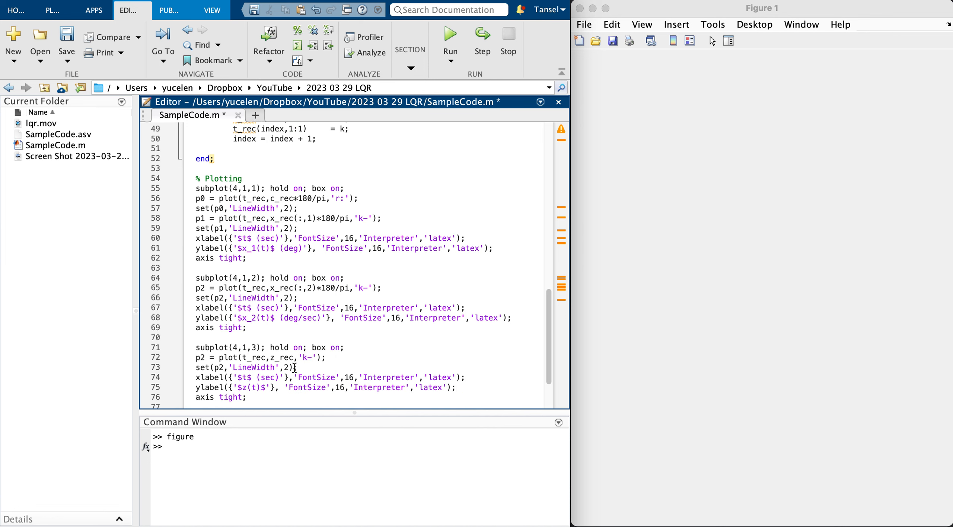
{"action": "scroll", "scroll_direction": "down", "scroll_amount": 3}
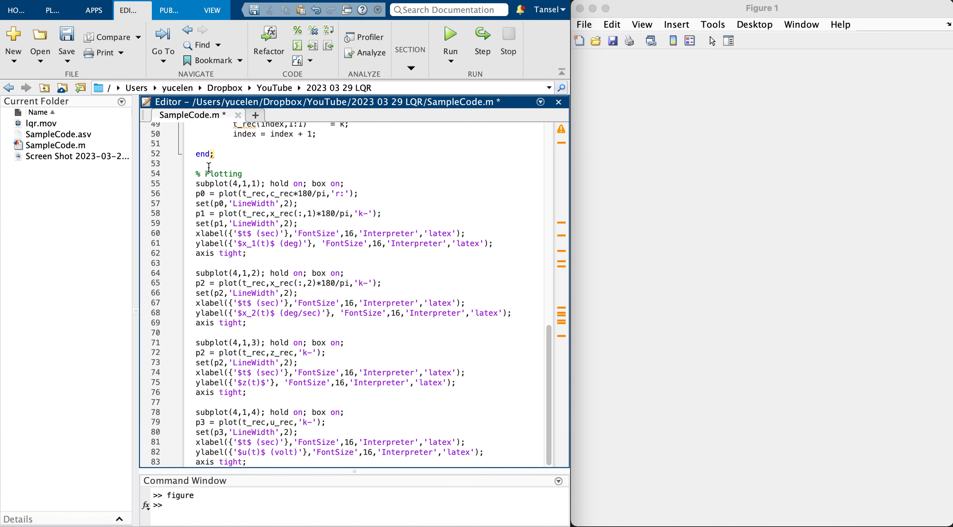
{"action": "mouse_move", "coordinate": [276, 434]}
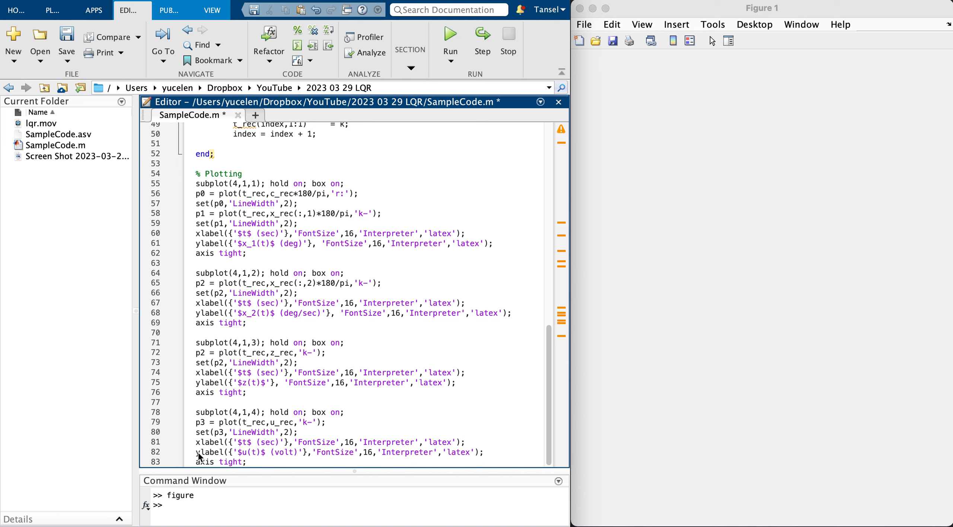
{"action": "mouse_move", "coordinate": [282, 249]}
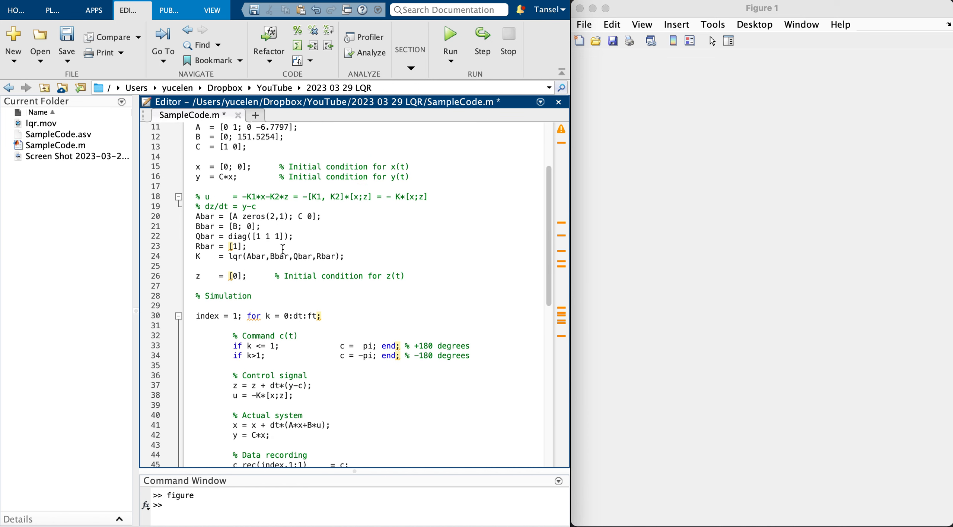
{"action": "mouse_move", "coordinate": [353, 239]}
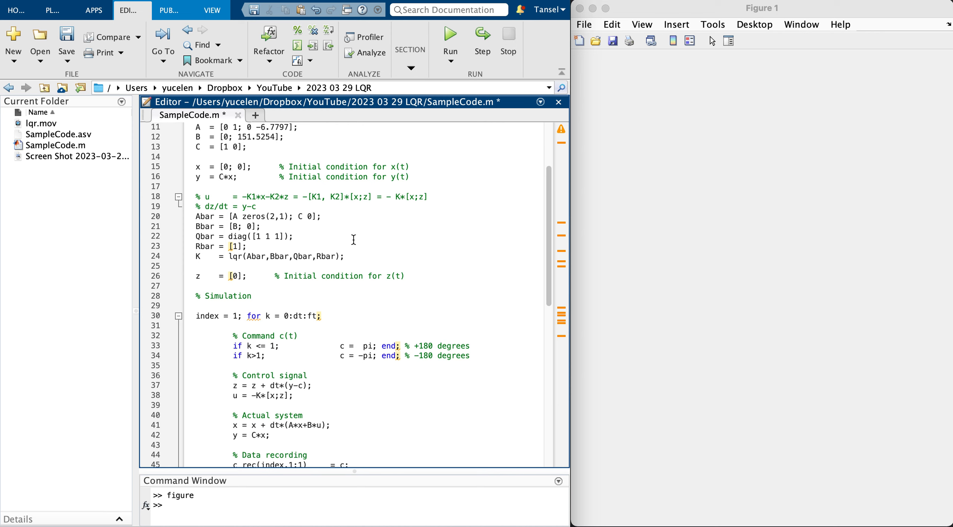
{"action": "mouse_move", "coordinate": [330, 246]}
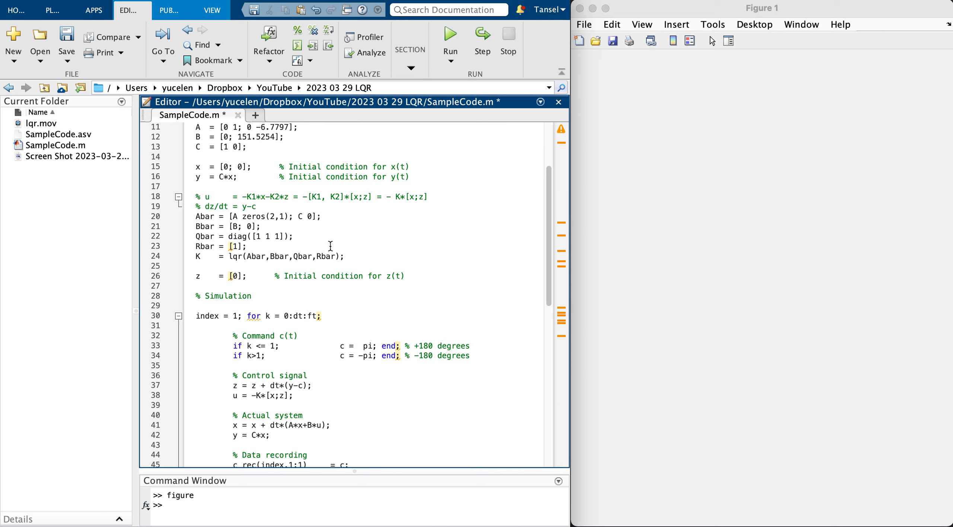
{"action": "mouse_move", "coordinate": [237, 232]}
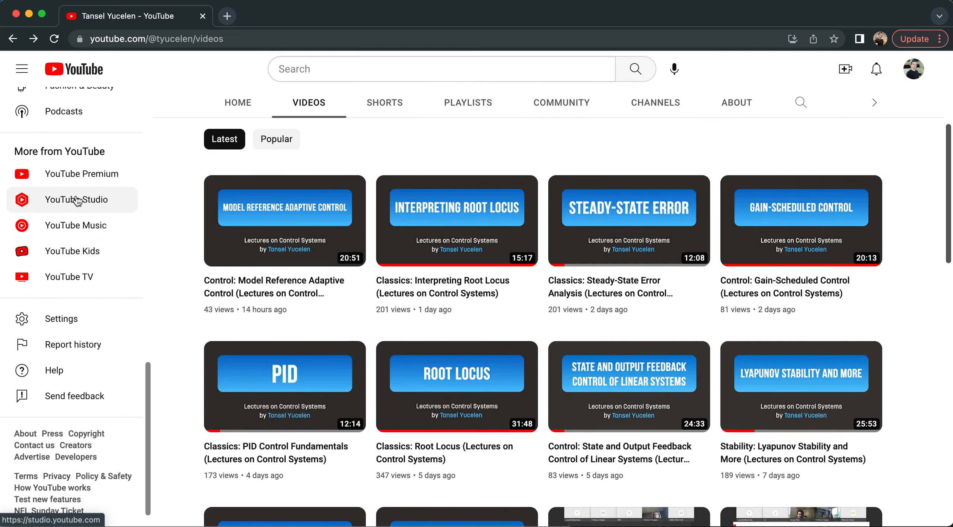
Go to YouTube Studio from the channel sidebar and select Content in its left menu
{"action": "left_click", "coordinate": [75, 199]}
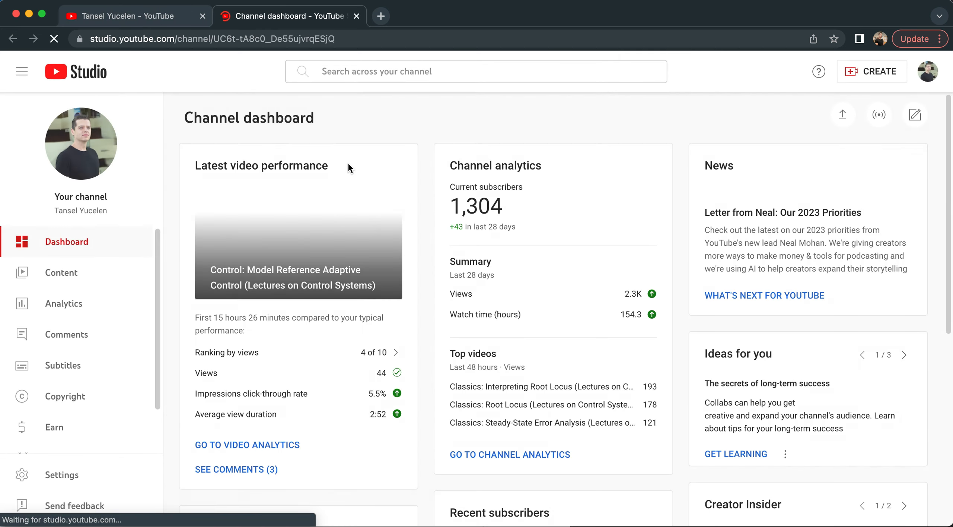
{"action": "left_click", "coordinate": [61, 272]}
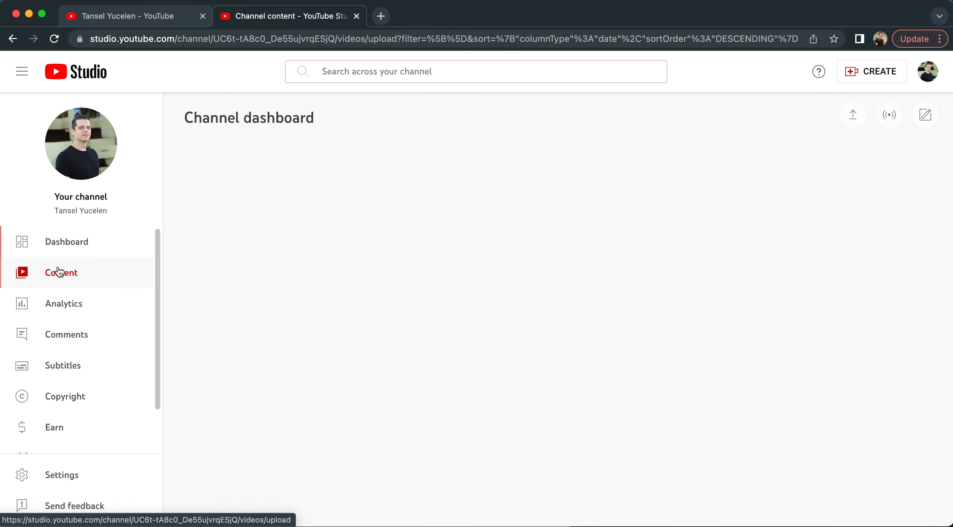
{"action": "left_click", "coordinate": [61, 272]}
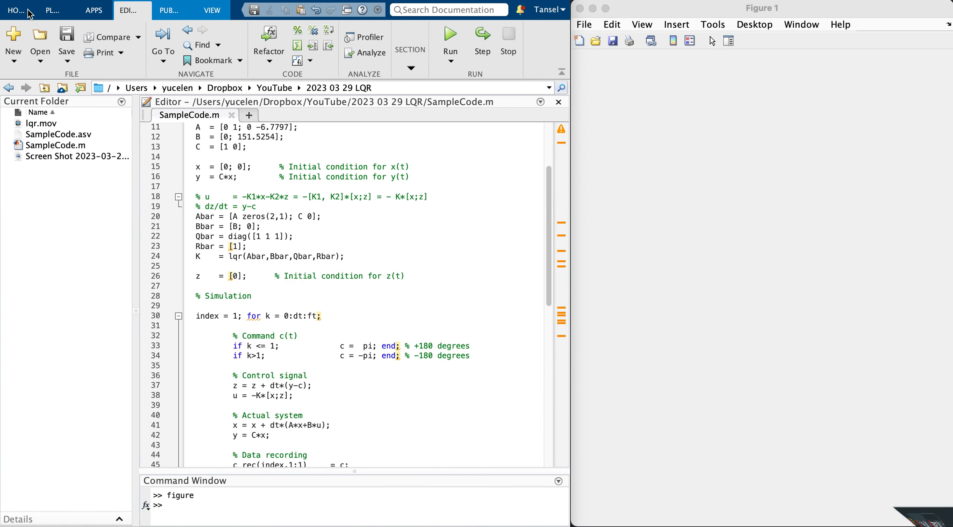
{"action": "mouse_move", "coordinate": [331, 296]}
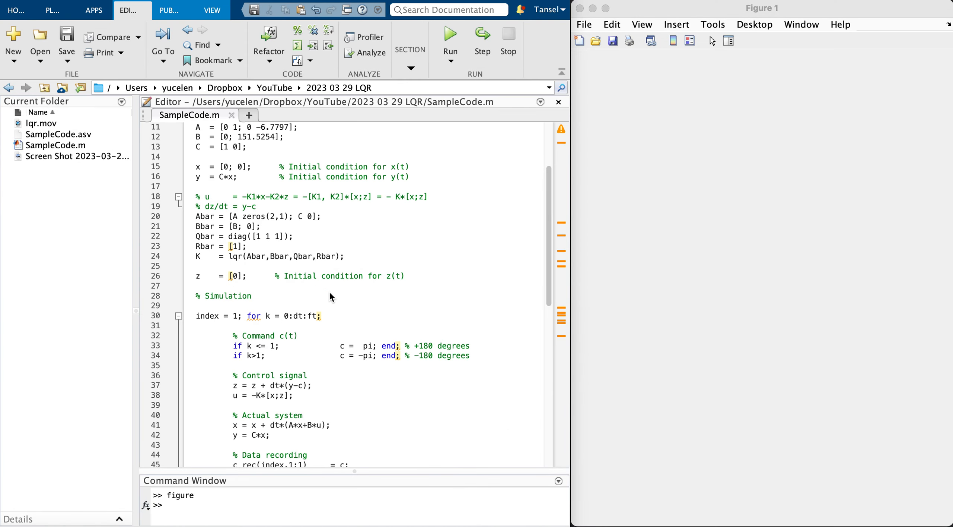
Run SampleCode.m to plot x1, x2, z and u, then check the output matrix C entries
{"action": "left_click", "coordinate": [292, 236]}
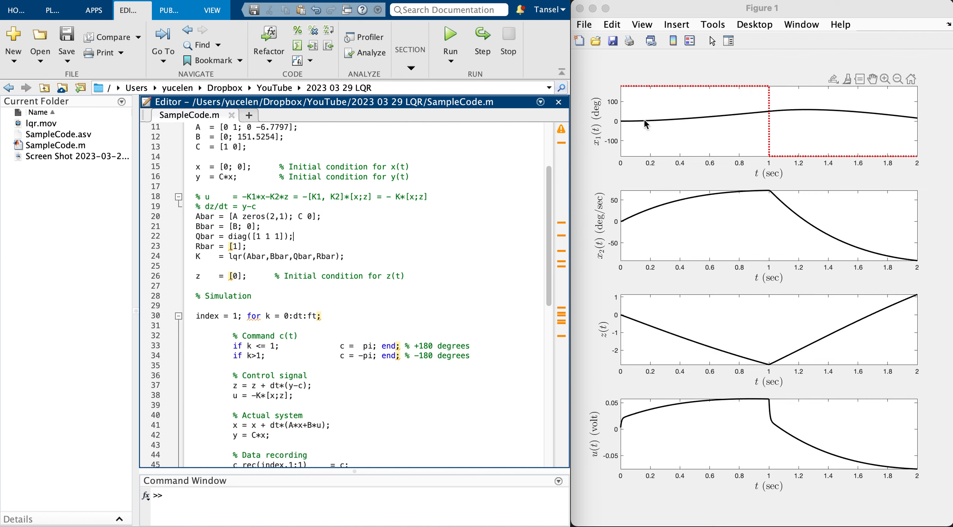
{"action": "mouse_move", "coordinate": [684, 122]}
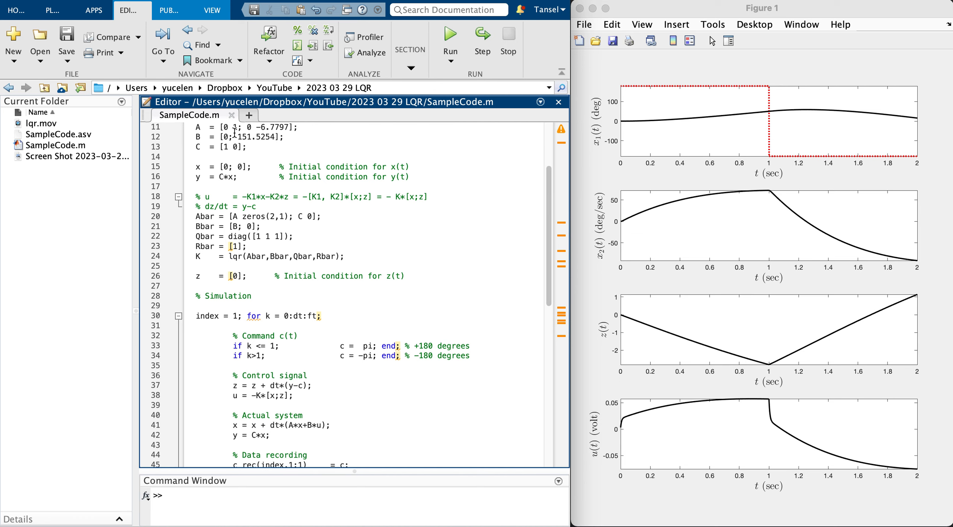
{"action": "double_click", "coordinate": [229, 147]}
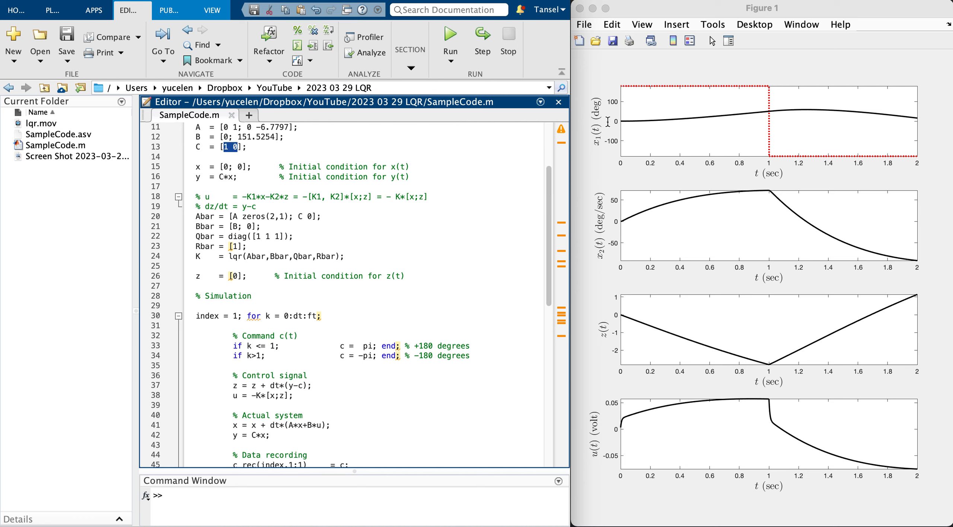
{"action": "mouse_move", "coordinate": [885, 126]}
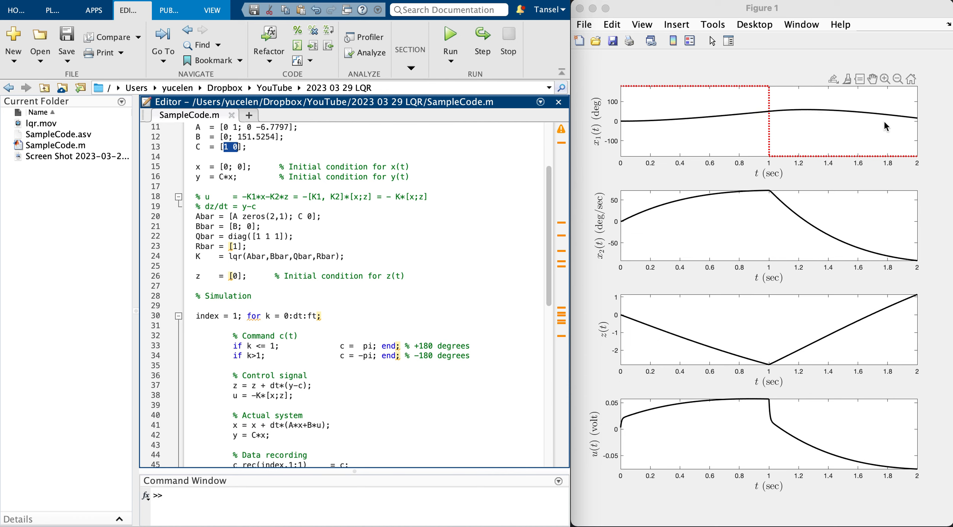
{"action": "mouse_move", "coordinate": [874, 131]}
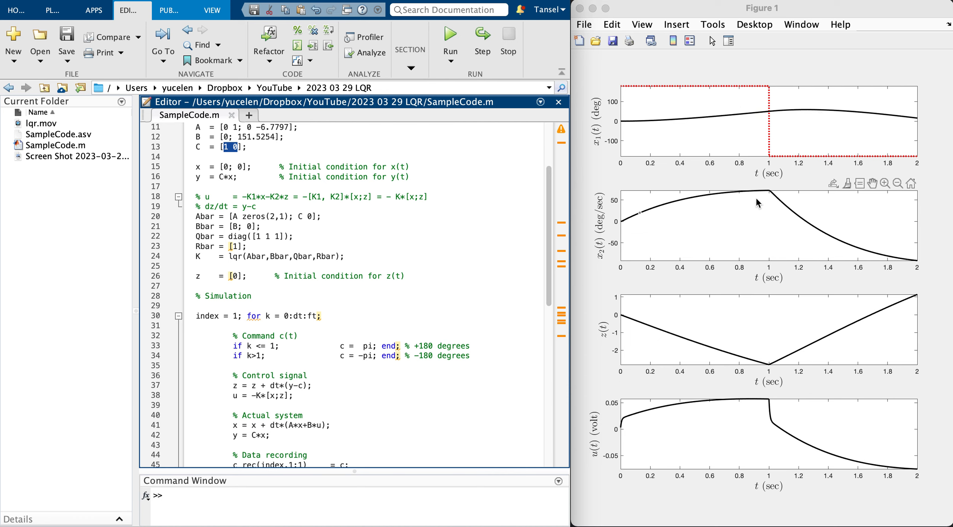
{"action": "mouse_move", "coordinate": [892, 269]}
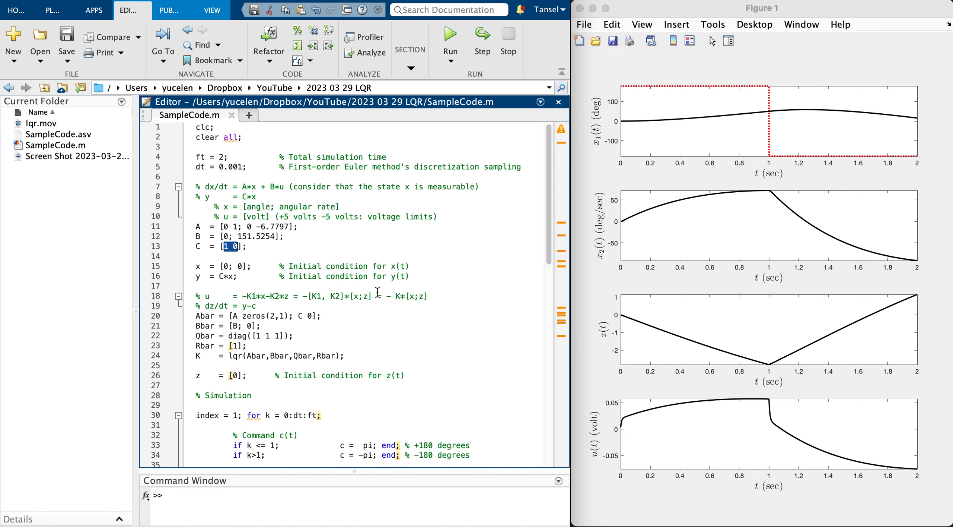
{"action": "scroll", "scroll_direction": "down", "scroll_amount": 3}
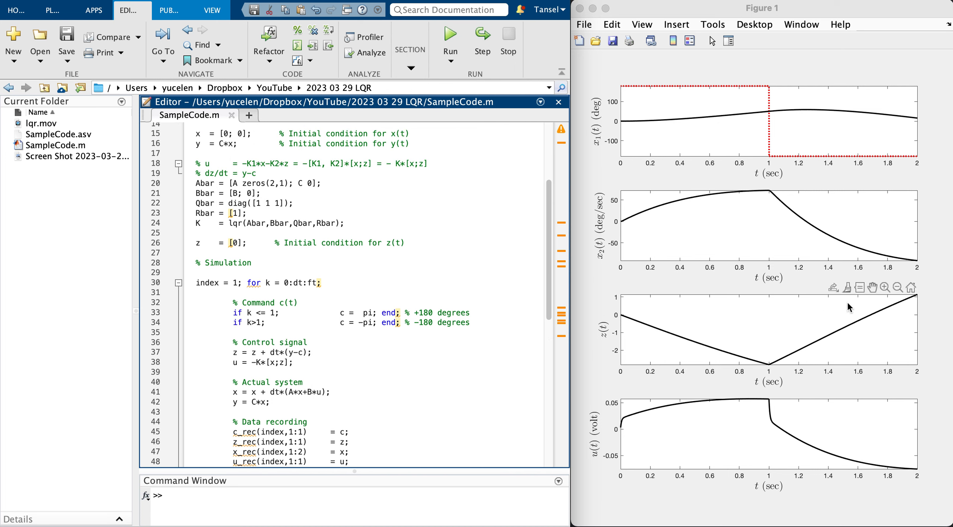
{"action": "mouse_move", "coordinate": [639, 411]}
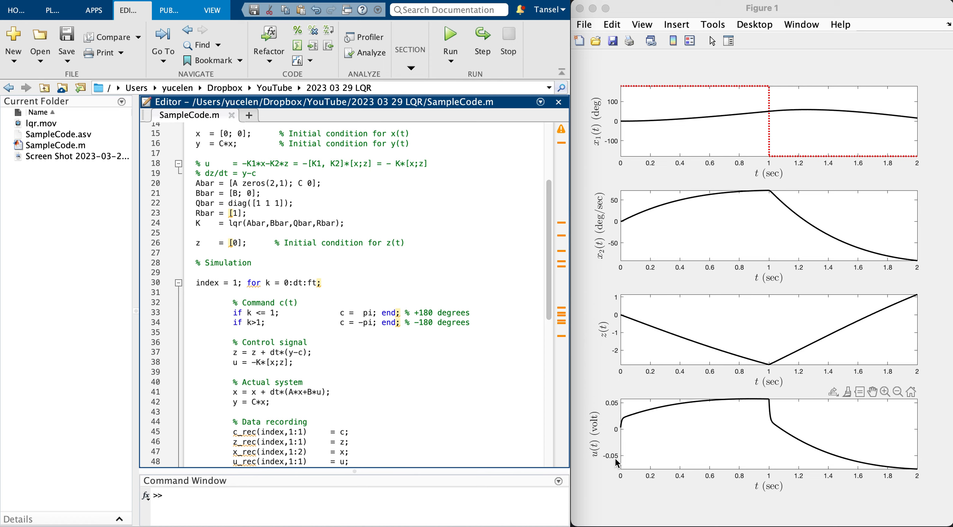
{"action": "mouse_move", "coordinate": [615, 406]}
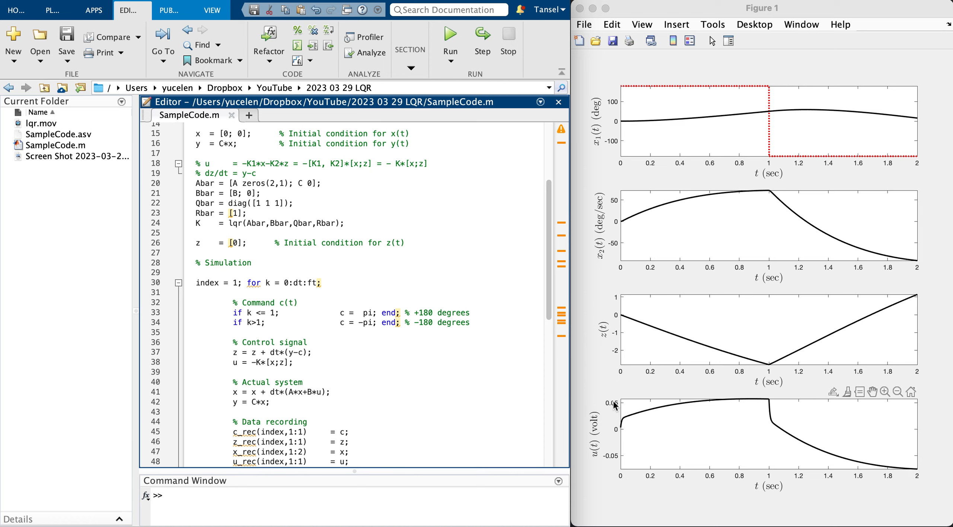
{"action": "mouse_move", "coordinate": [632, 128]}
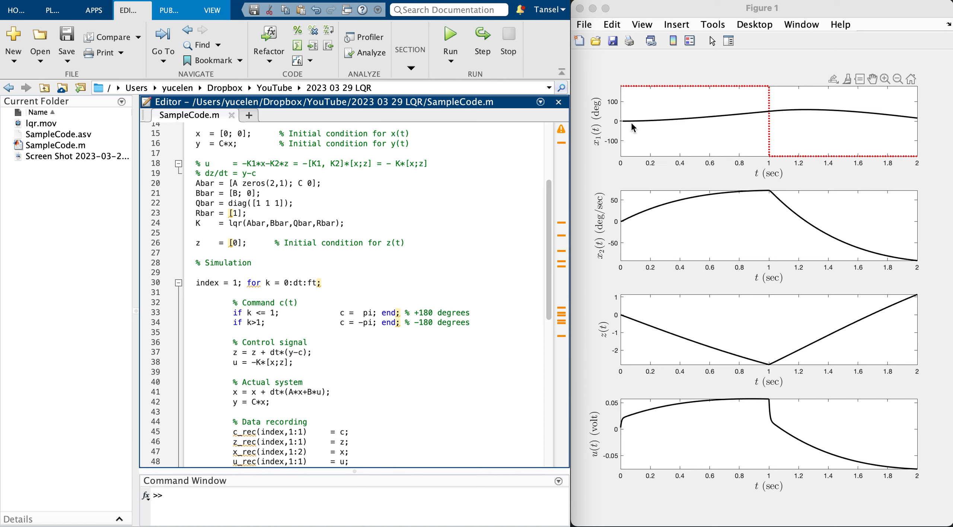
{"action": "mouse_move", "coordinate": [627, 439]}
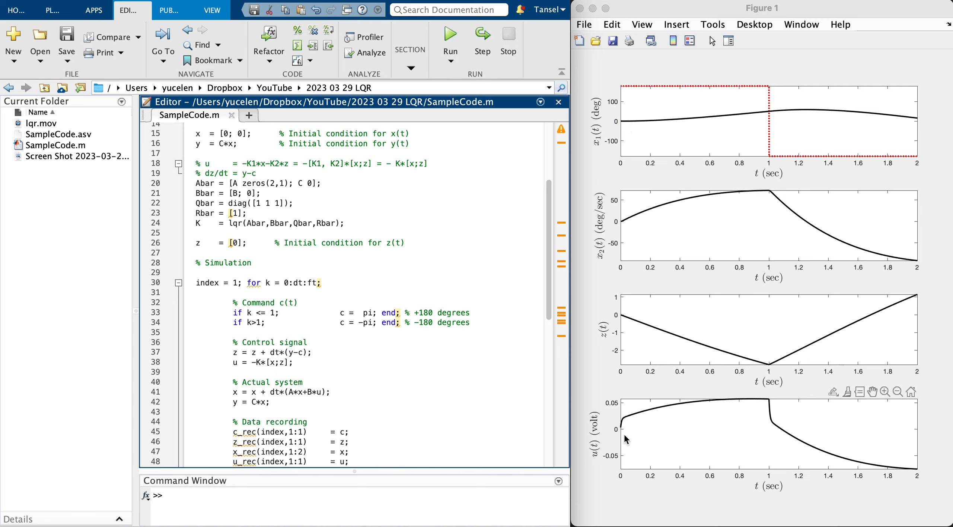
{"action": "mouse_move", "coordinate": [629, 406]}
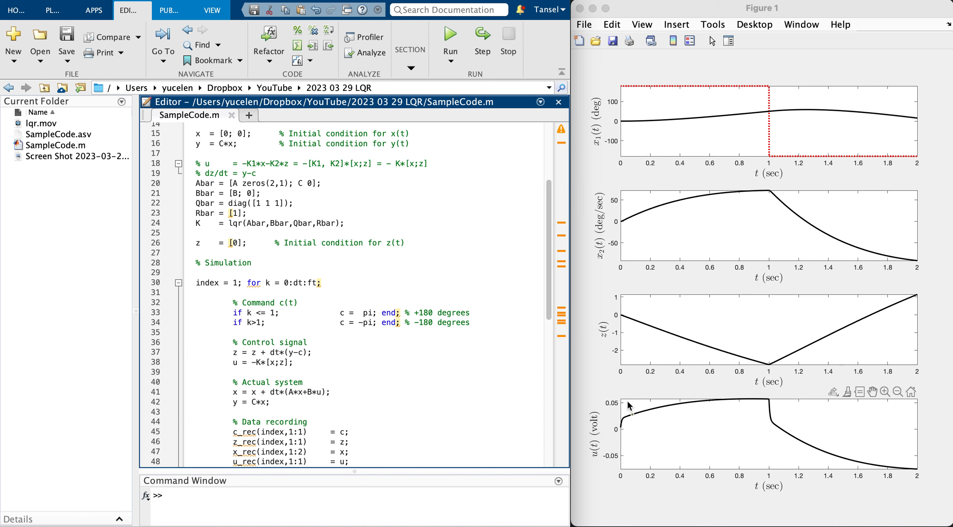
{"action": "mouse_move", "coordinate": [694, 412]}
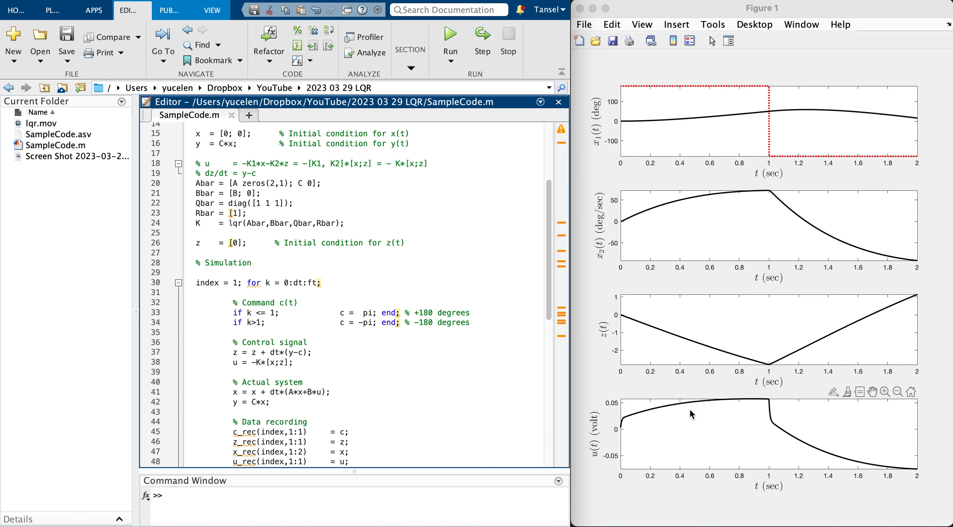
{"action": "mouse_move", "coordinate": [647, 195]}
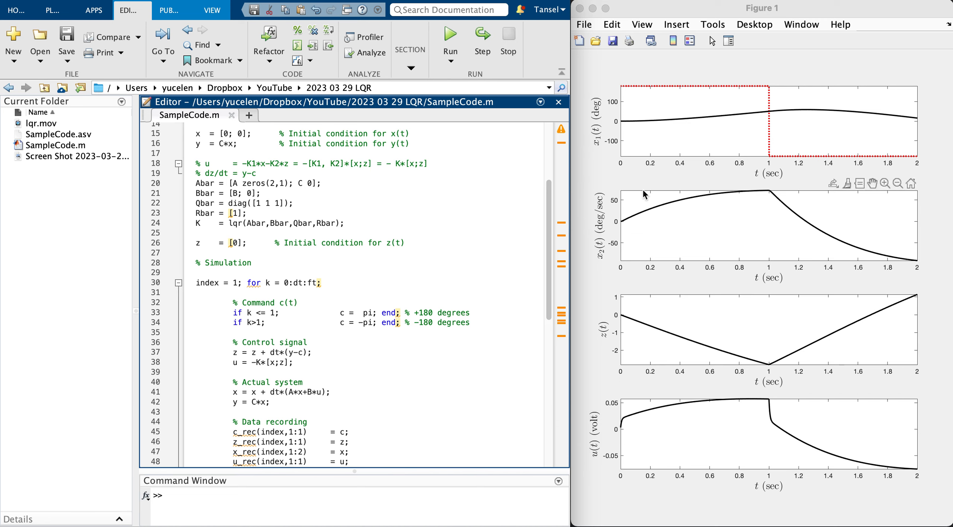
{"action": "mouse_move", "coordinate": [671, 230]}
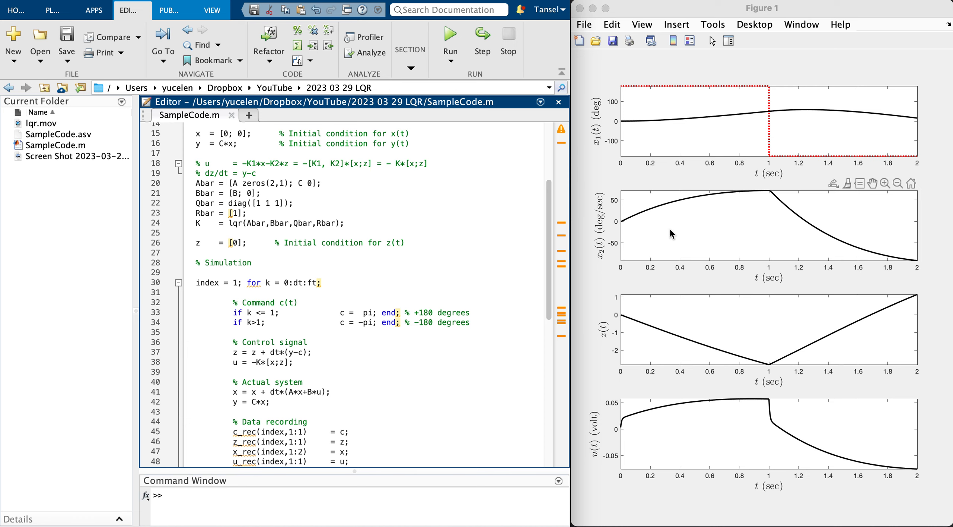
{"action": "mouse_move", "coordinate": [673, 150]}
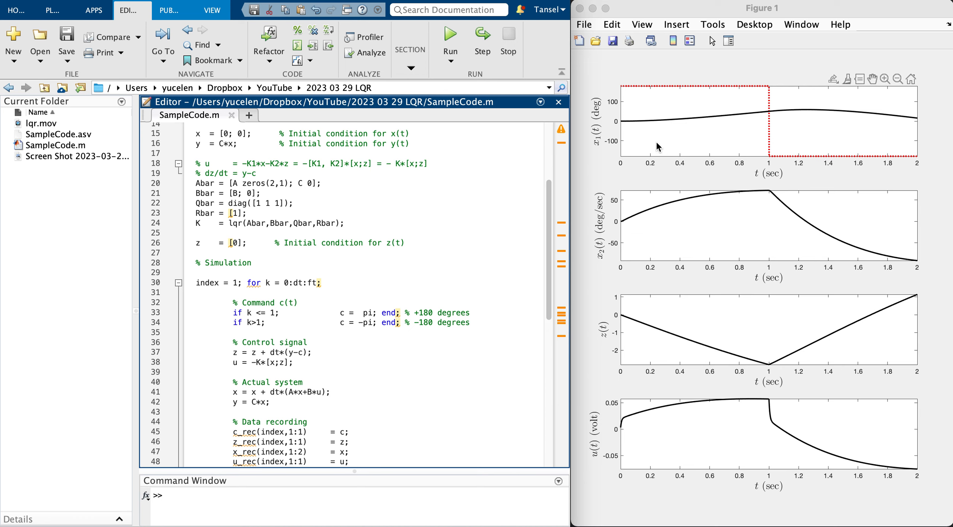
{"action": "mouse_move", "coordinate": [655, 88]}
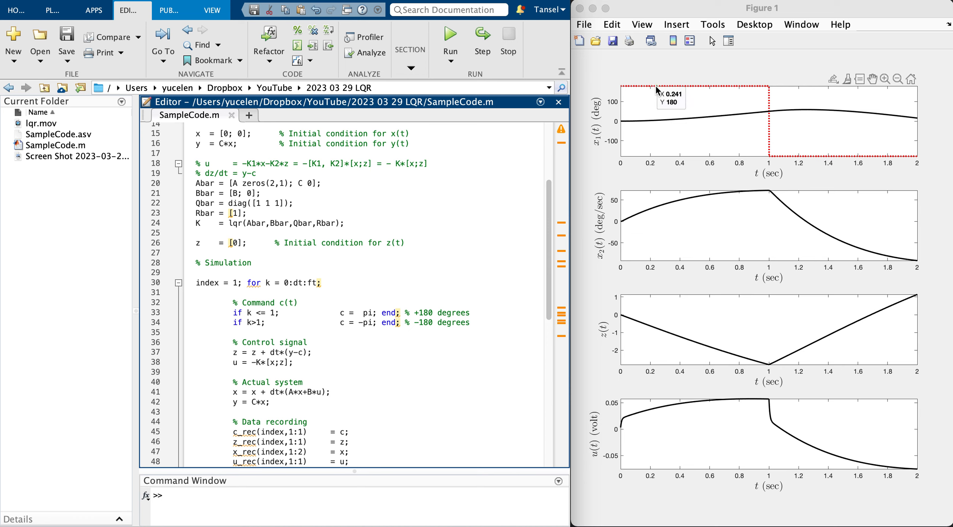
{"action": "mouse_move", "coordinate": [759, 452]}
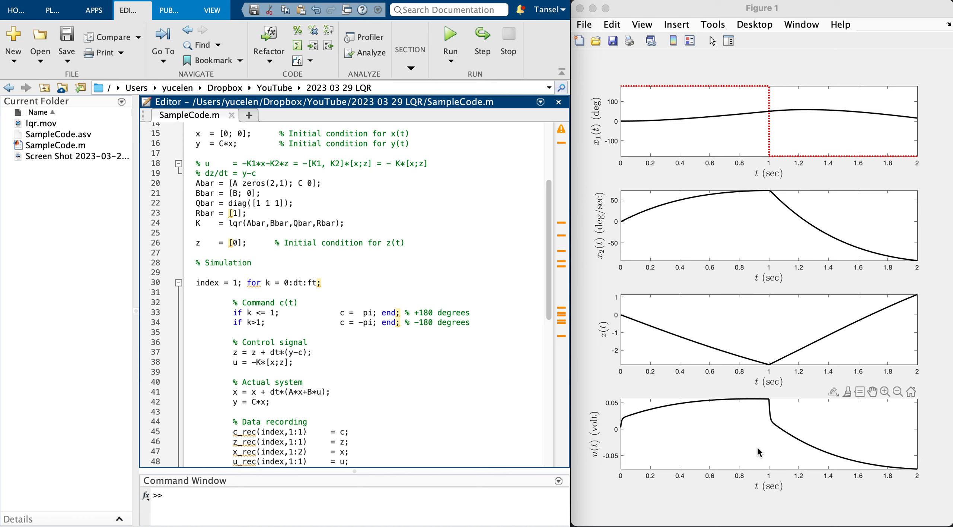
{"action": "mouse_move", "coordinate": [701, 452]}
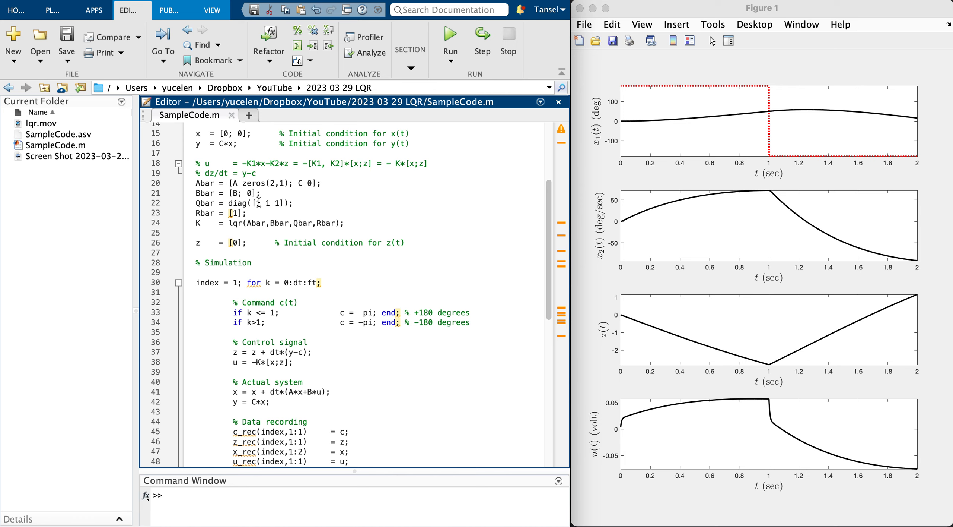
{"action": "double_click", "coordinate": [258, 202]}
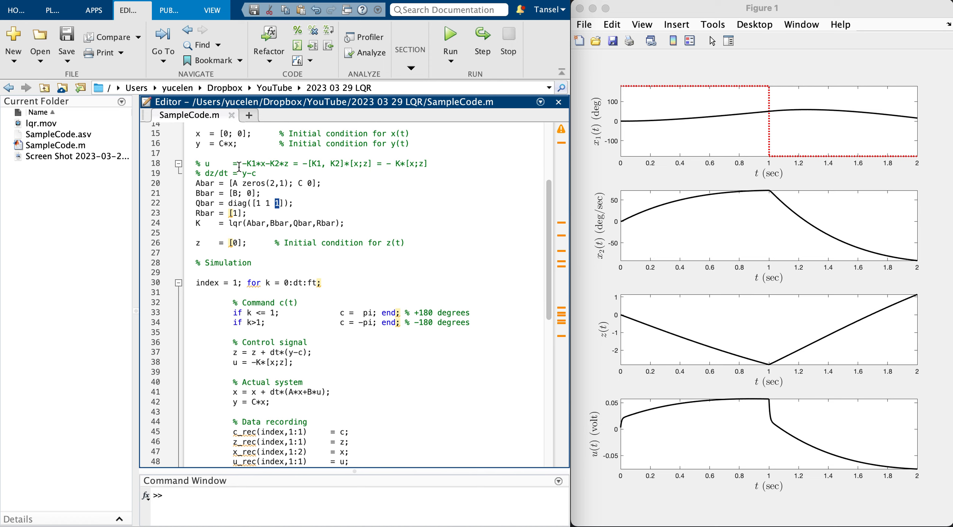
{"action": "double_click", "coordinate": [246, 173]}
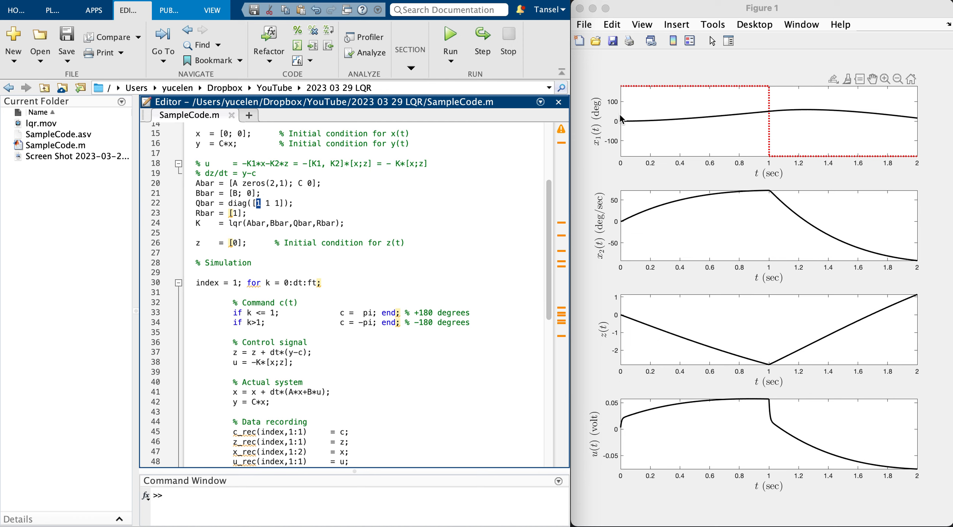
{"action": "mouse_move", "coordinate": [693, 88]}
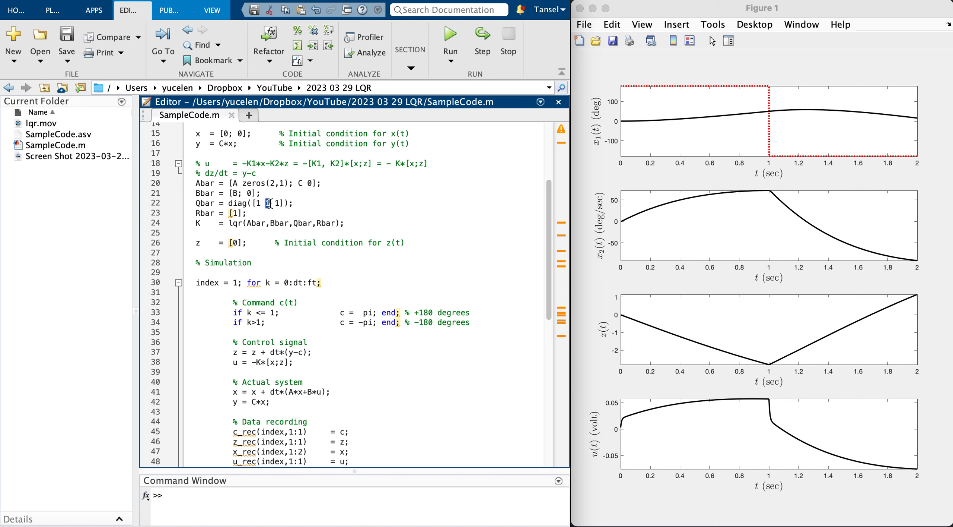
Set the second Qbar weight to 0.01 and rerun to overlay the new responses
{"action": "type", "text": "0."}
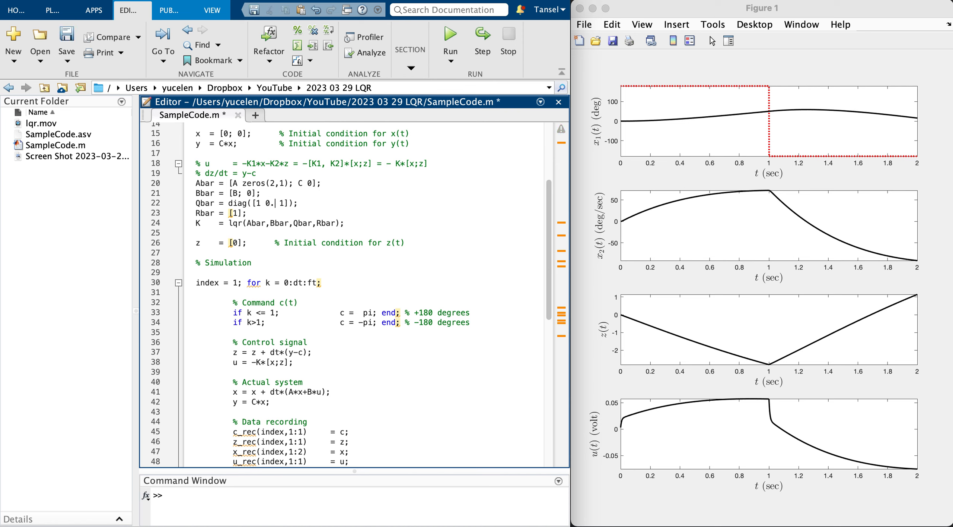
{"action": "type", "text": "01"}
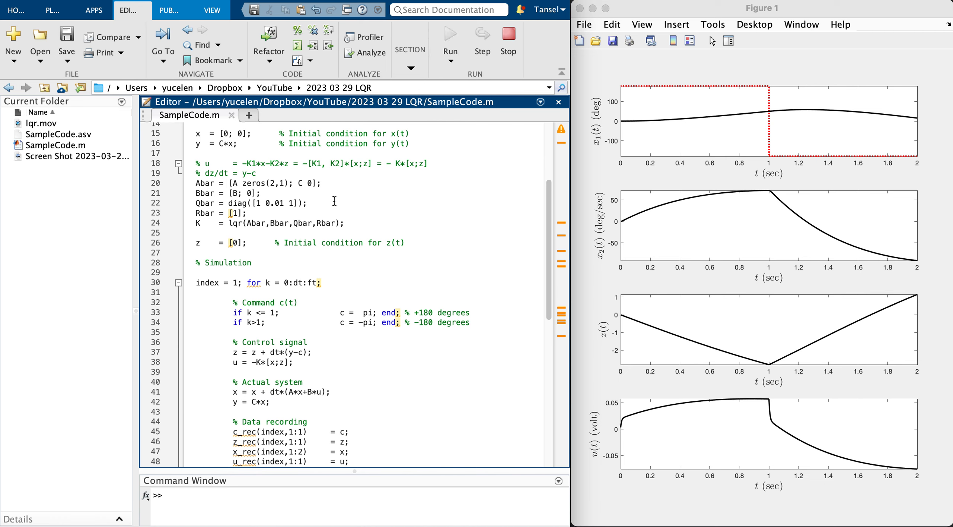
{"action": "left_click", "coordinate": [450, 35]}
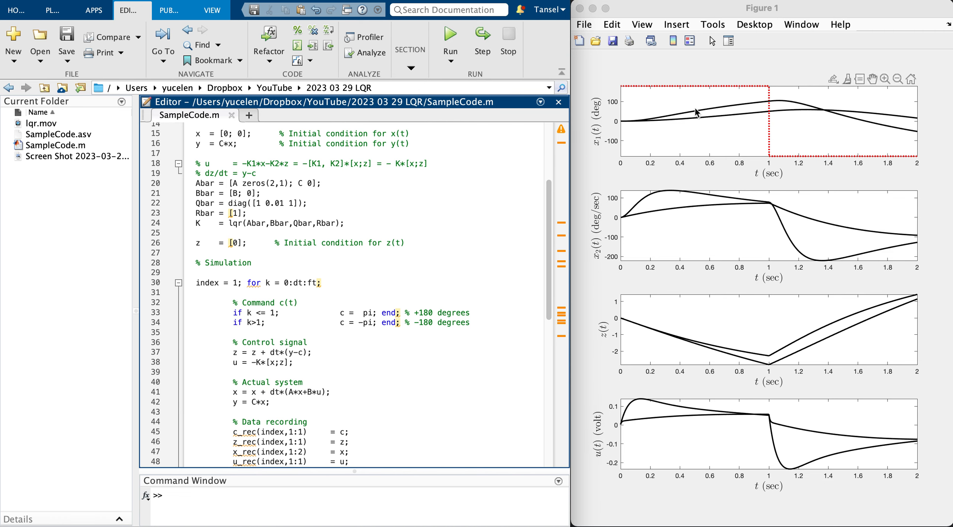
{"action": "mouse_move", "coordinate": [812, 104]}
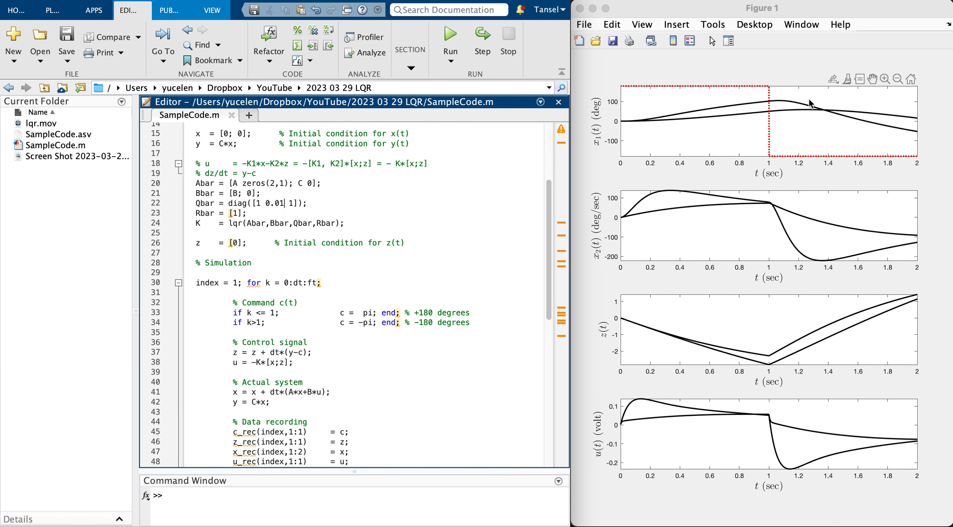
{"action": "mouse_move", "coordinate": [743, 126]}
{"action": "type", "text": "0"}
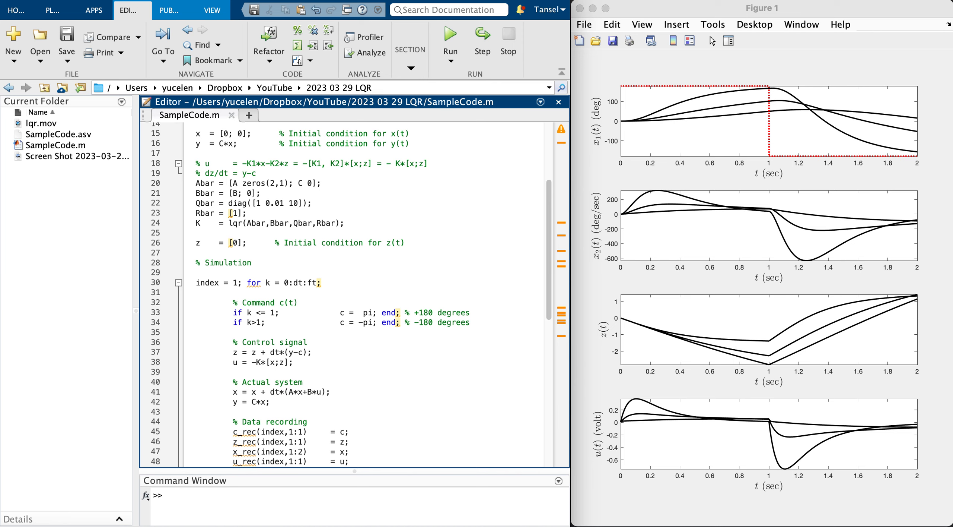
{"action": "mouse_move", "coordinate": [631, 405]}
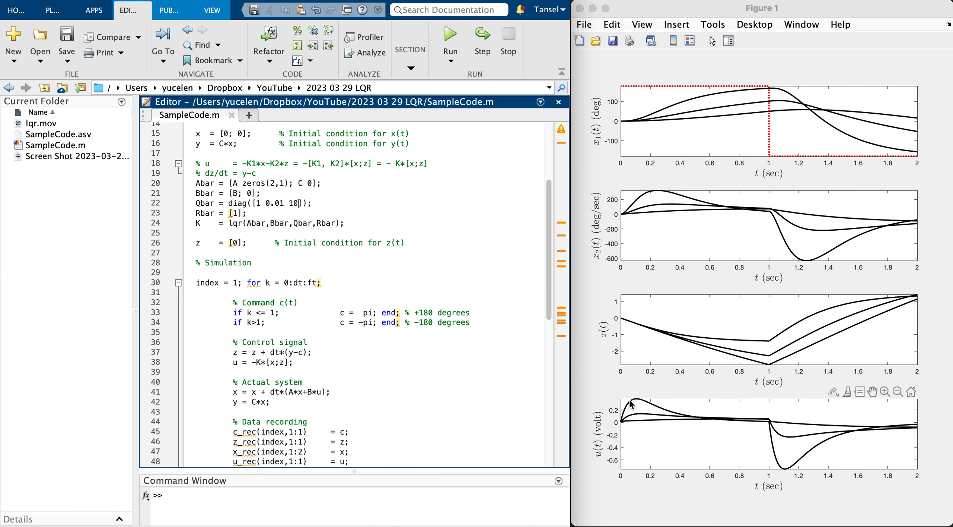
{"action": "mouse_move", "coordinate": [404, 315]}
{"action": "type", "text": "0"}
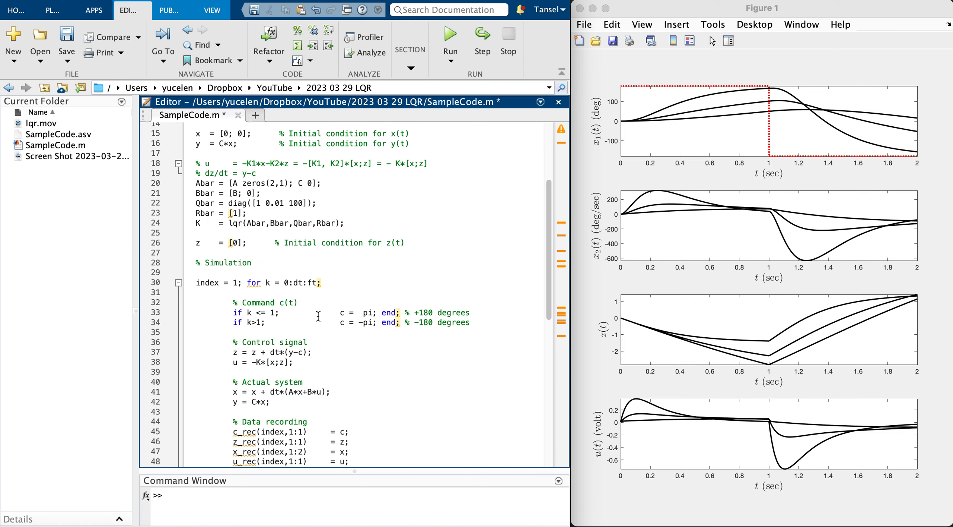
{"action": "mouse_move", "coordinate": [358, 297]}
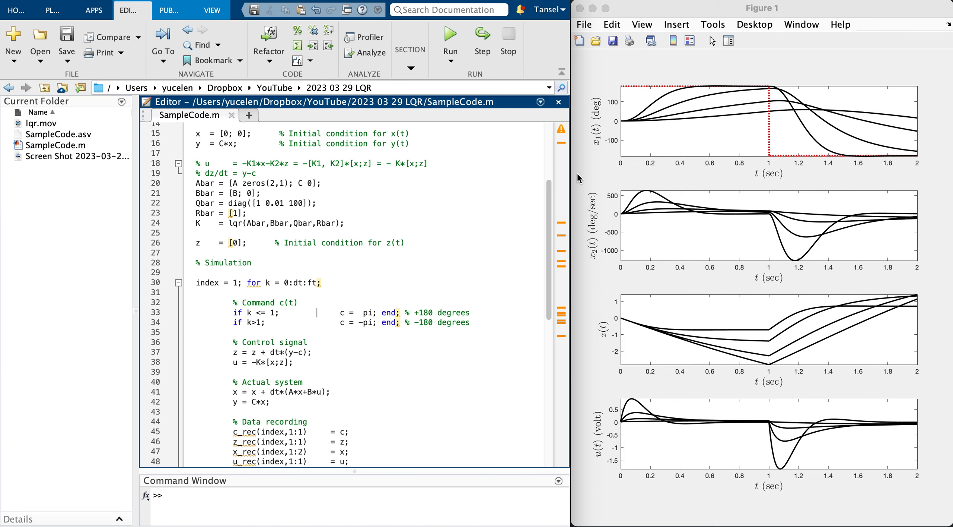
{"action": "mouse_move", "coordinate": [665, 117]}
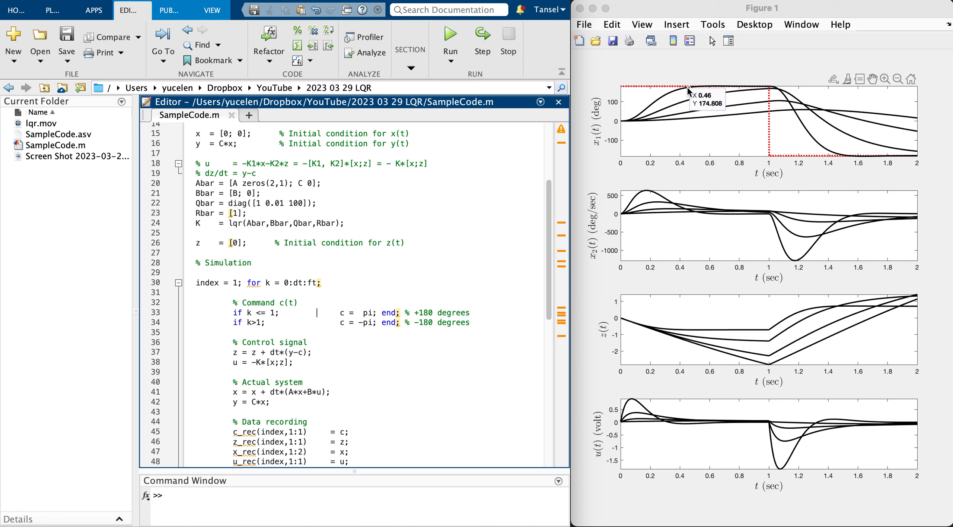
{"action": "mouse_move", "coordinate": [657, 88]}
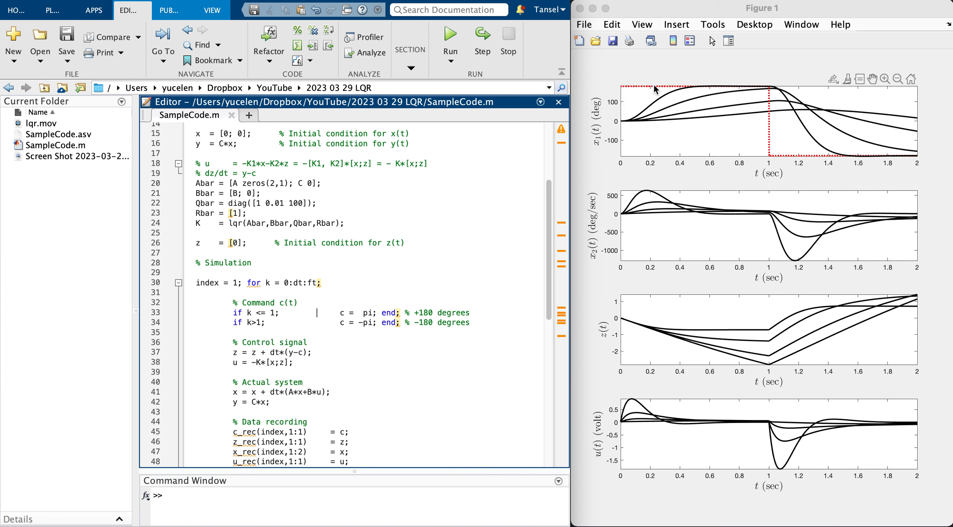
Inspect the overlaid responses in Figure 1 with a data tip
{"action": "left_click", "coordinate": [655, 90]}
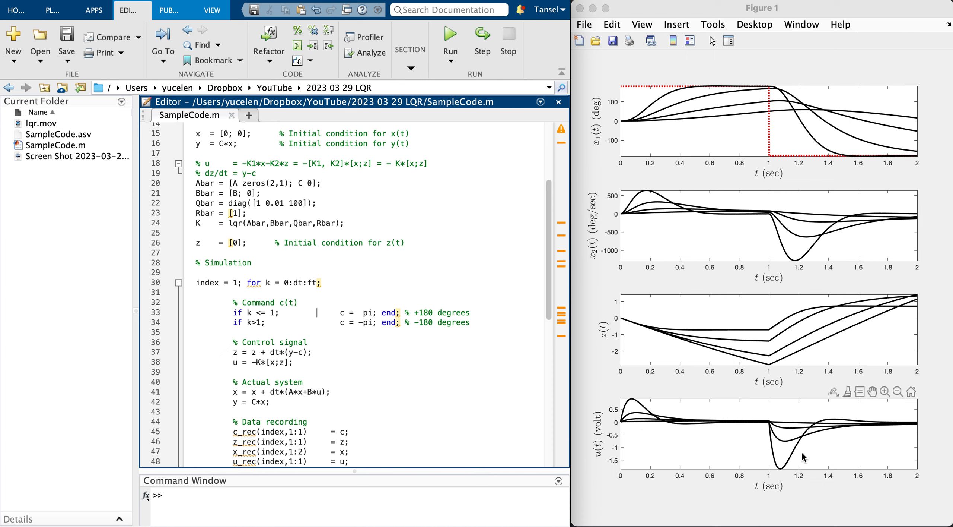
{"action": "mouse_move", "coordinate": [429, 310]}
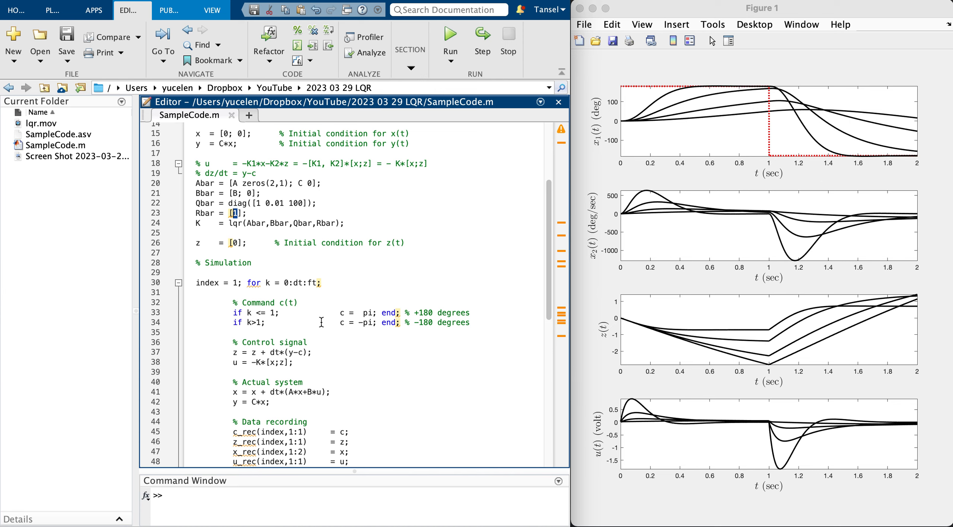
Set Rbar to 0.1 and rerun, then select it again to change it to 0.01
{"action": "type", "text": ".1"}
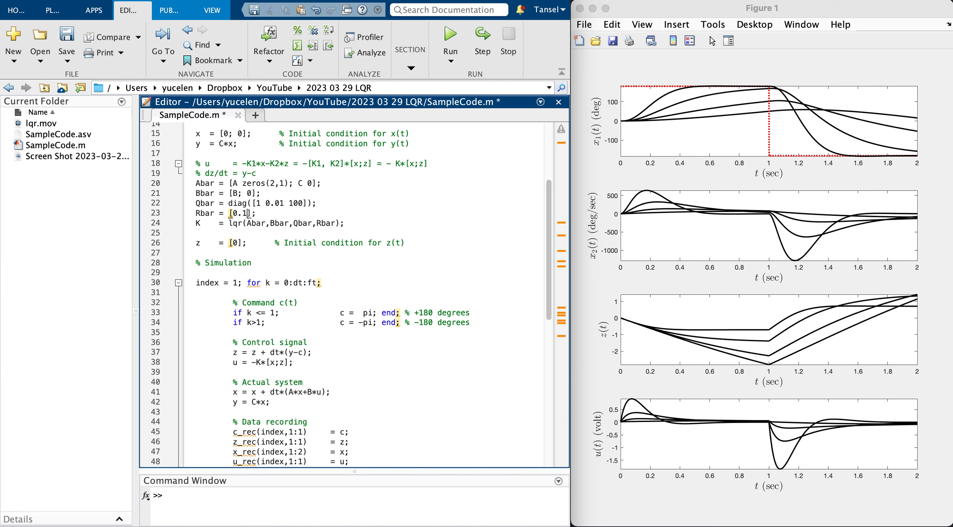
{"action": "left_click", "coordinate": [449, 38]}
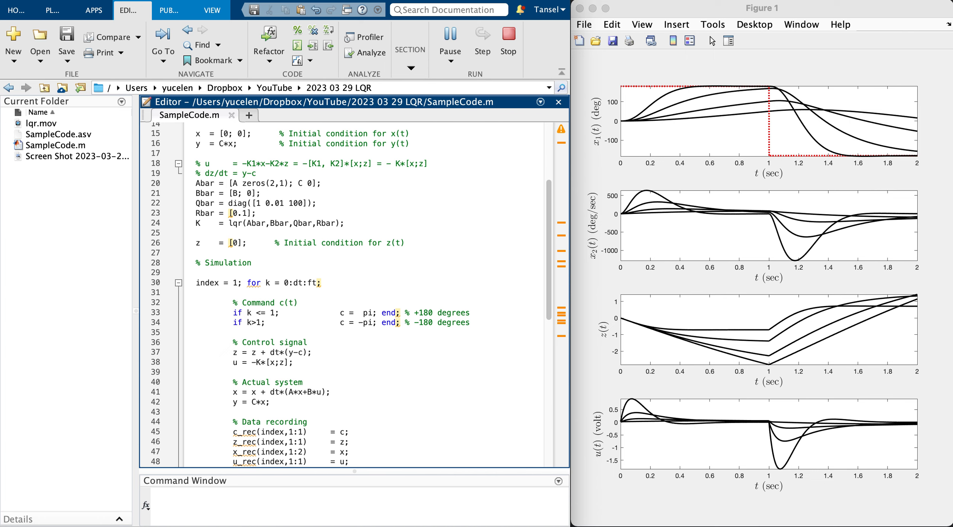
{"action": "left_click", "coordinate": [450, 37]}
{"action": "type", "text": "0"}
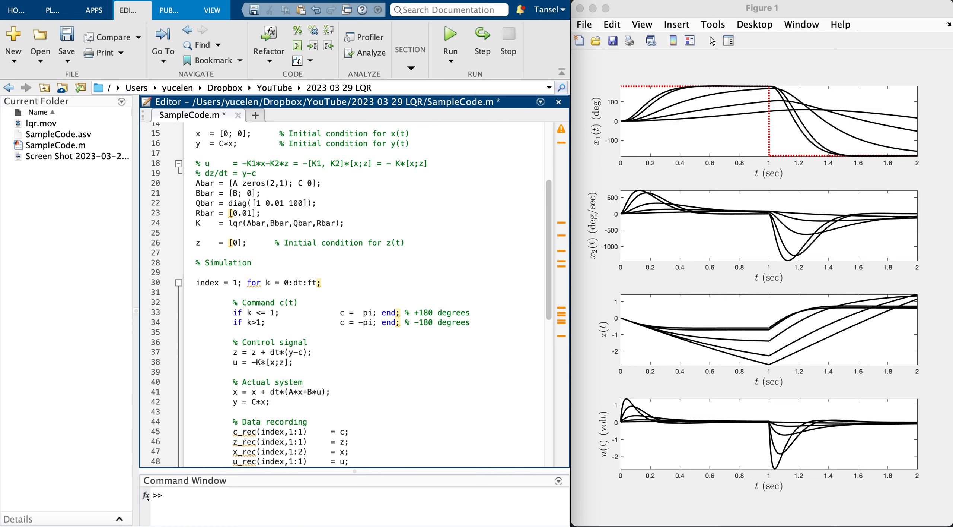
{"action": "mouse_move", "coordinate": [710, 427]}
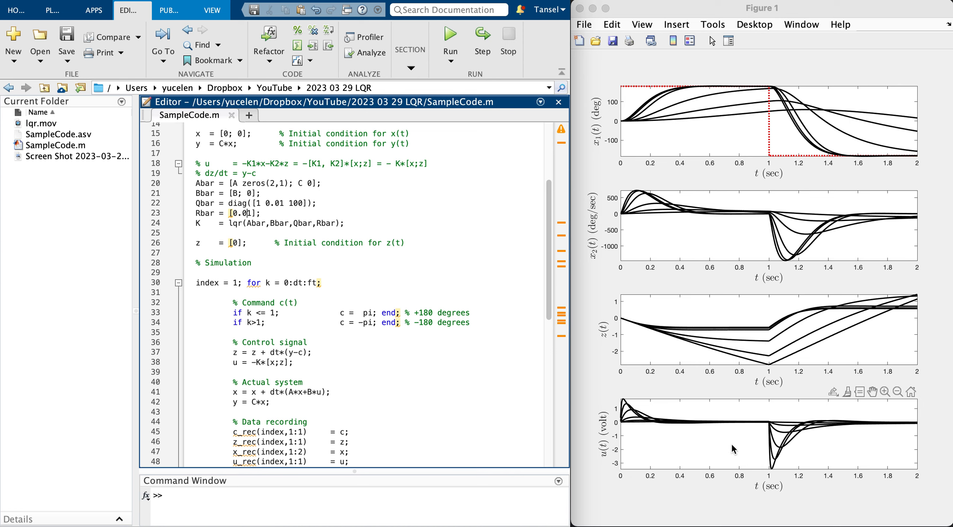
{"action": "left_click", "coordinate": [250, 213]}
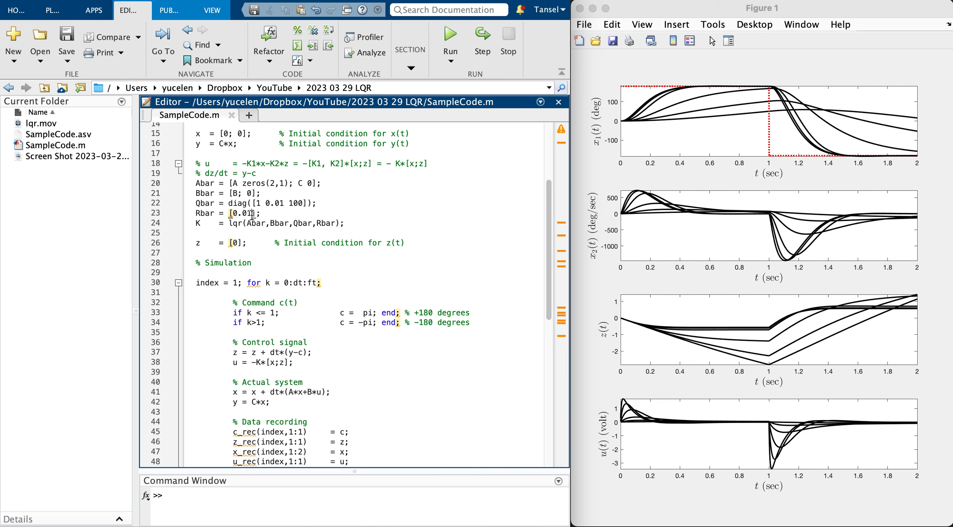
{"action": "double_click", "coordinate": [239, 213]}
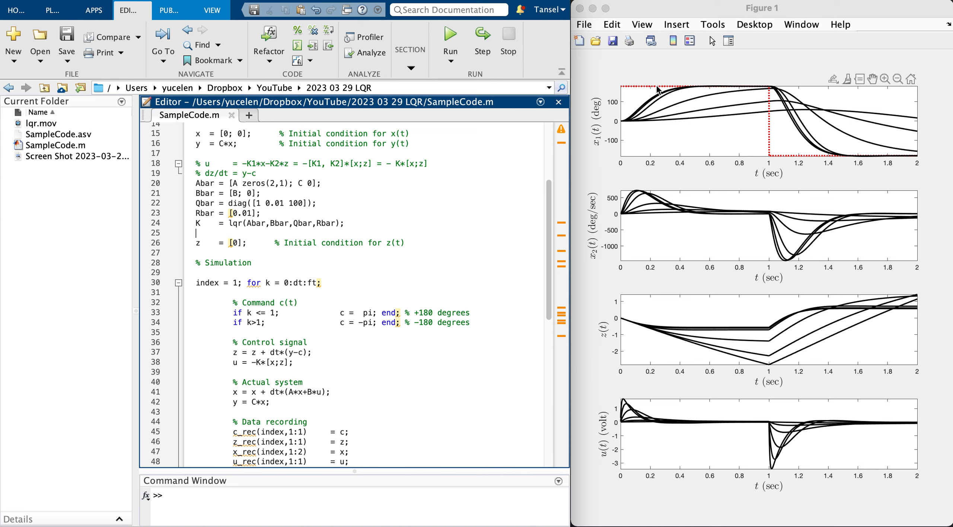
{"action": "mouse_move", "coordinate": [278, 188]}
{"action": "type", "text": "3"}
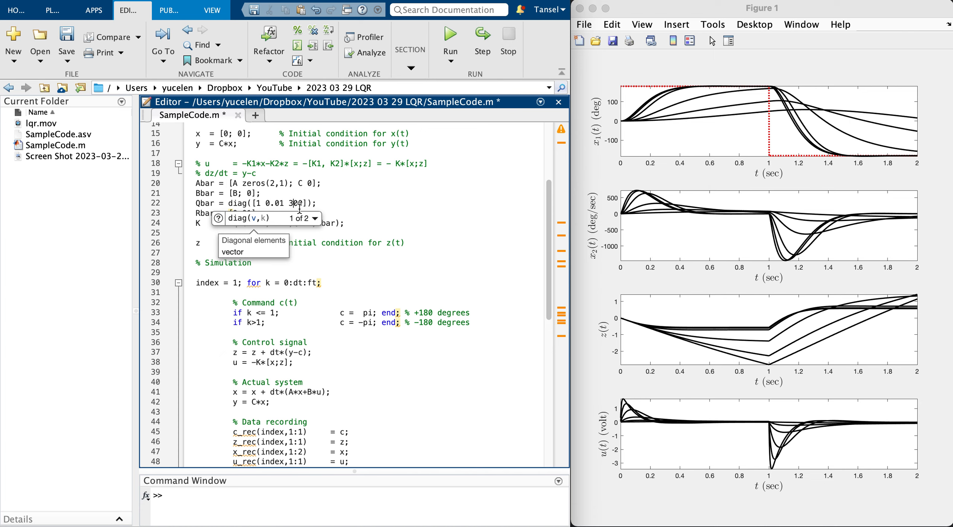
Rerun with the integrator weight at 300, then change it to 500
{"action": "left_click", "coordinate": [450, 38]}
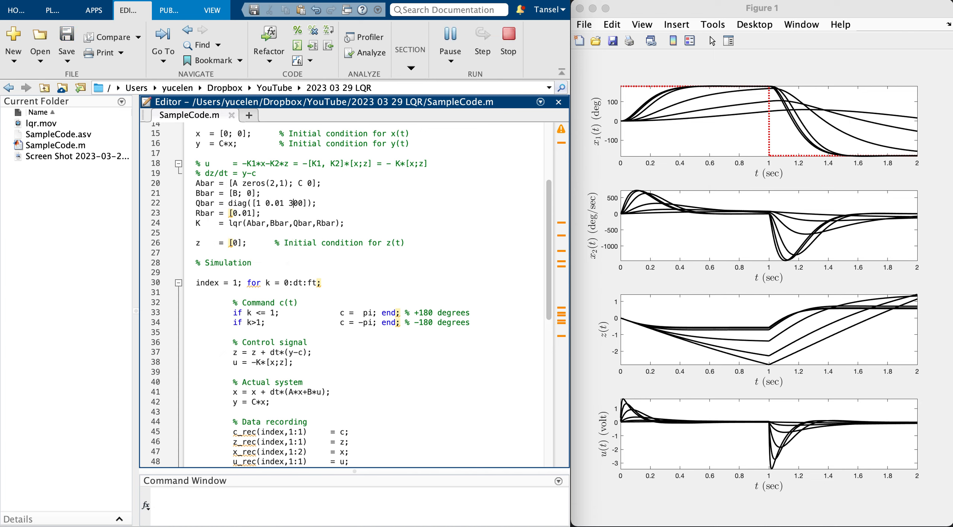
{"action": "left_click", "coordinate": [451, 37]}
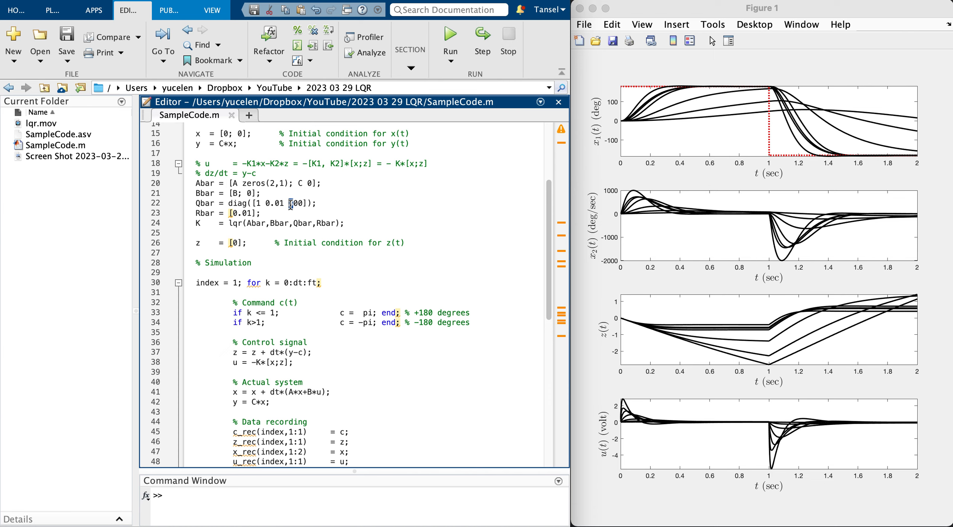
{"action": "left_click", "coordinate": [450, 38]}
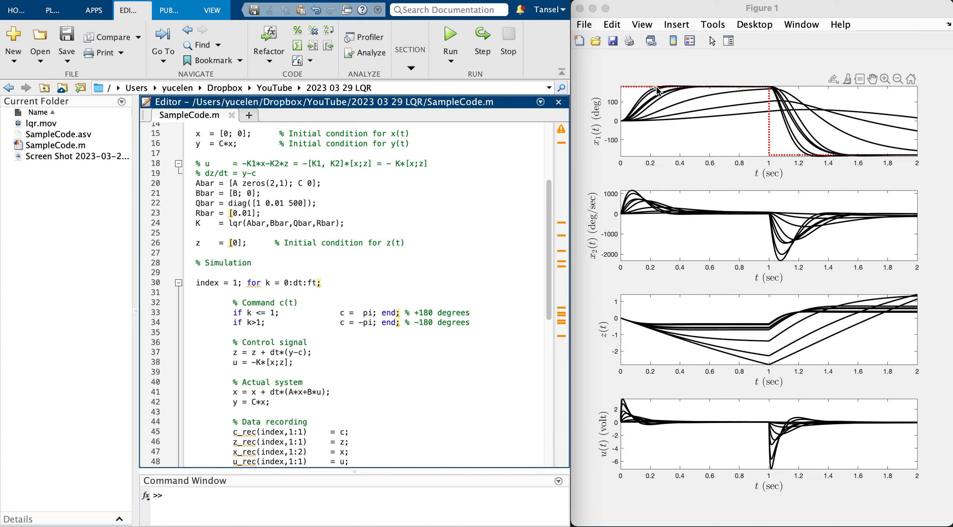
{"action": "mouse_move", "coordinate": [767, 463]}
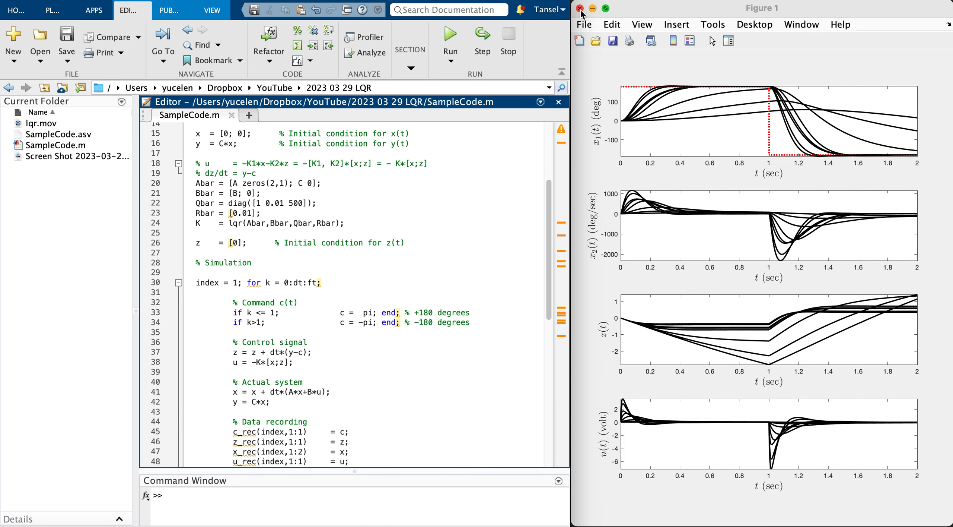
Close the old figure and set Rbar to 0.1 for a fresh run
{"action": "left_click", "coordinate": [581, 8]}
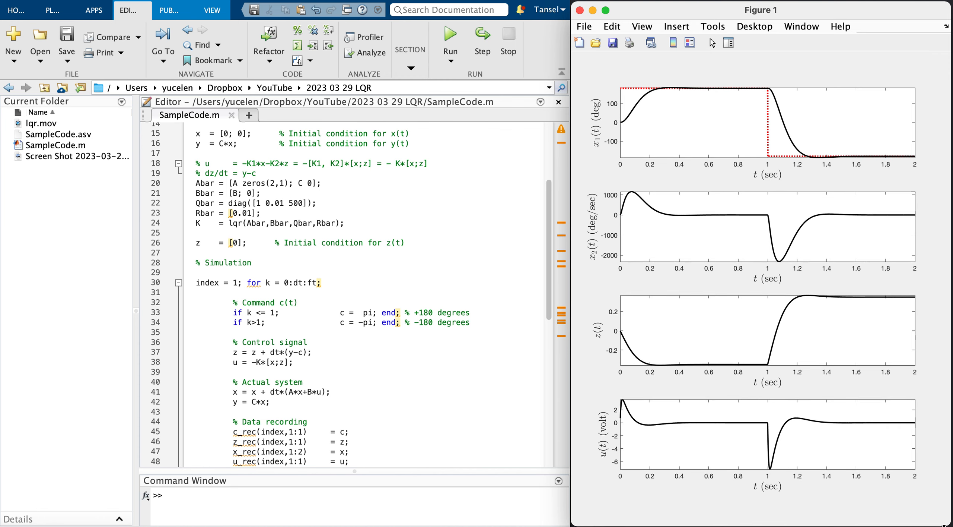
{"action": "left_click", "coordinate": [261, 219]}
{"action": "type", "text": "5"}
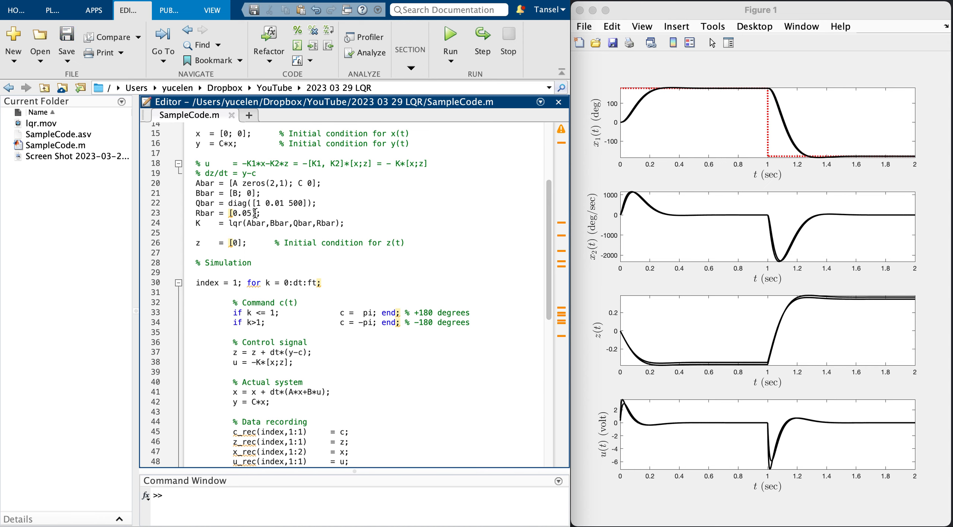
{"action": "type", "text": "0.1"}
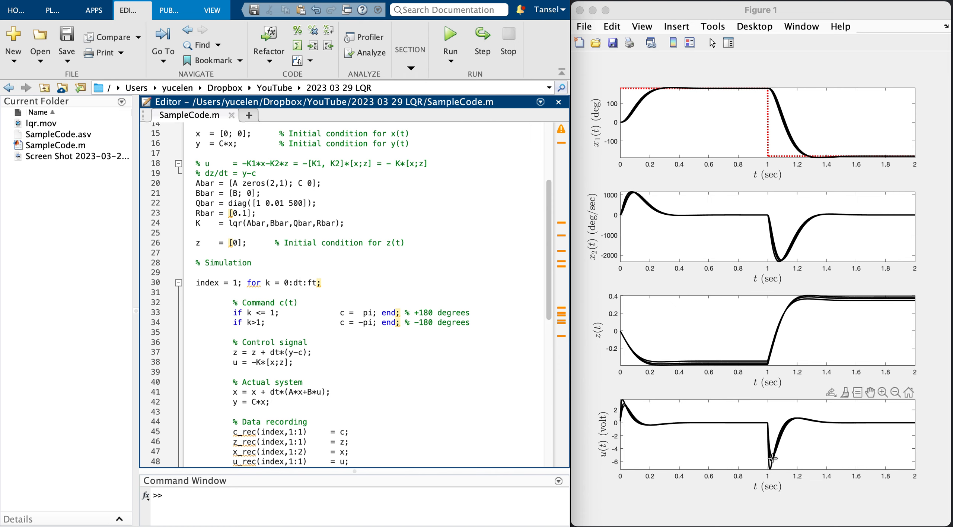
{"action": "mouse_move", "coordinate": [879, 394]}
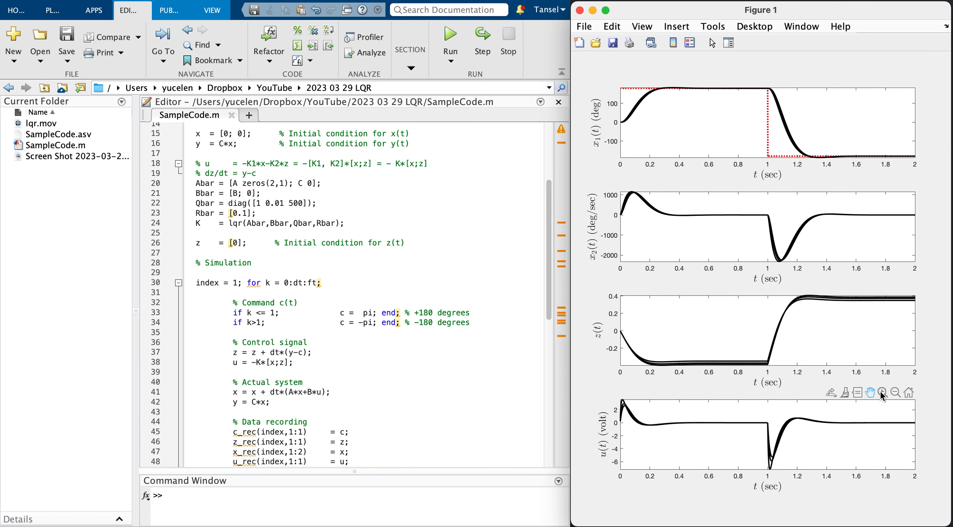
Zoom into the control-voltage dip near t = 1 s, then edit Rbar again toward 0.5
{"action": "left_click", "coordinate": [883, 392]}
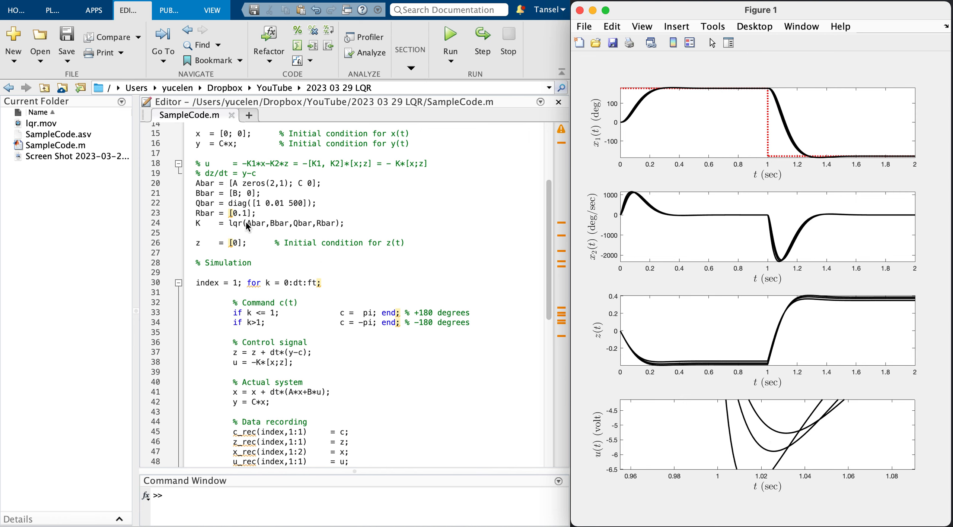
{"action": "left_click", "coordinate": [243, 214]}
{"action": "type", "text": "5"}
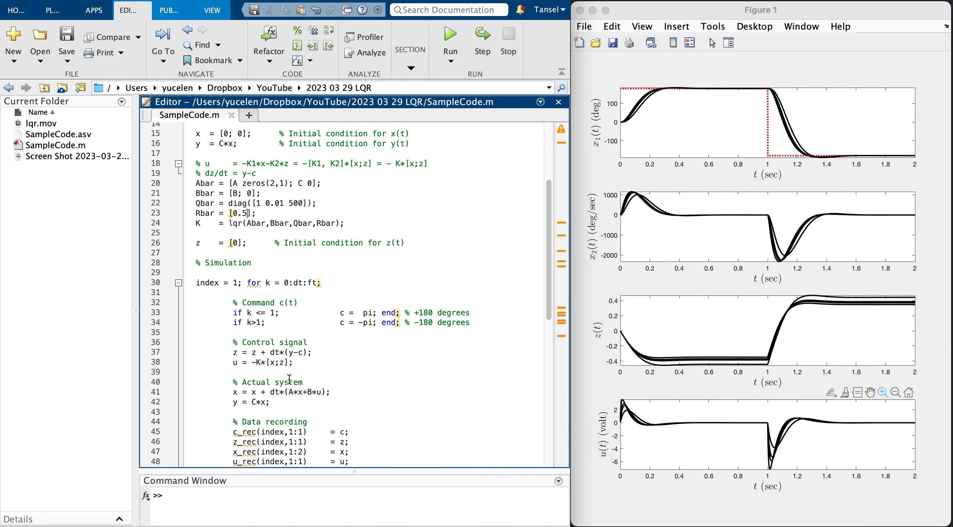
{"action": "scroll", "scroll_direction": "down", "scroll_amount": 3}
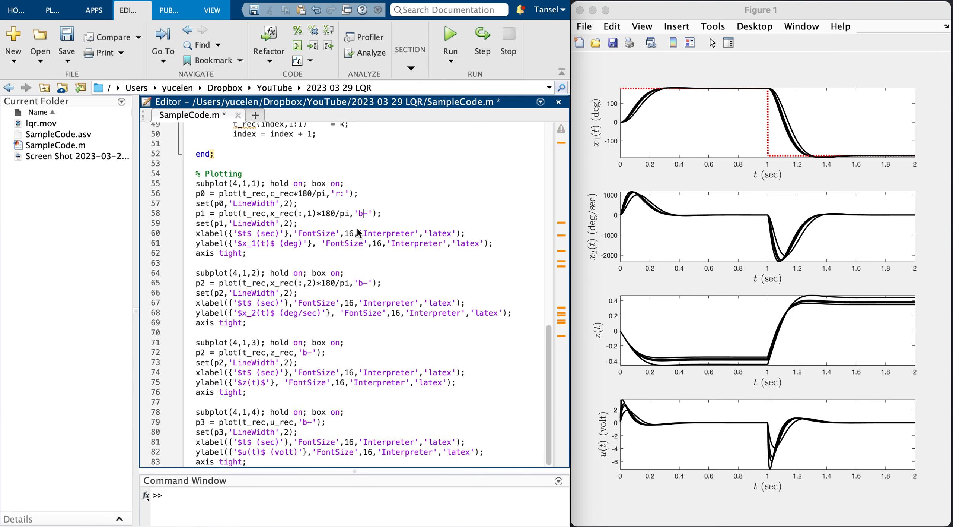
Change the plot line specs to blue 'b-' and rerun with Rbar 0.5
{"action": "left_click", "coordinate": [319, 213]}
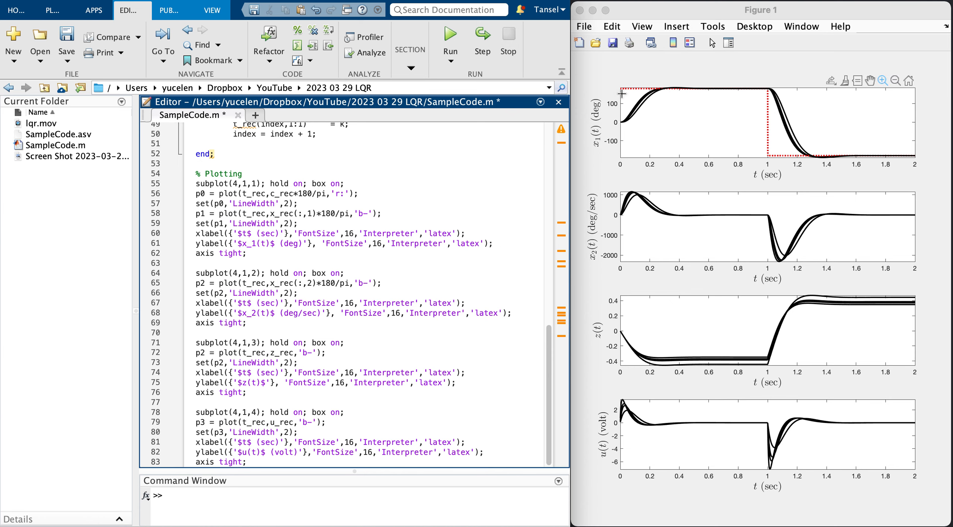
{"action": "mouse_move", "coordinate": [791, 166]}
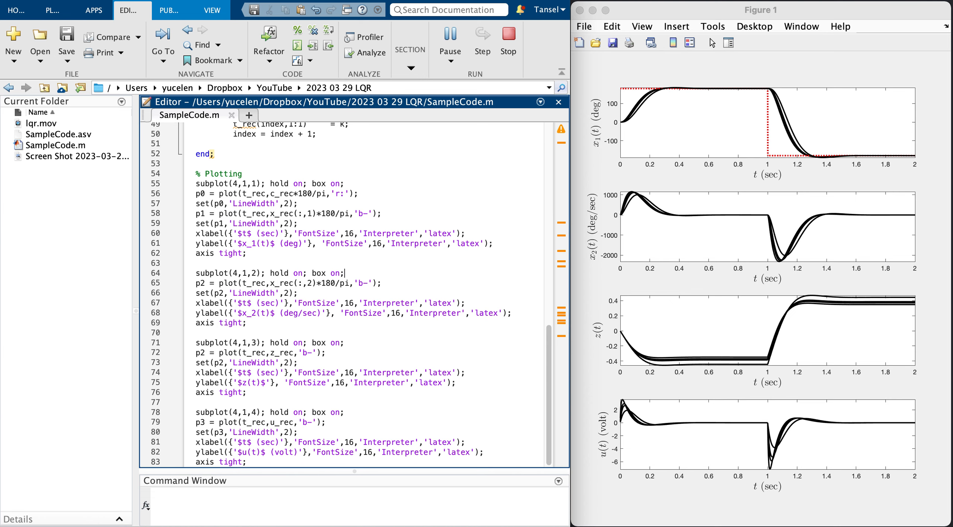
{"action": "left_click", "coordinate": [449, 37]}
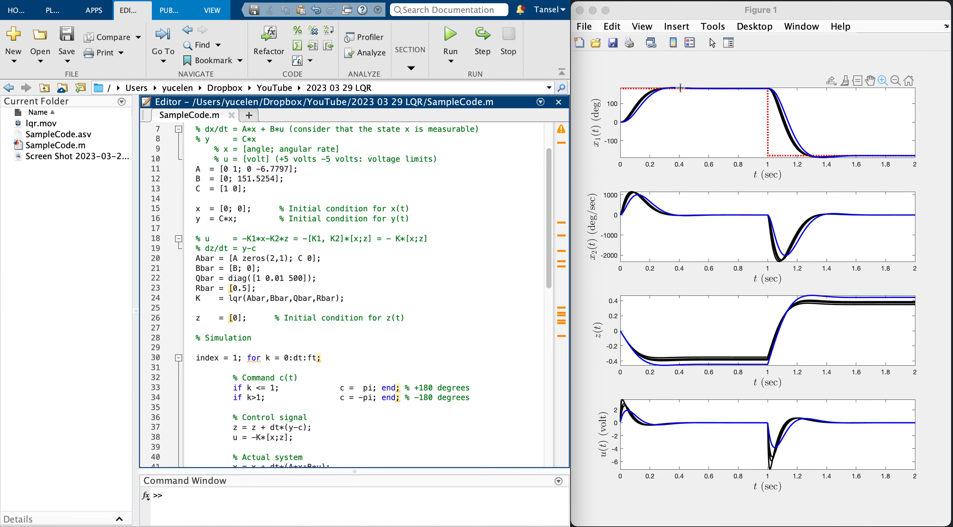
{"action": "mouse_move", "coordinate": [914, 150]}
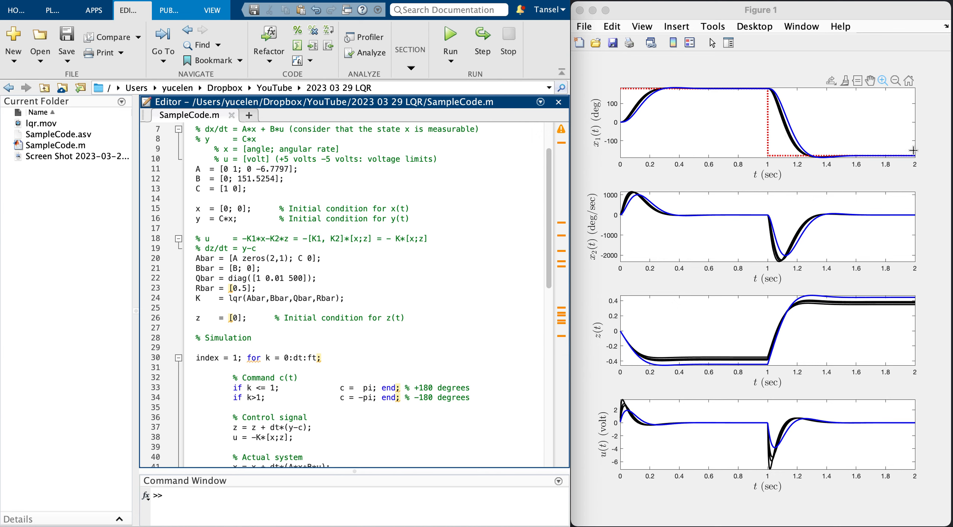
{"action": "mouse_move", "coordinate": [812, 175]}
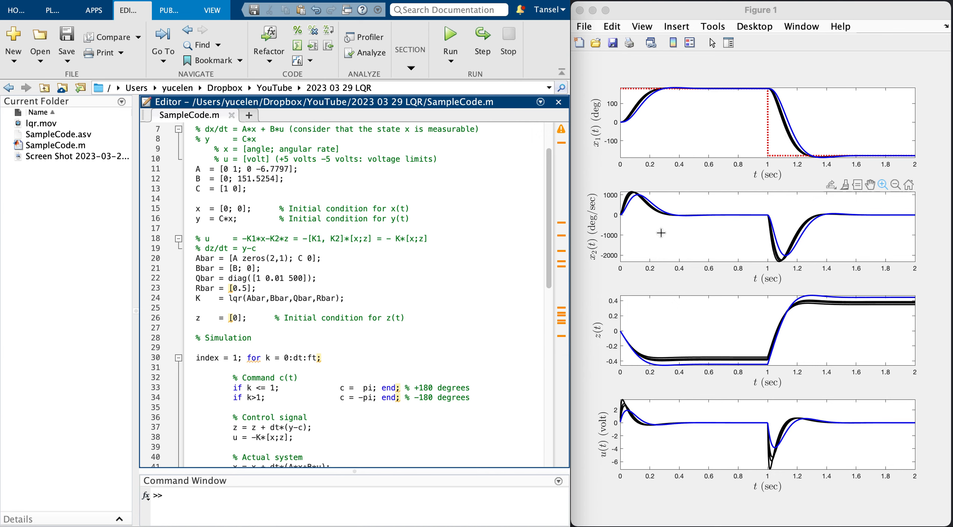
{"action": "mouse_move", "coordinate": [649, 363]}
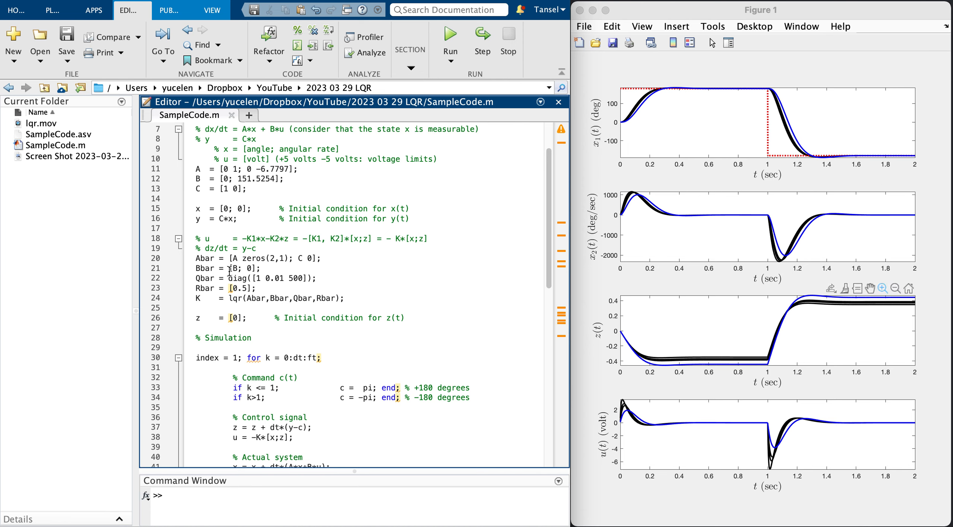
{"action": "double_click", "coordinate": [298, 278]}
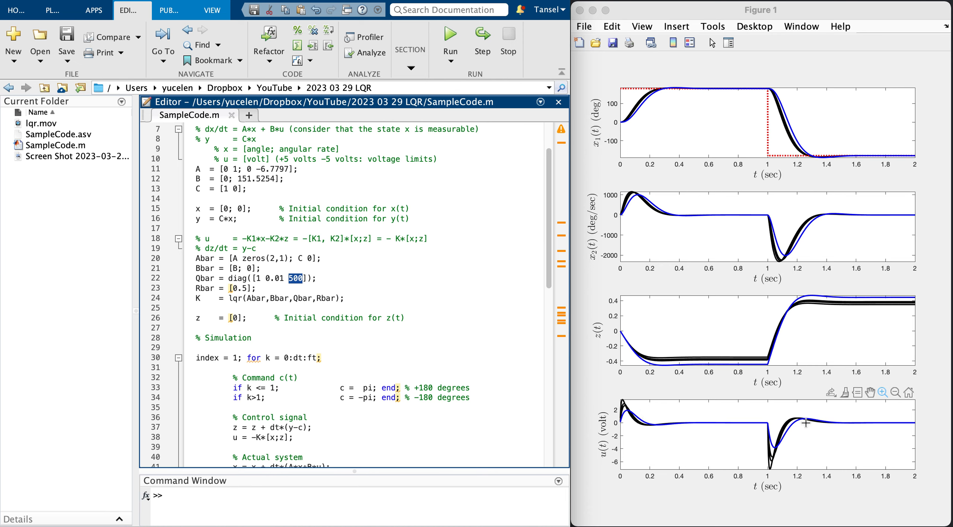
{"action": "mouse_move", "coordinate": [463, 336]}
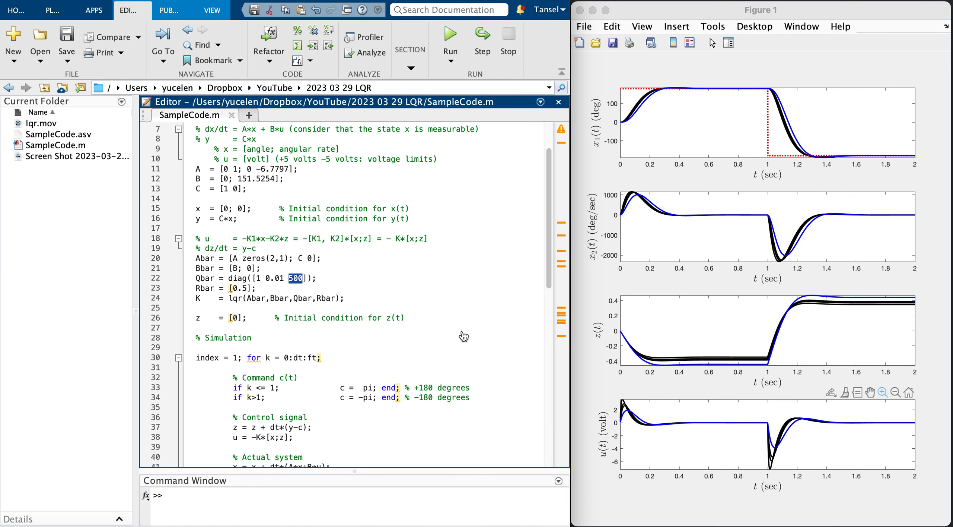
{"action": "double_click", "coordinate": [238, 288]}
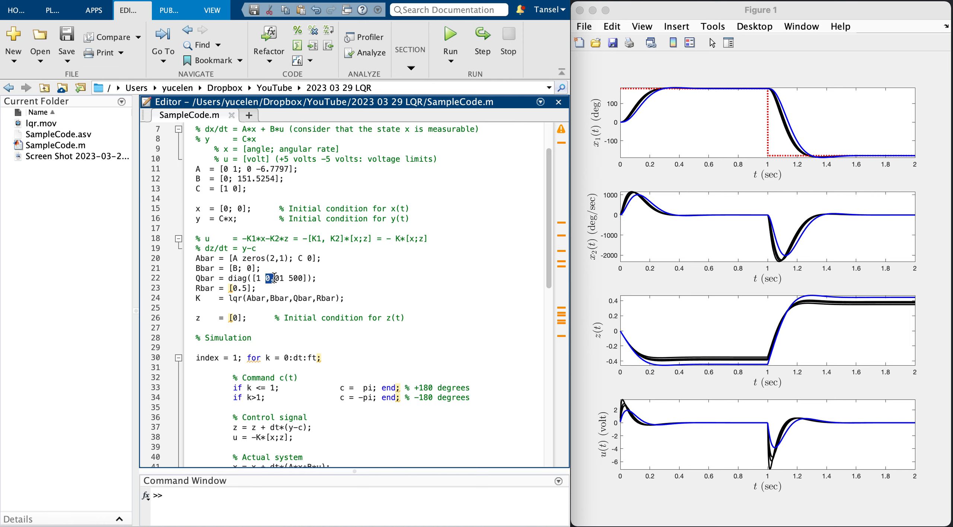
{"action": "double_click", "coordinate": [273, 278]}
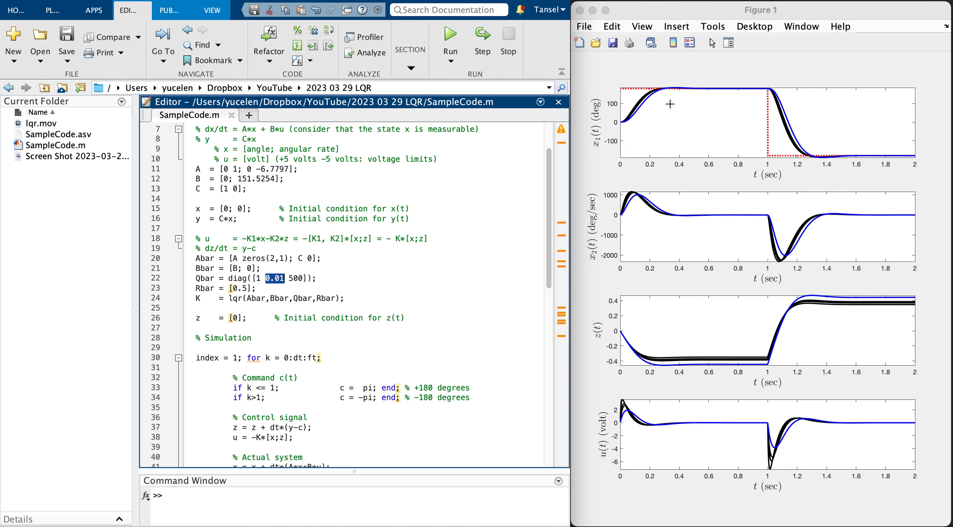
{"action": "mouse_move", "coordinate": [748, 89]}
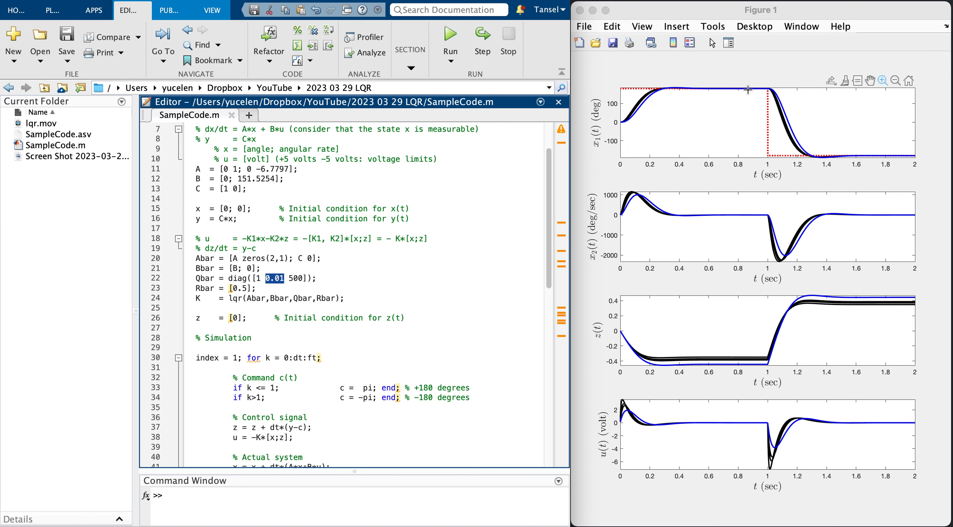
{"action": "mouse_move", "coordinate": [765, 213]}
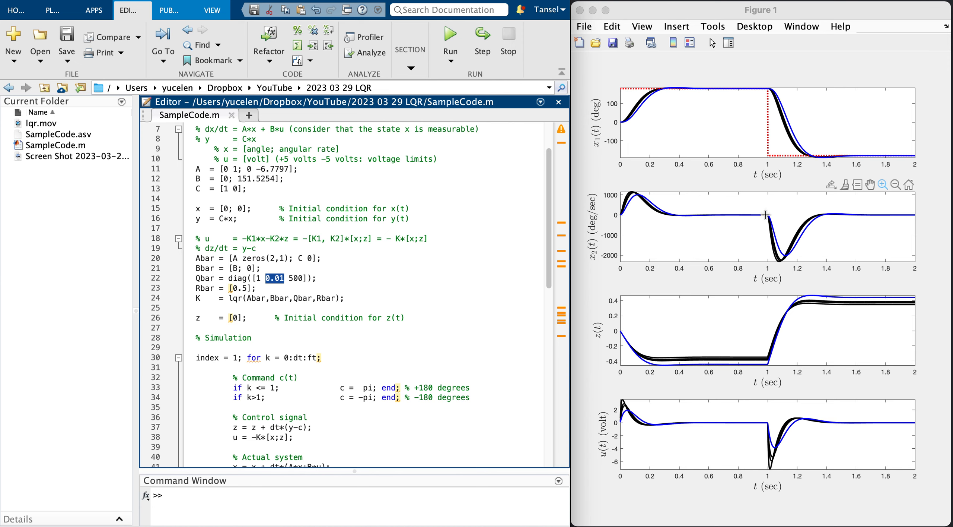
{"action": "mouse_move", "coordinate": [707, 86]}
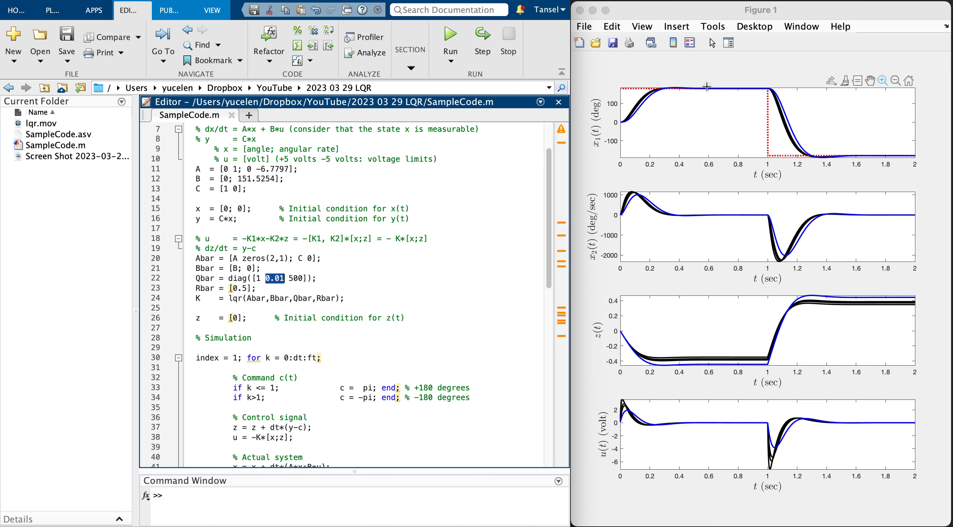
{"action": "mouse_move", "coordinate": [715, 221]}
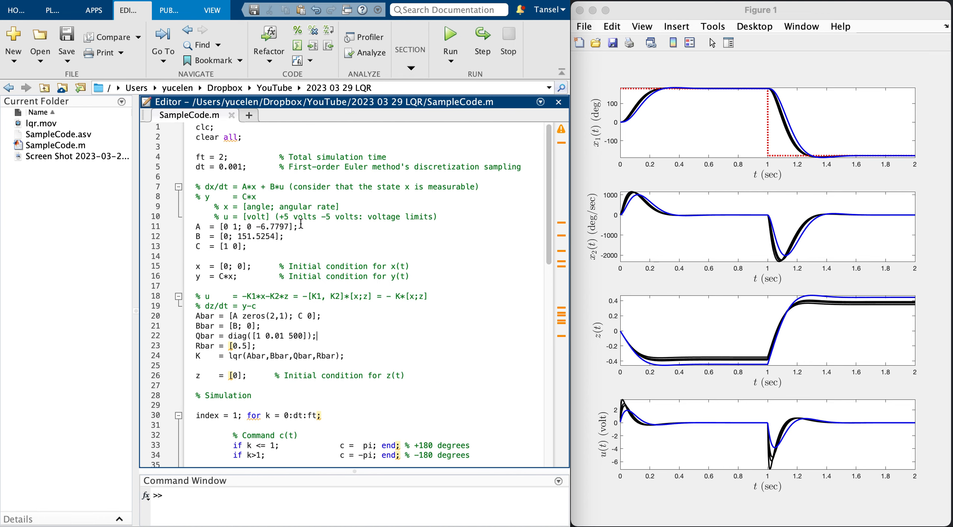
{"action": "mouse_move", "coordinate": [295, 237]}
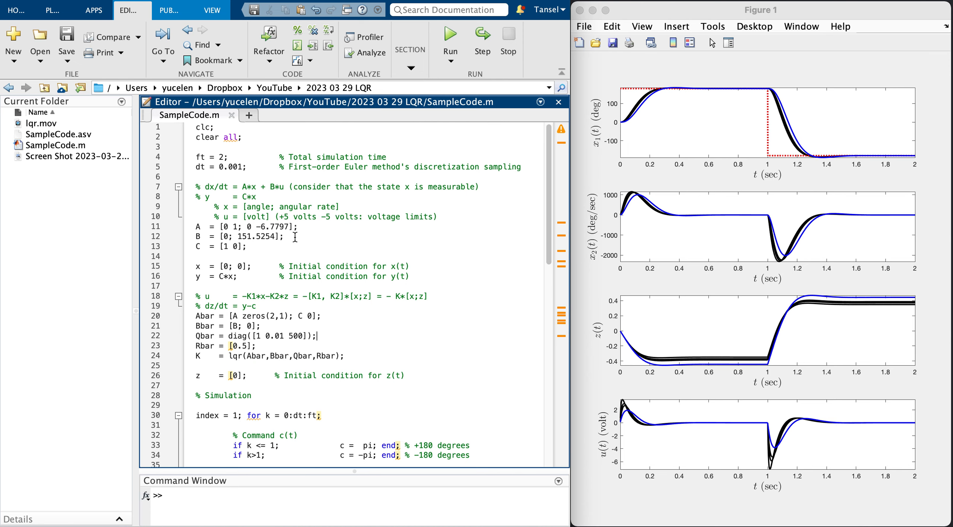